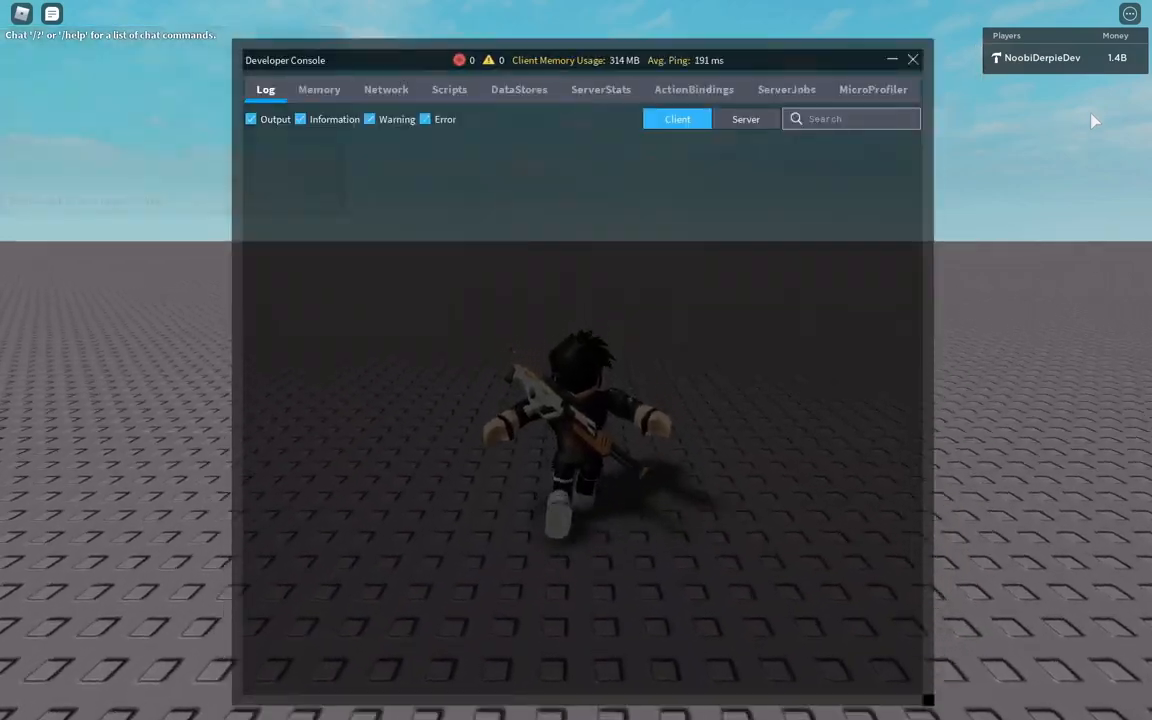
Confirm Enable Studio Access to API Services is on under Game Settings > Security, then close the dialog
click(911, 59)
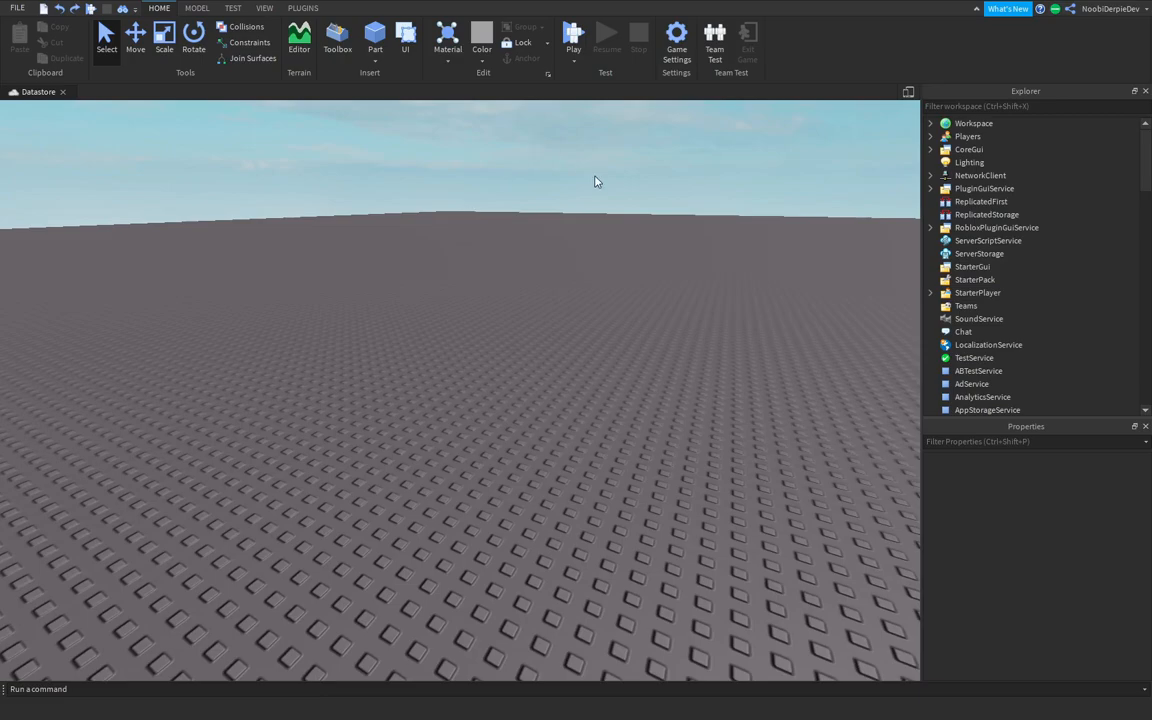
mouse_move(696, 258)
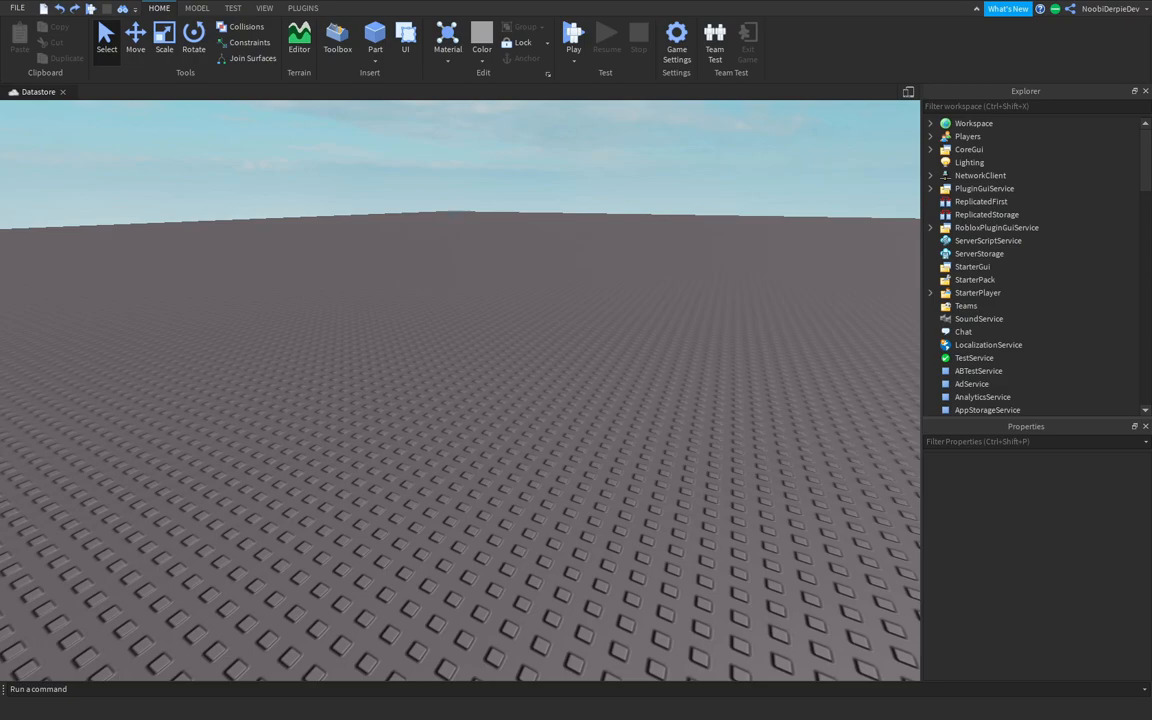
mouse_move(490, 358)
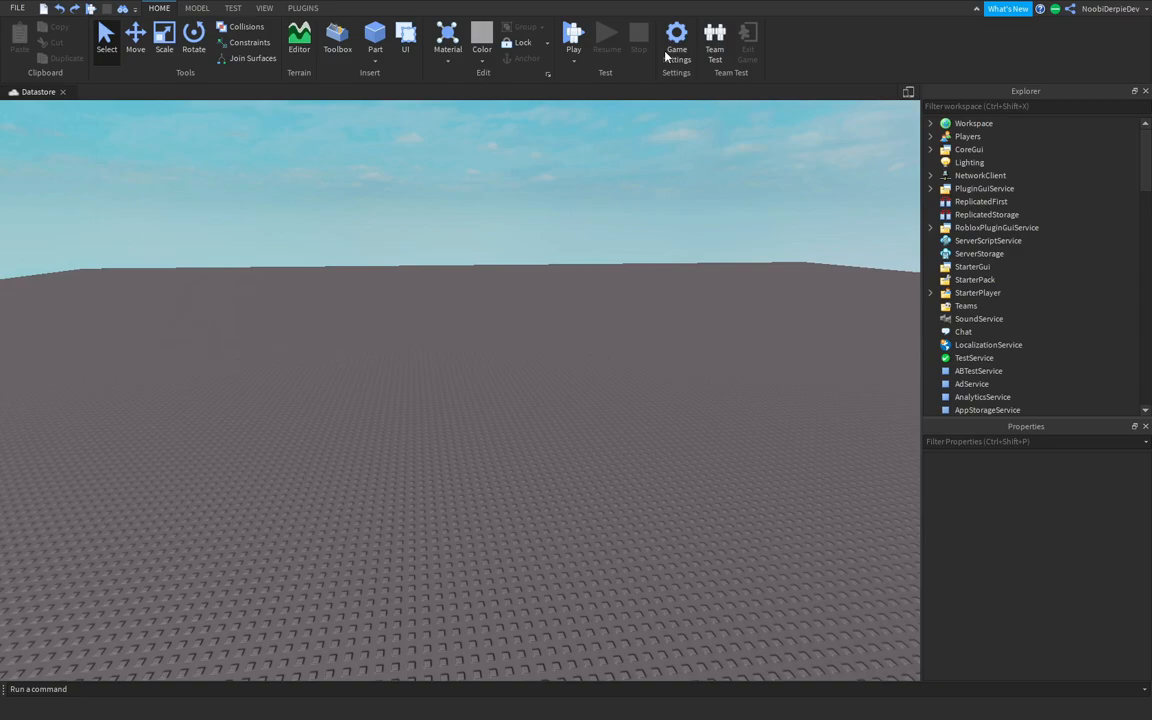
click(676, 42)
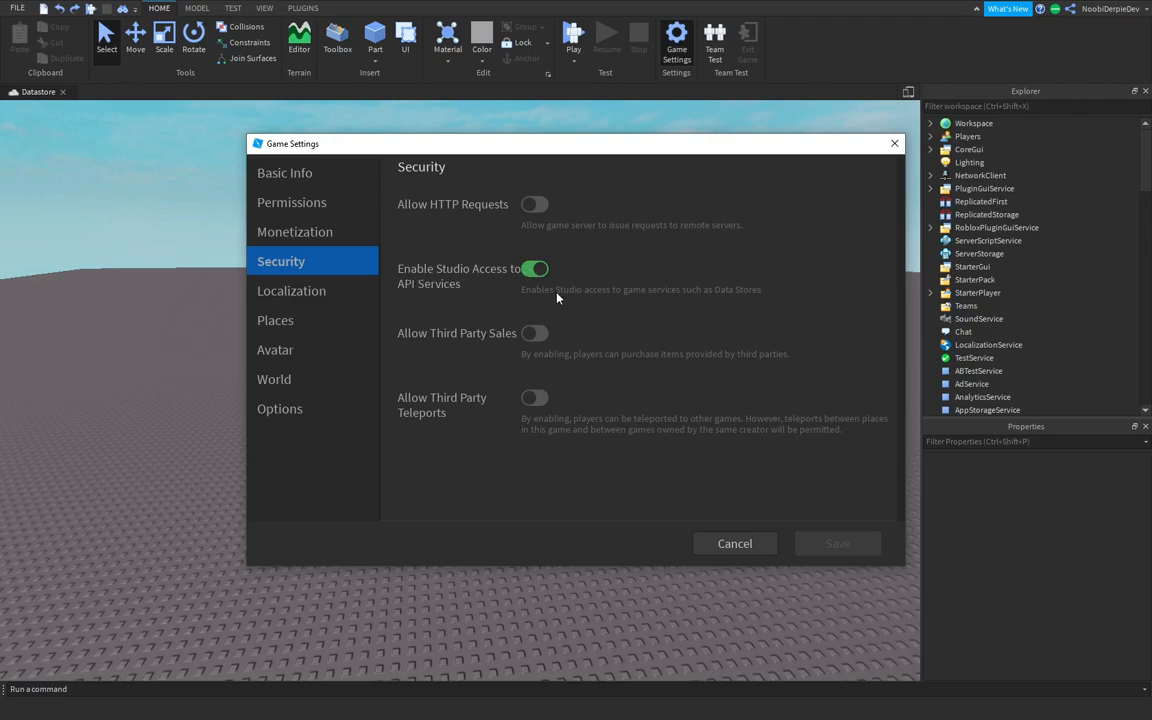
mouse_move(725, 272)
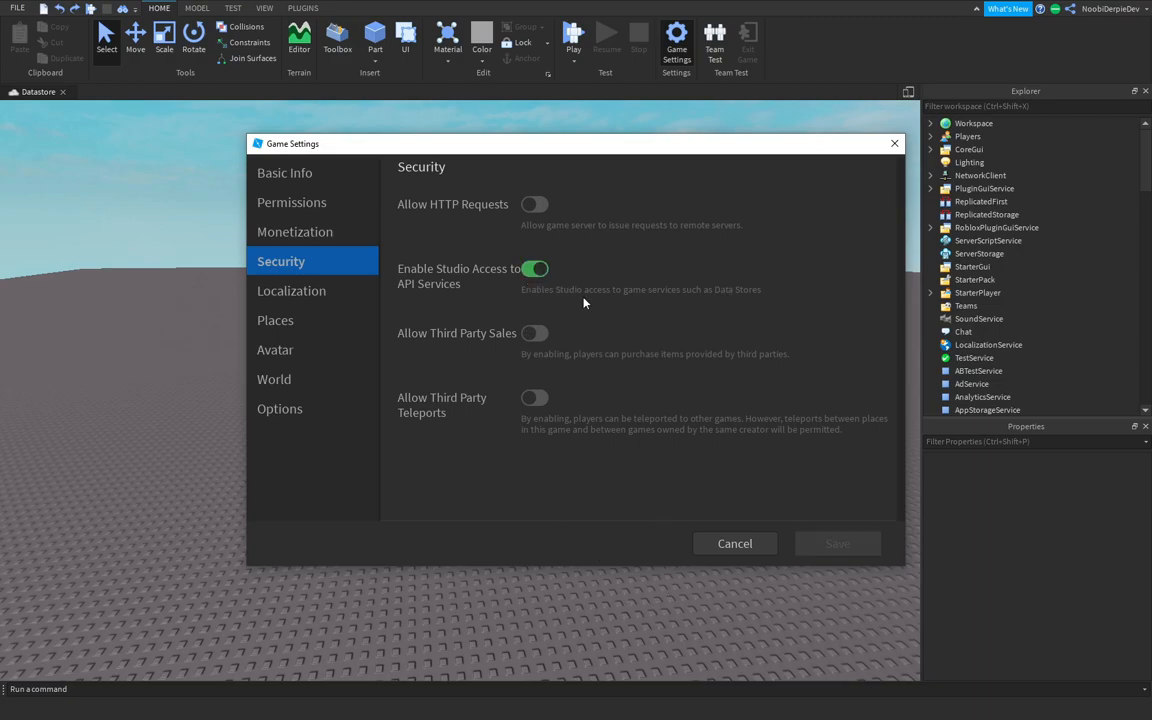
click(734, 543)
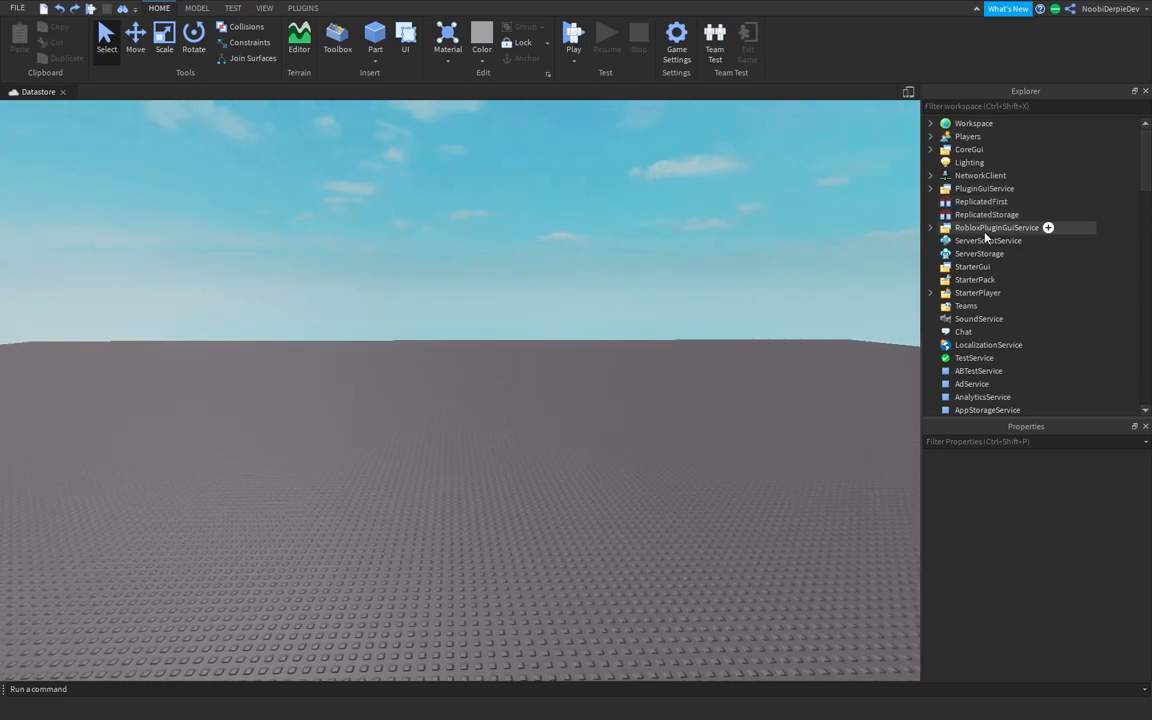
Add a new Script under ServerScriptService and select all of its default Hello world code
click(1048, 240)
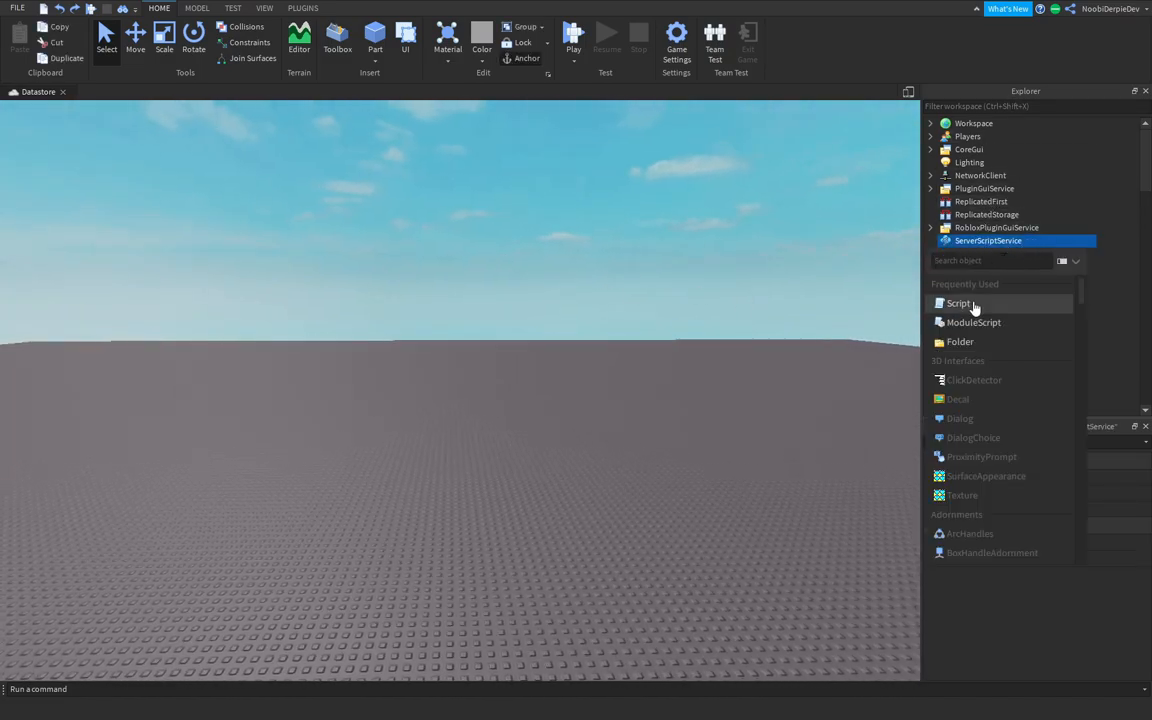
click(958, 303)
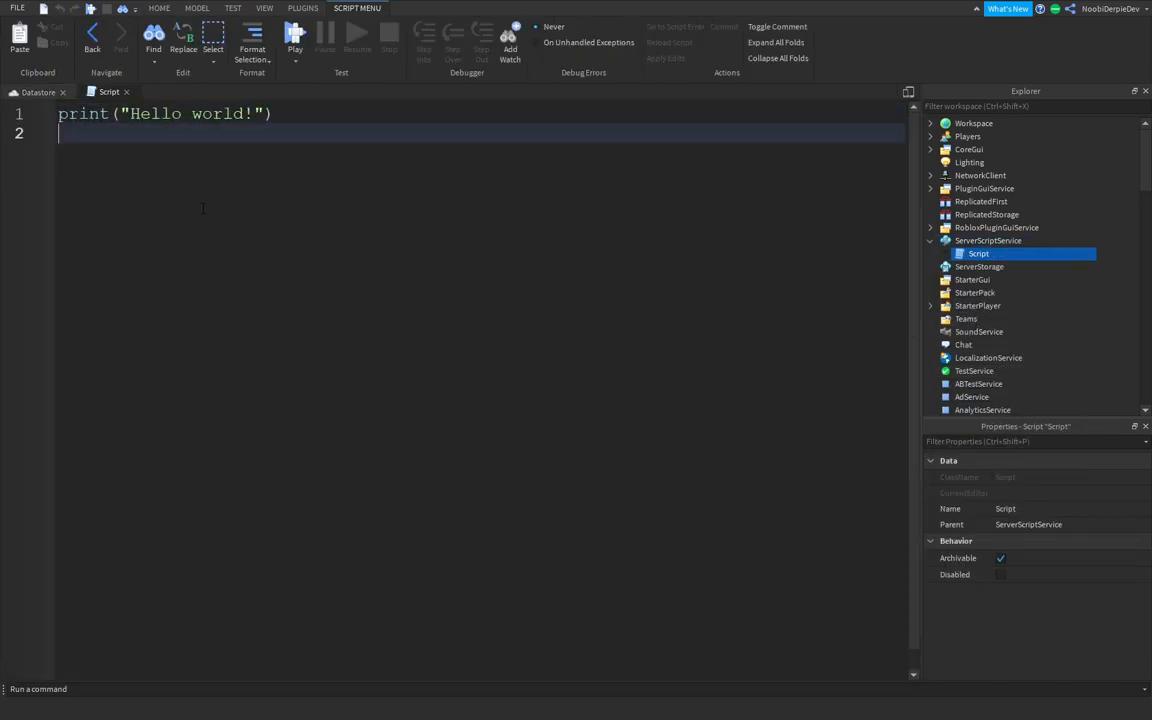
key(ctrl+a)
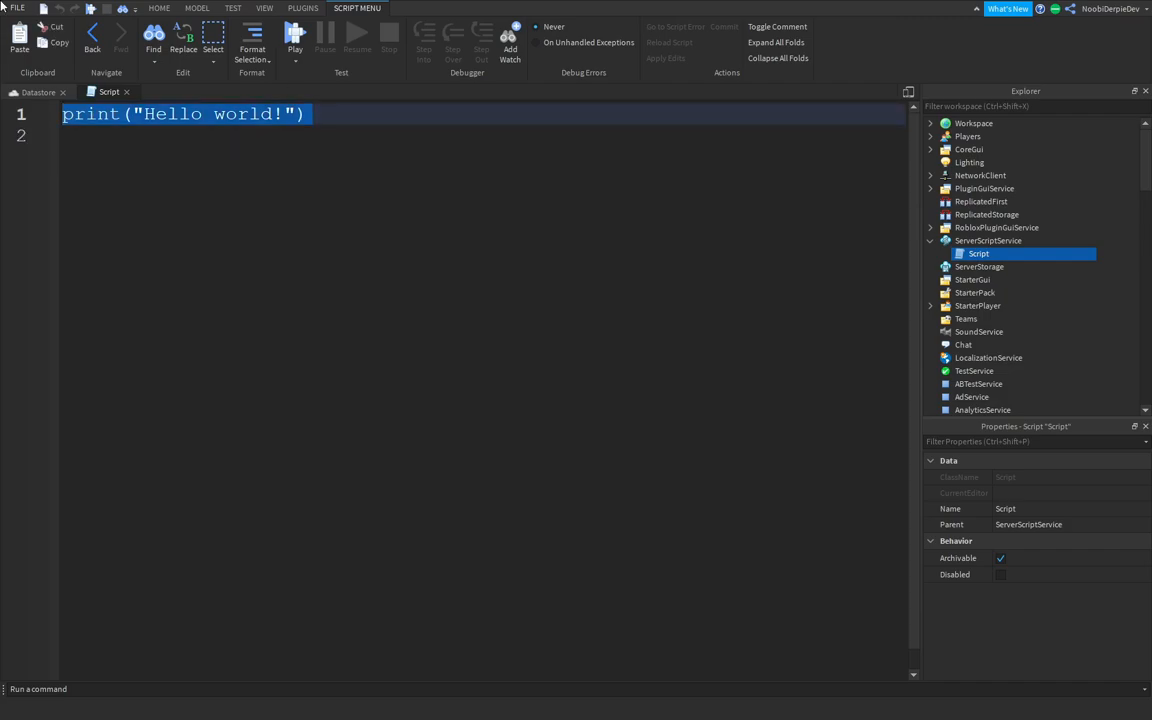
Replace the default code with local dss = game:GetService("DataStoreService")
text(local)
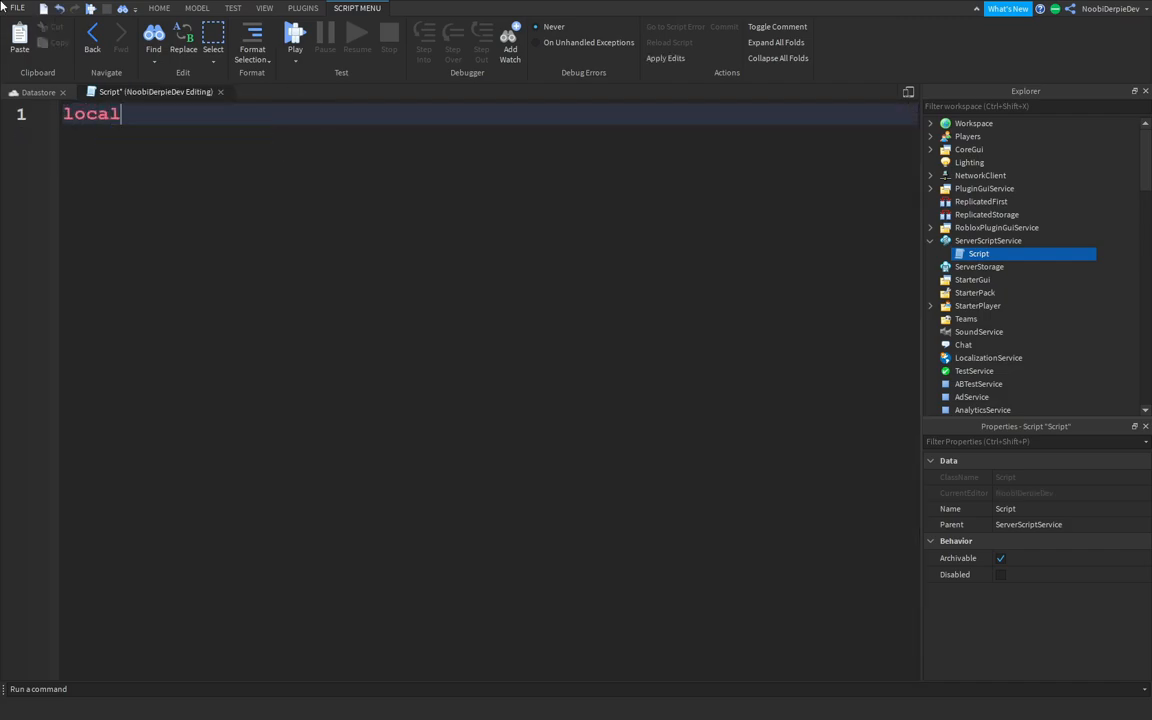
text(dss)
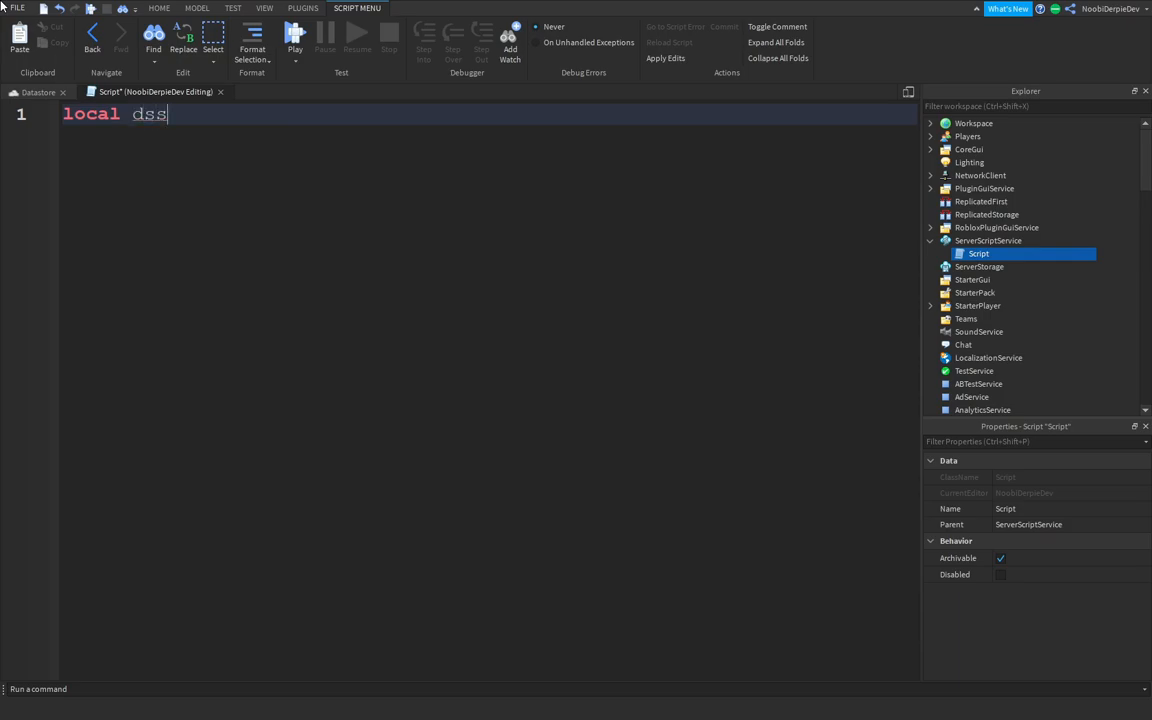
text(= game)
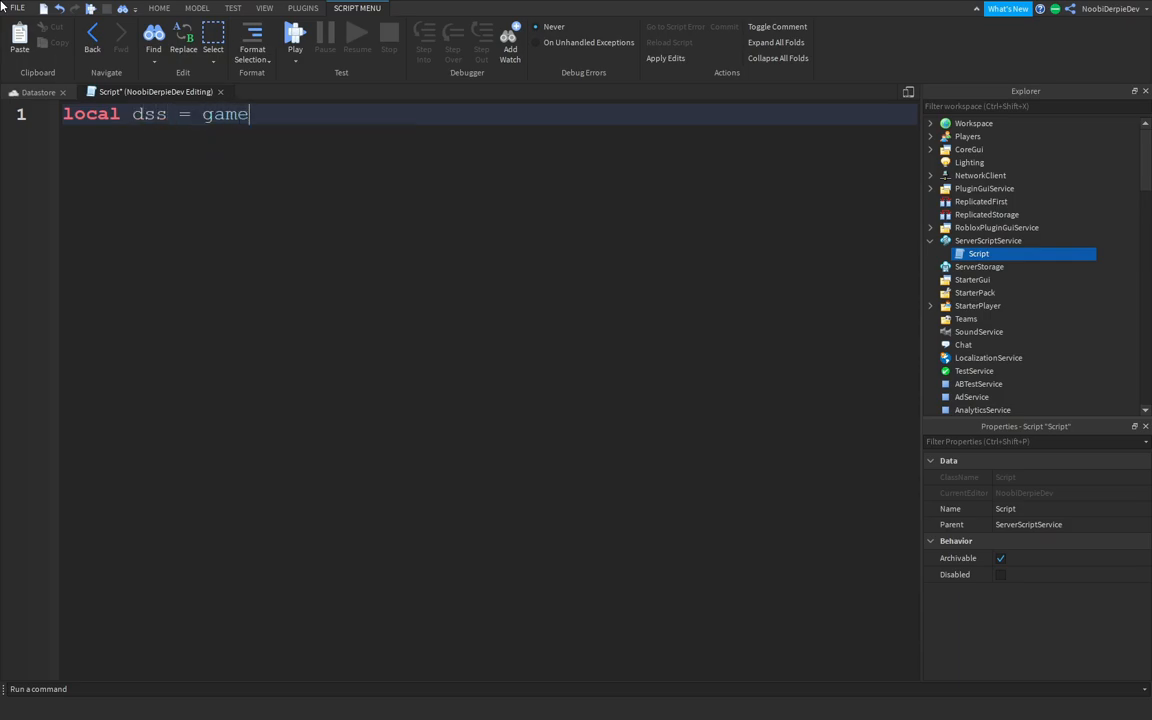
text(:GetService()
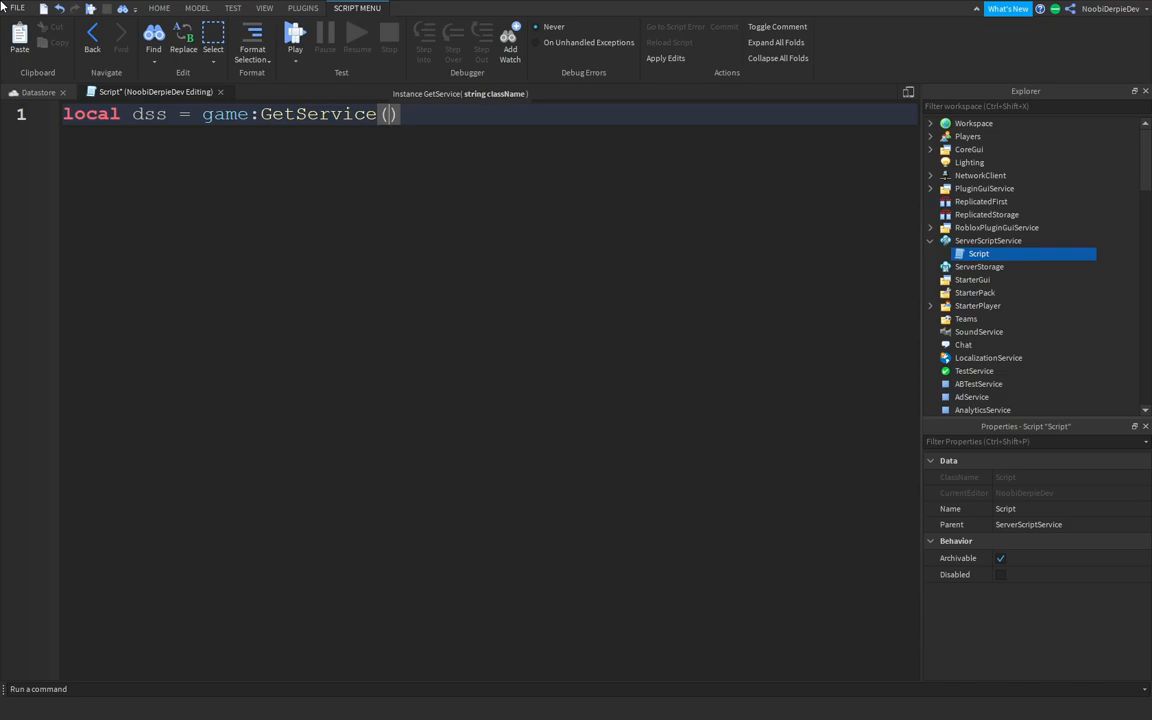
text("DataStoreService")
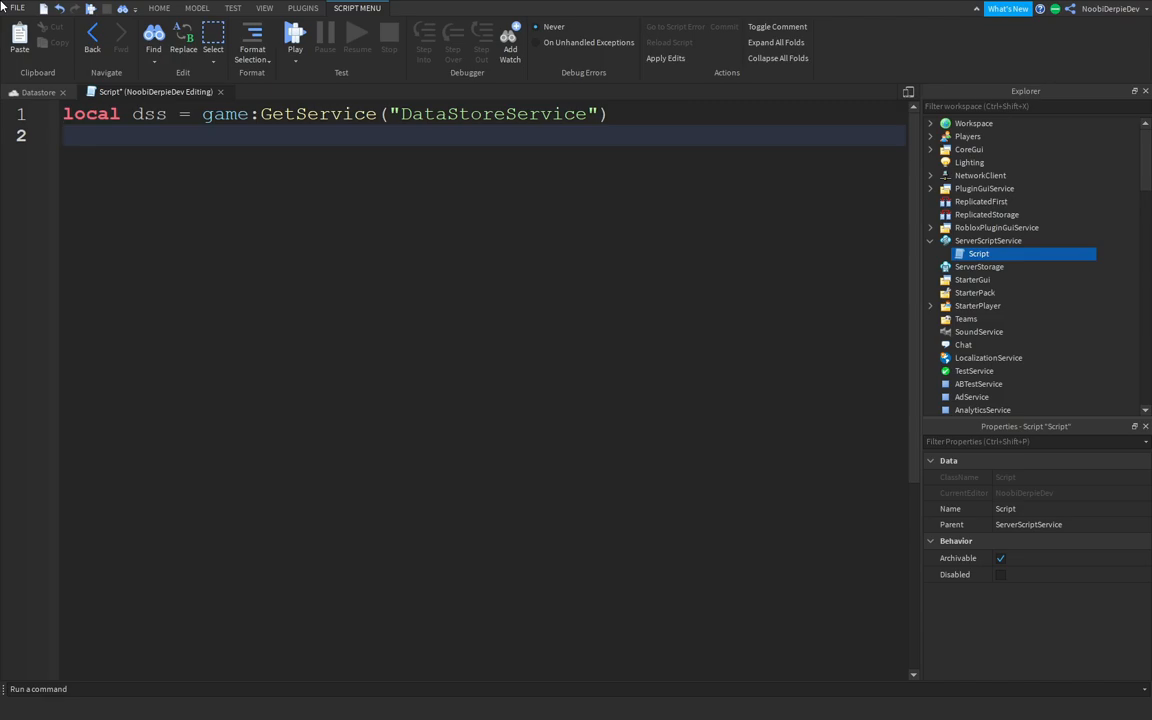
Add local DataStoreToKeep = dss:GetDataStore("NoobieYTTutorial") and begin the next line with game
text(local D)
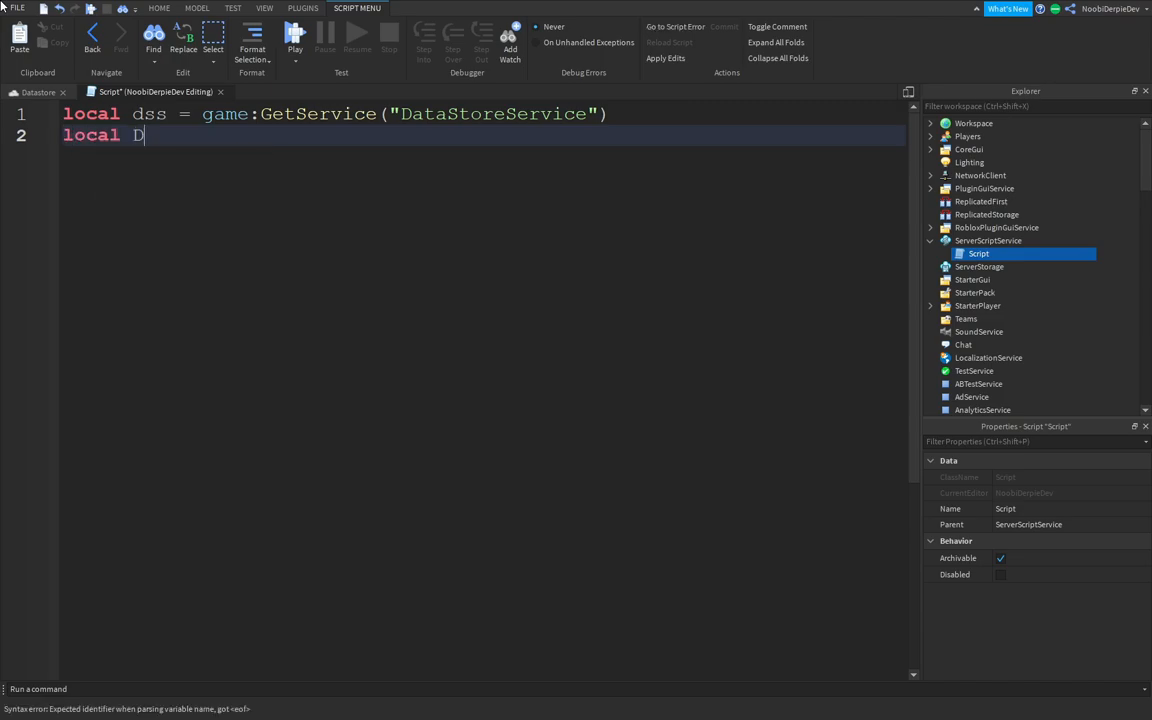
text(a)
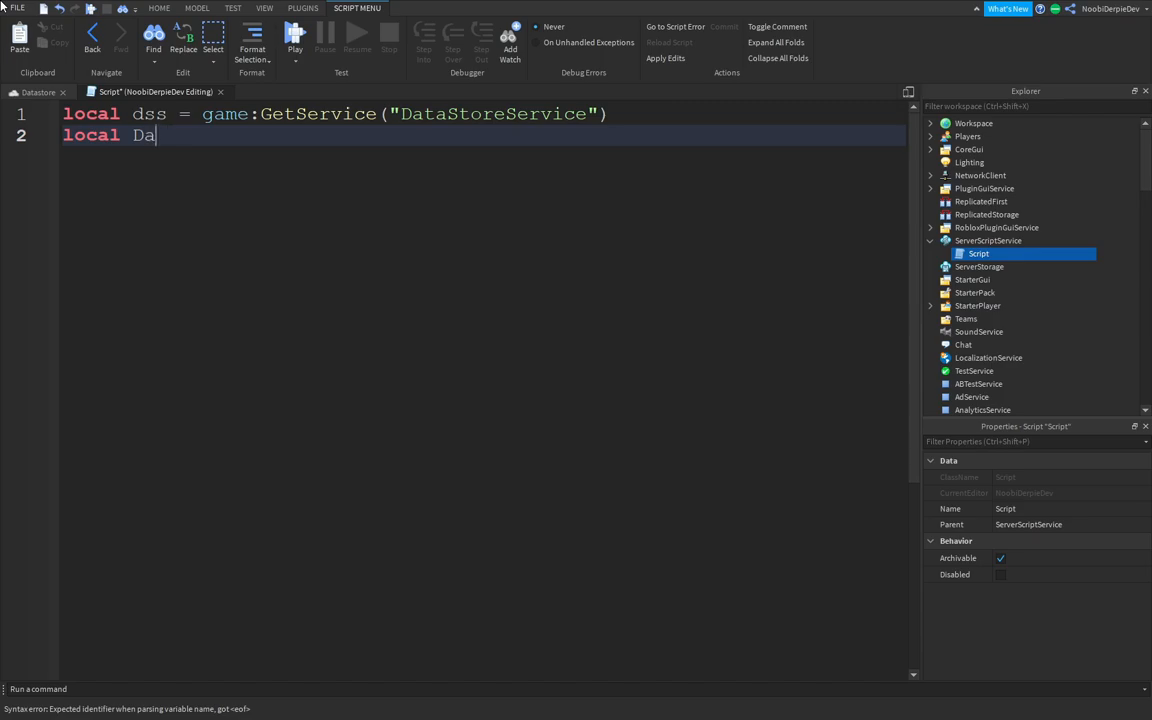
text(taStore)
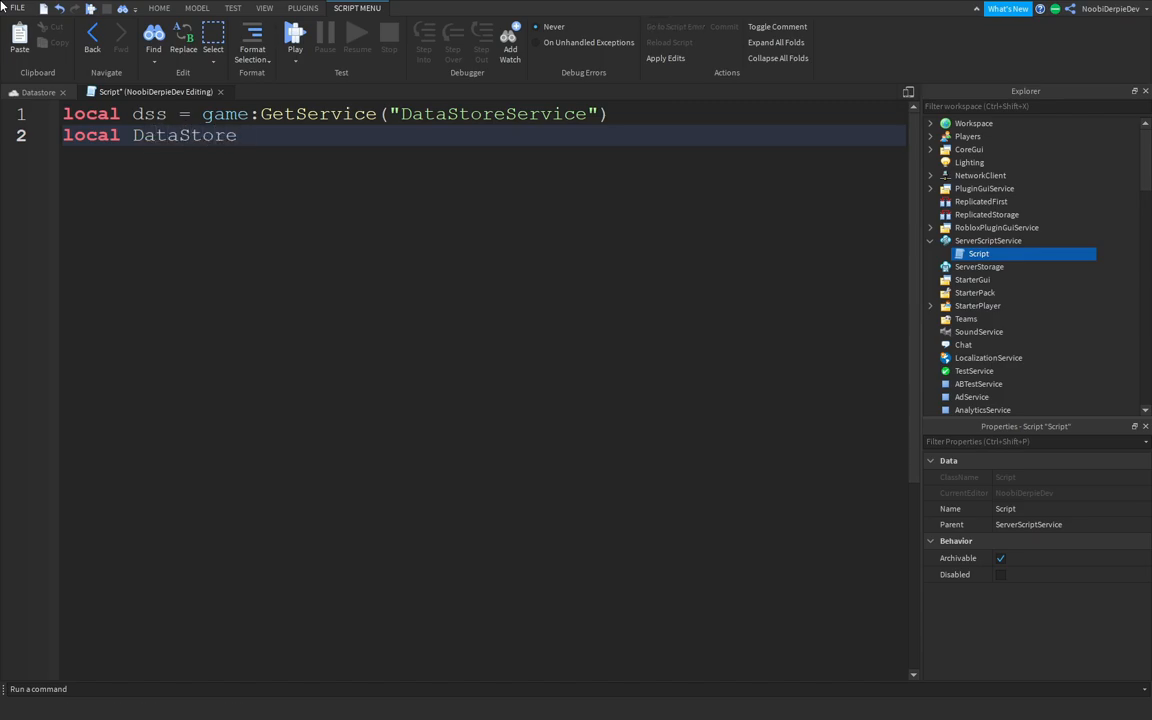
text(ToKeep =)
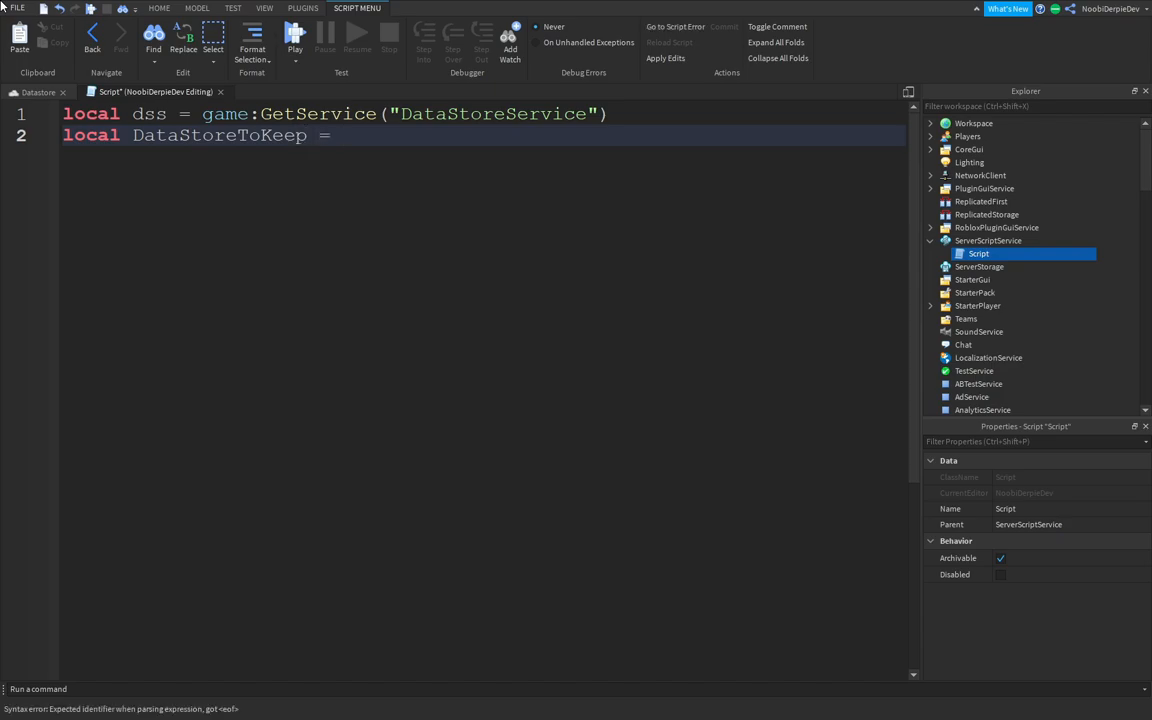
text(dss)
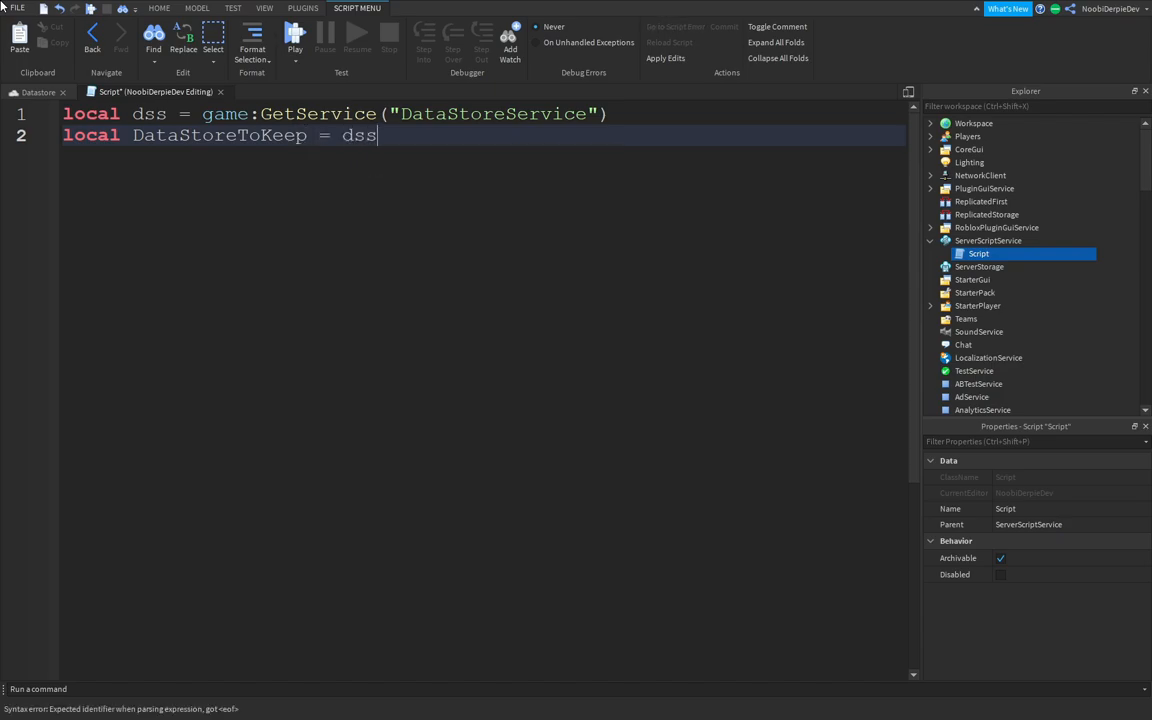
text(:GetDataAST)
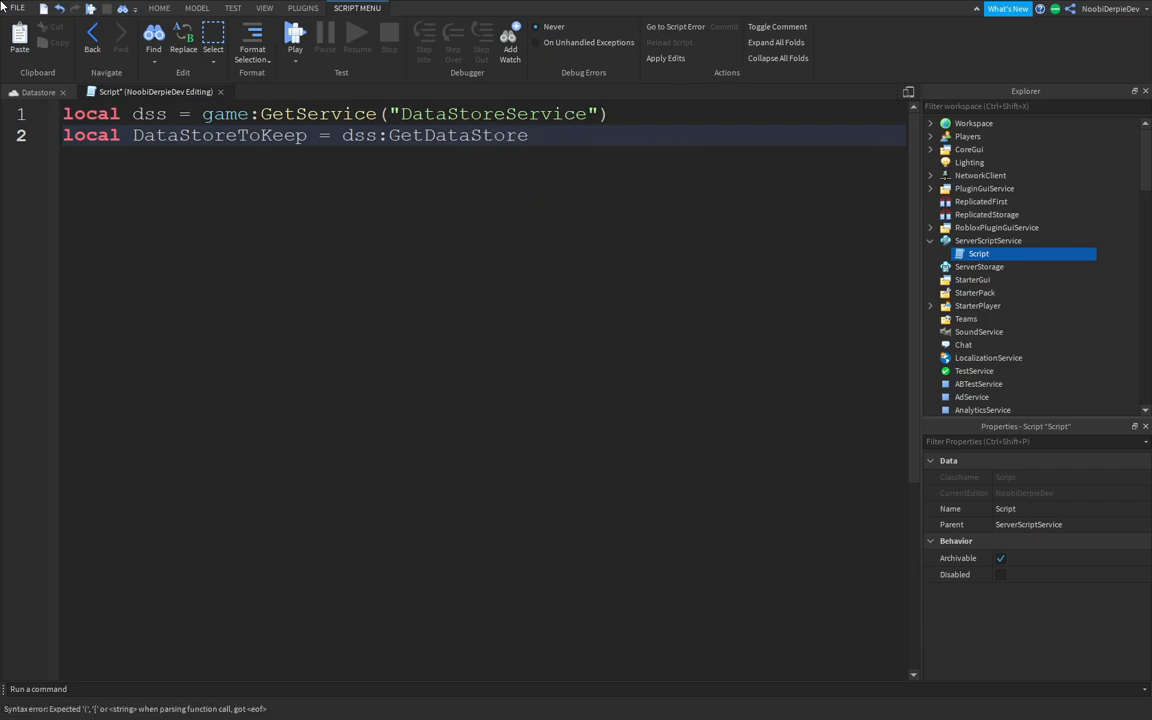
text(())
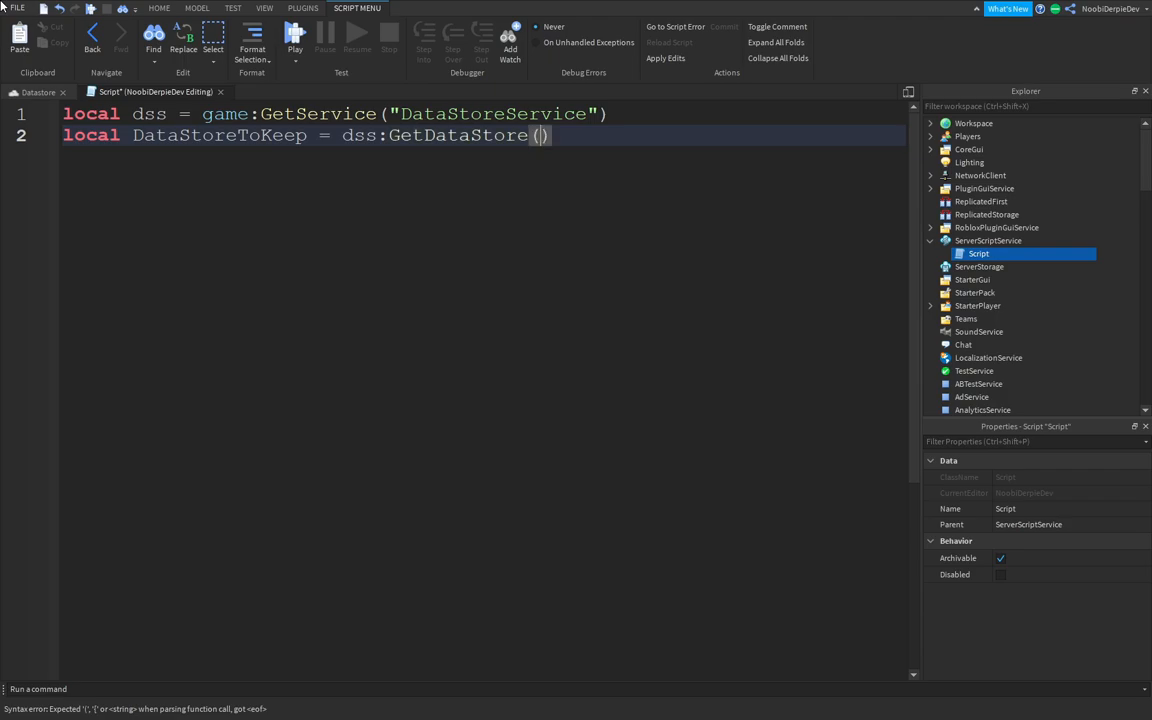
text("")
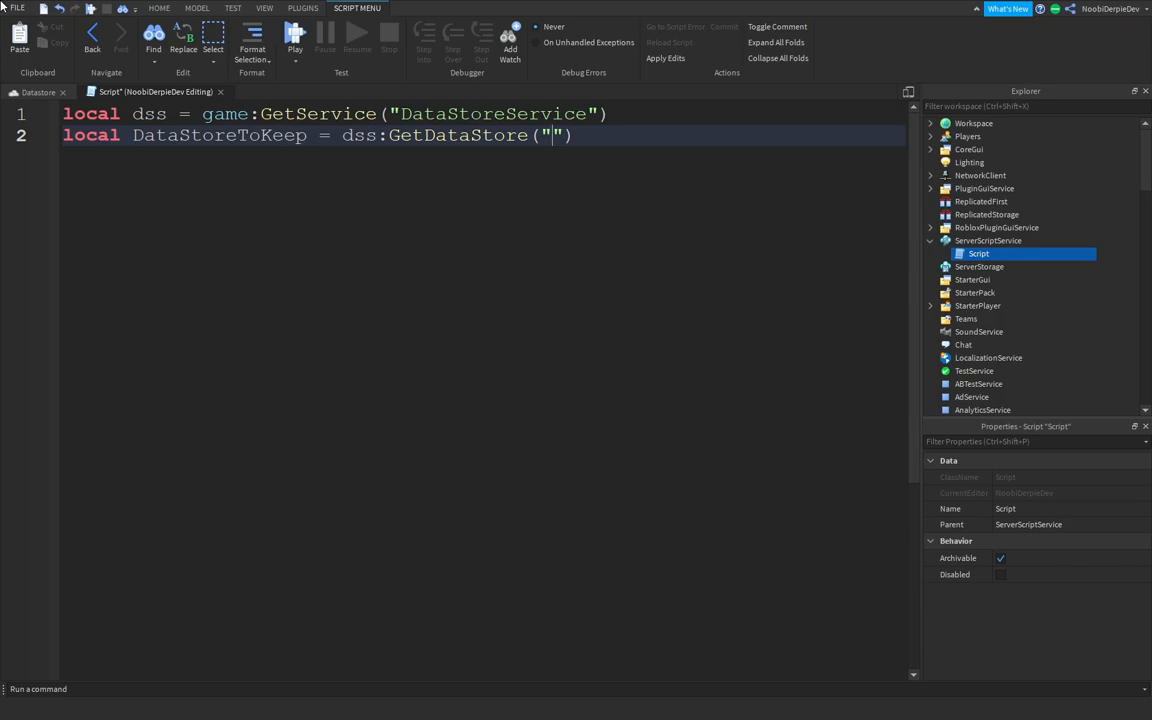
text(NoobieYTTutorial)
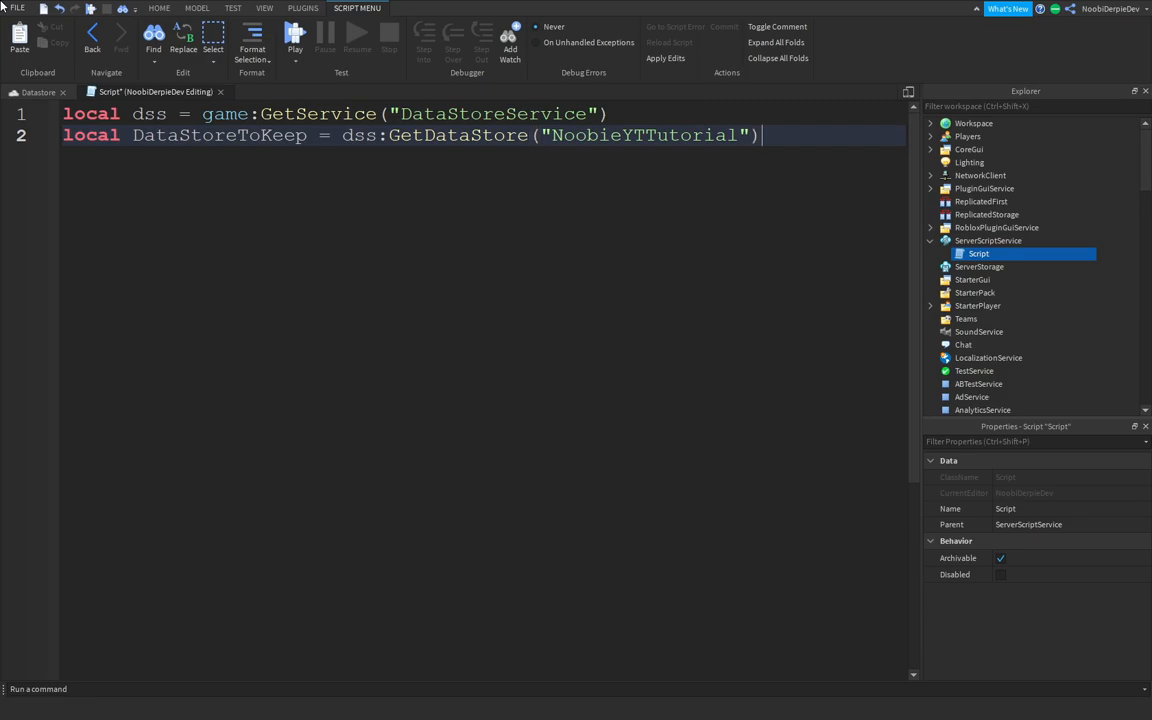
text(ga)
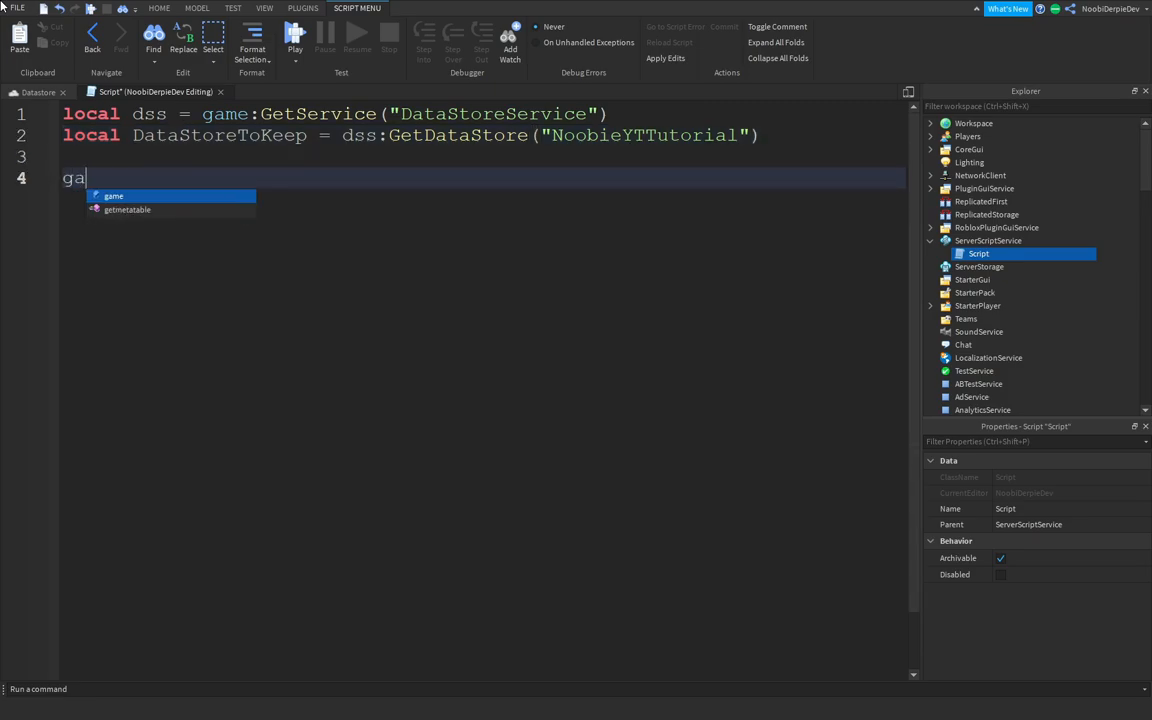
Write game.Players.PlayerAdded:Connect(function(player) closed with end)
text(me.Players.Player)
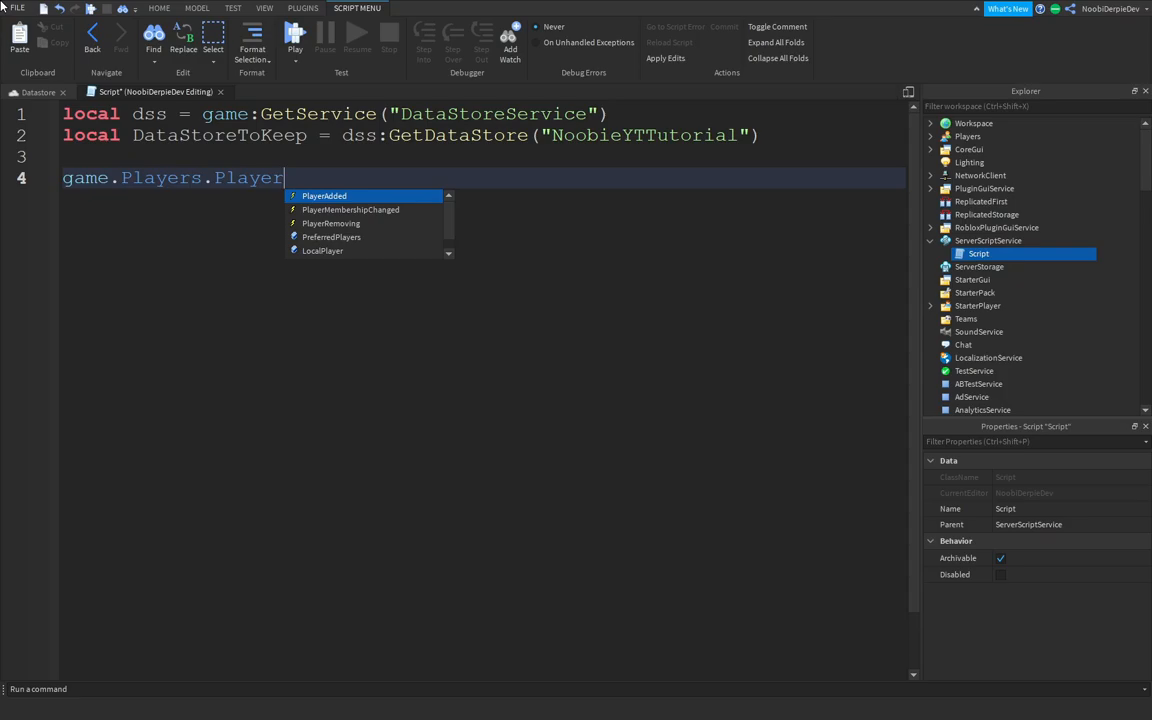
text(Added:Connect(function)
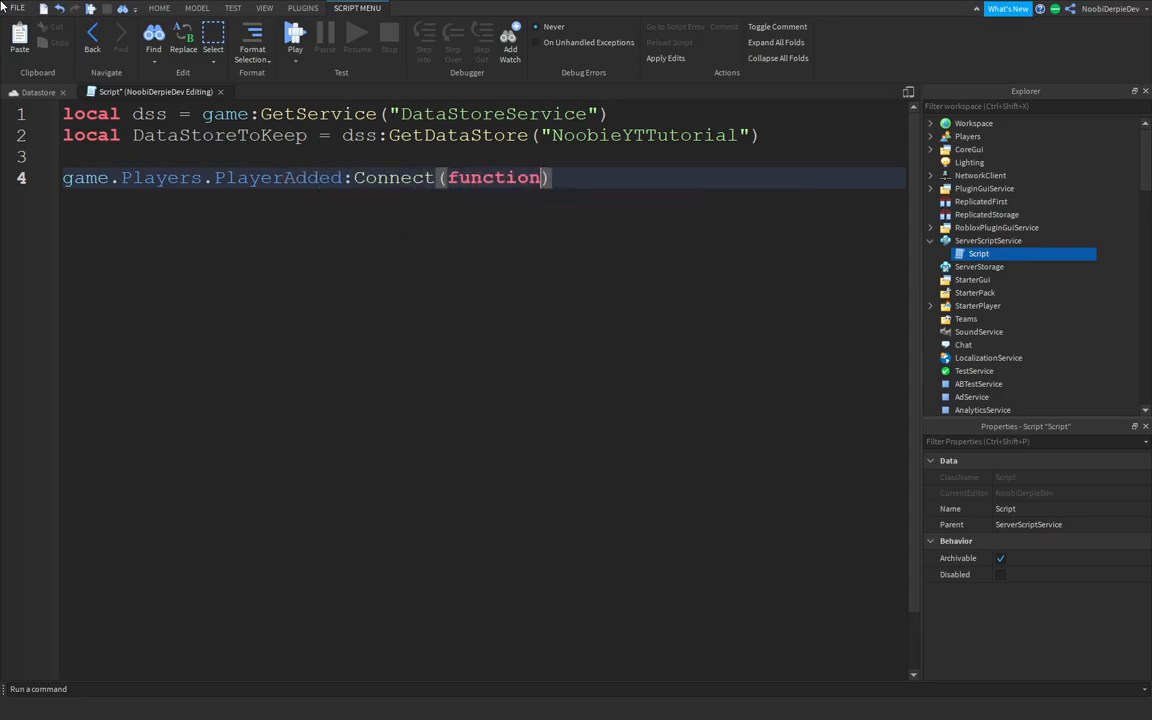
text((player))
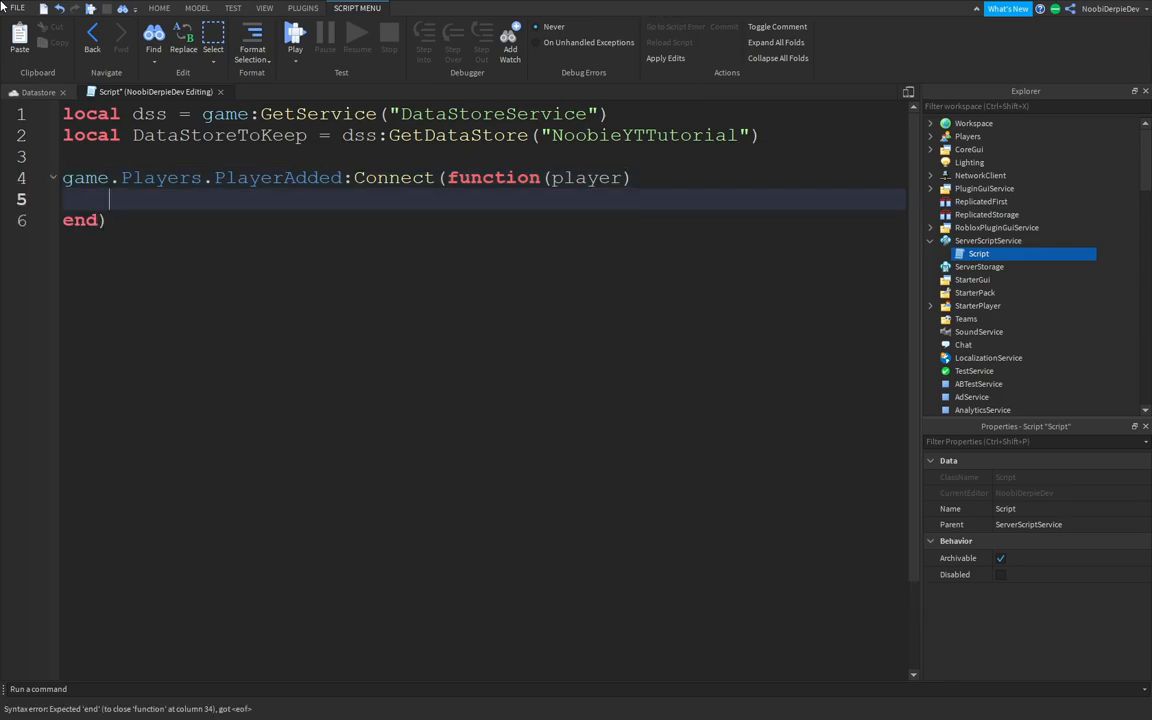
Write game.Players.PlayerRemoving:Connect(function(player) closed with end)
text(game.Players.PlayerRe)
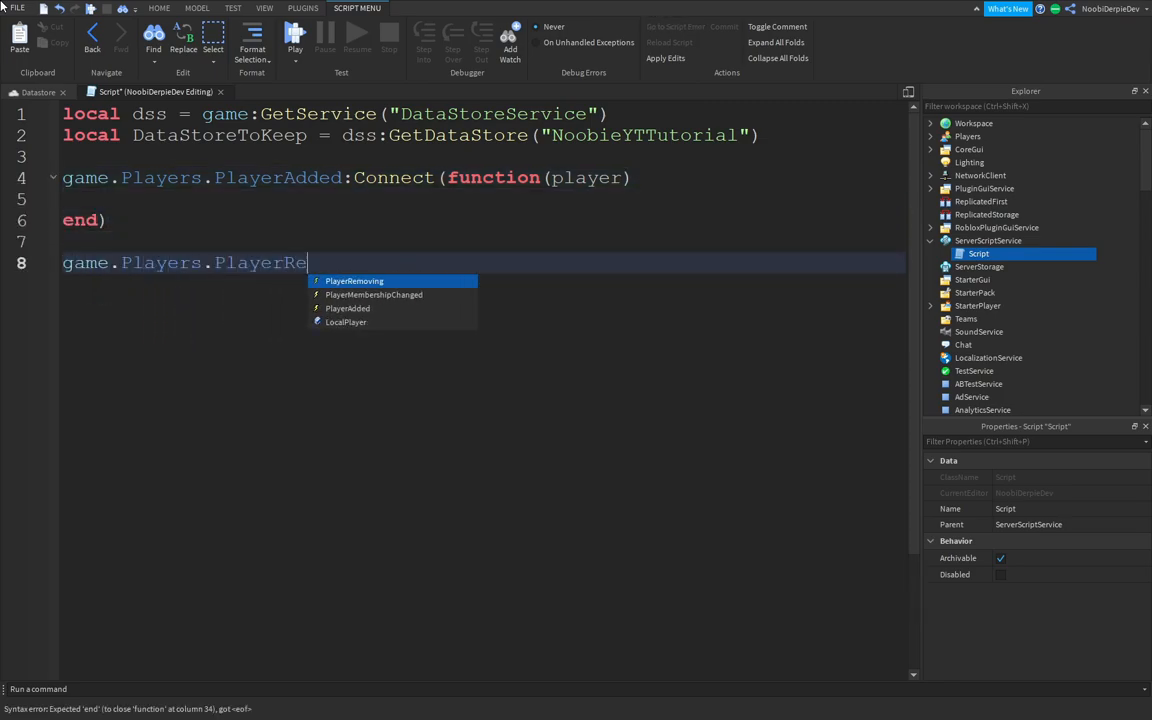
text(moving:Conne)
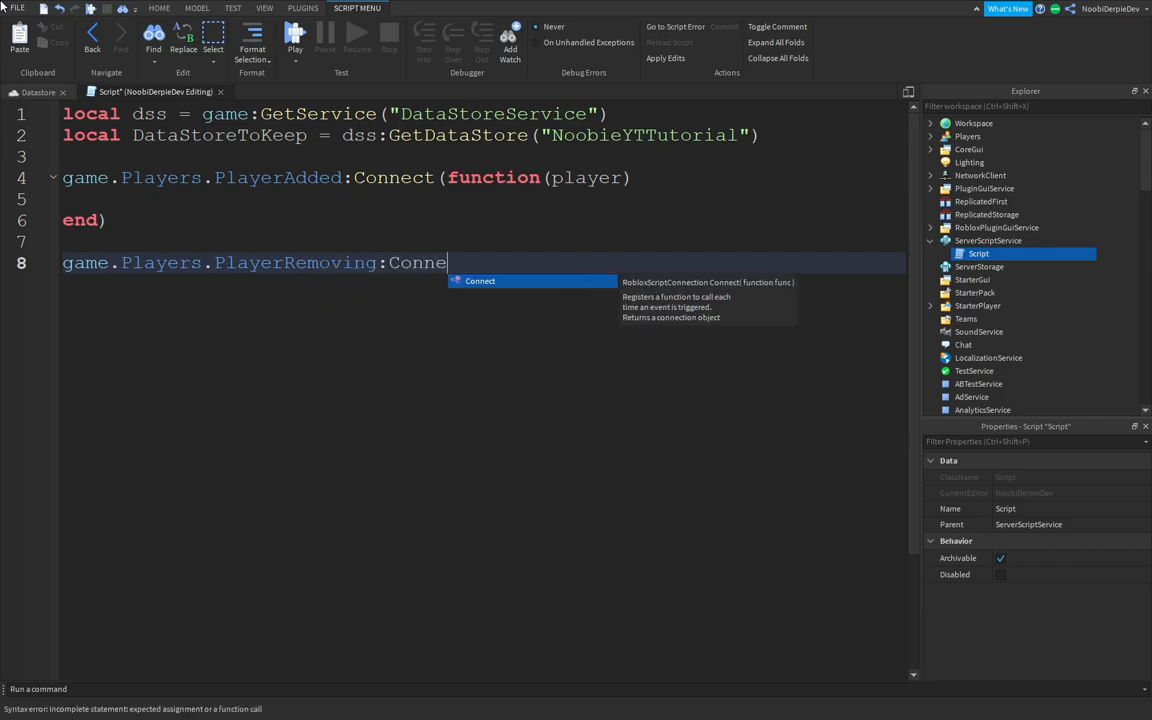
text(ct(function())
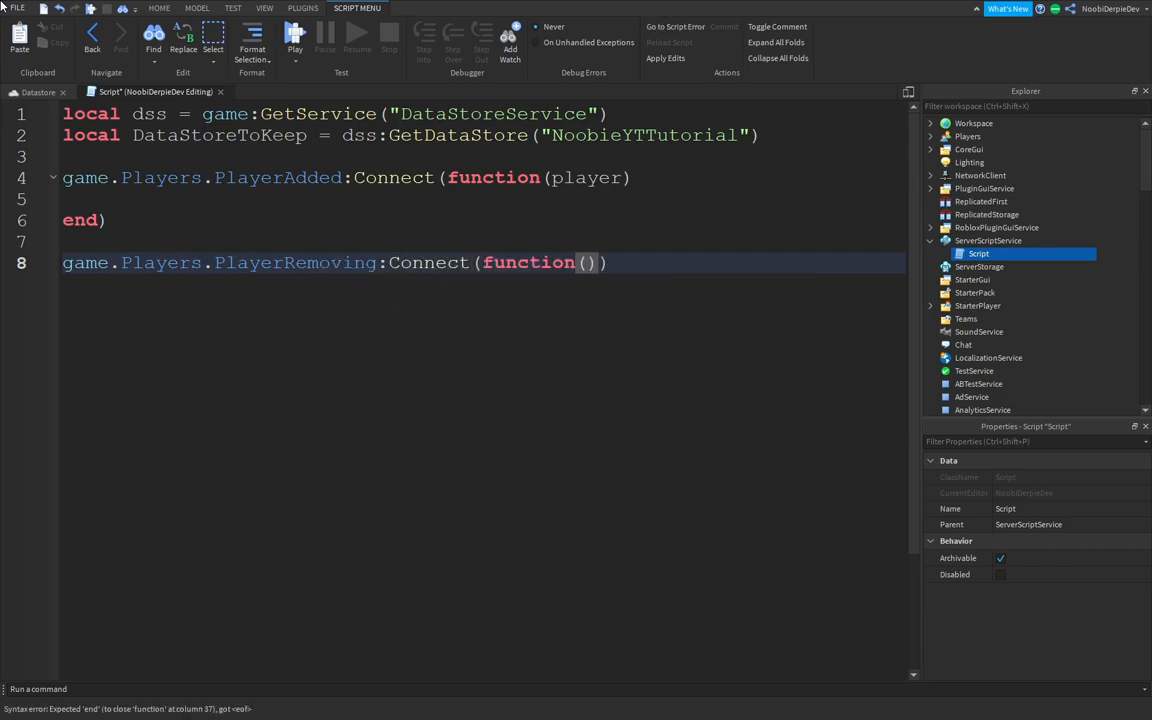
text(player)
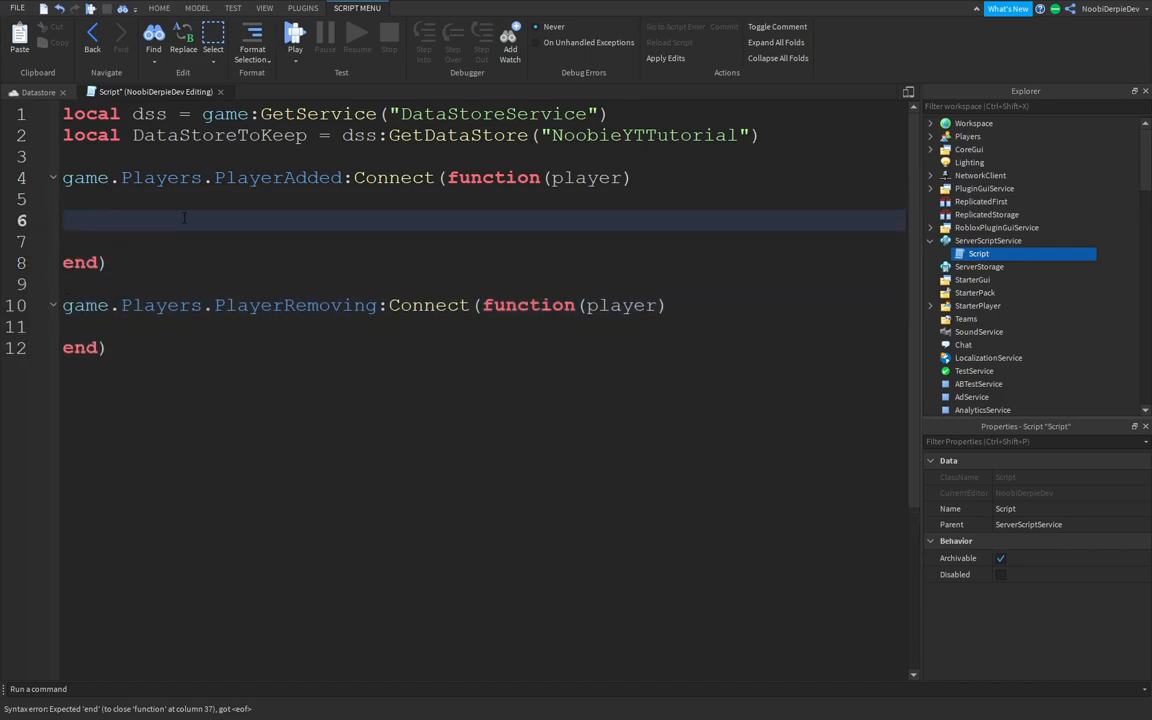
Inside PlayerAdded, write local leaderstats = Instance.new("Folder", player)
text(local leaderta)
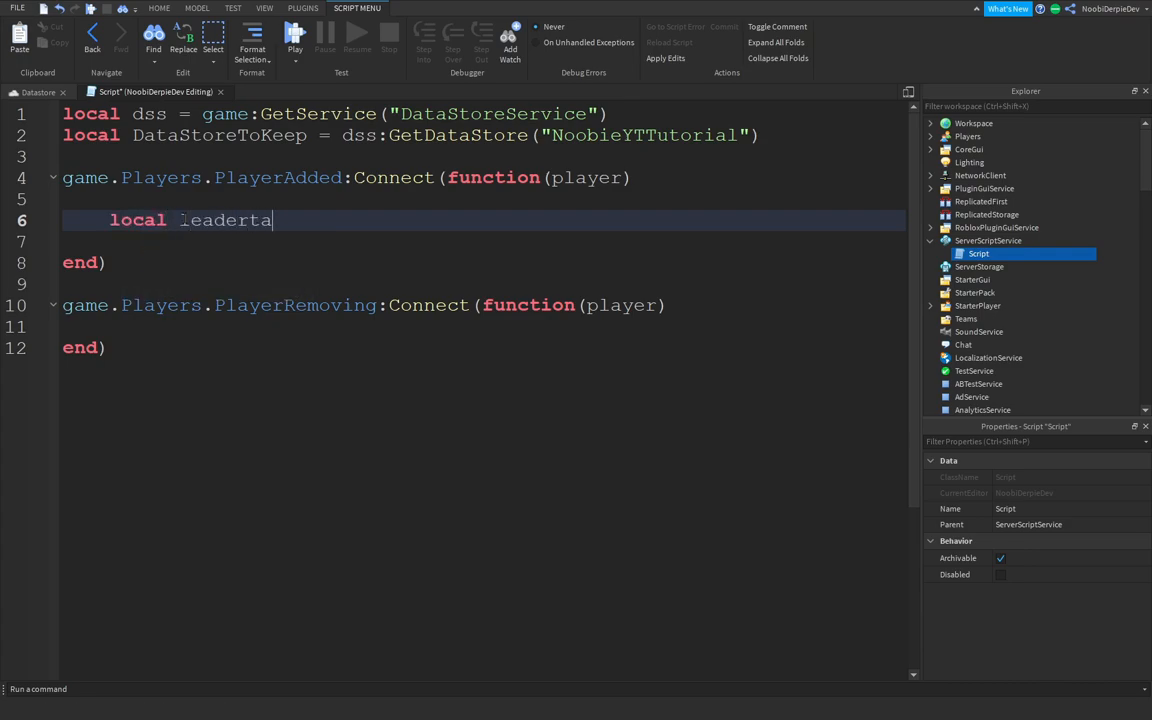
text(stats =)
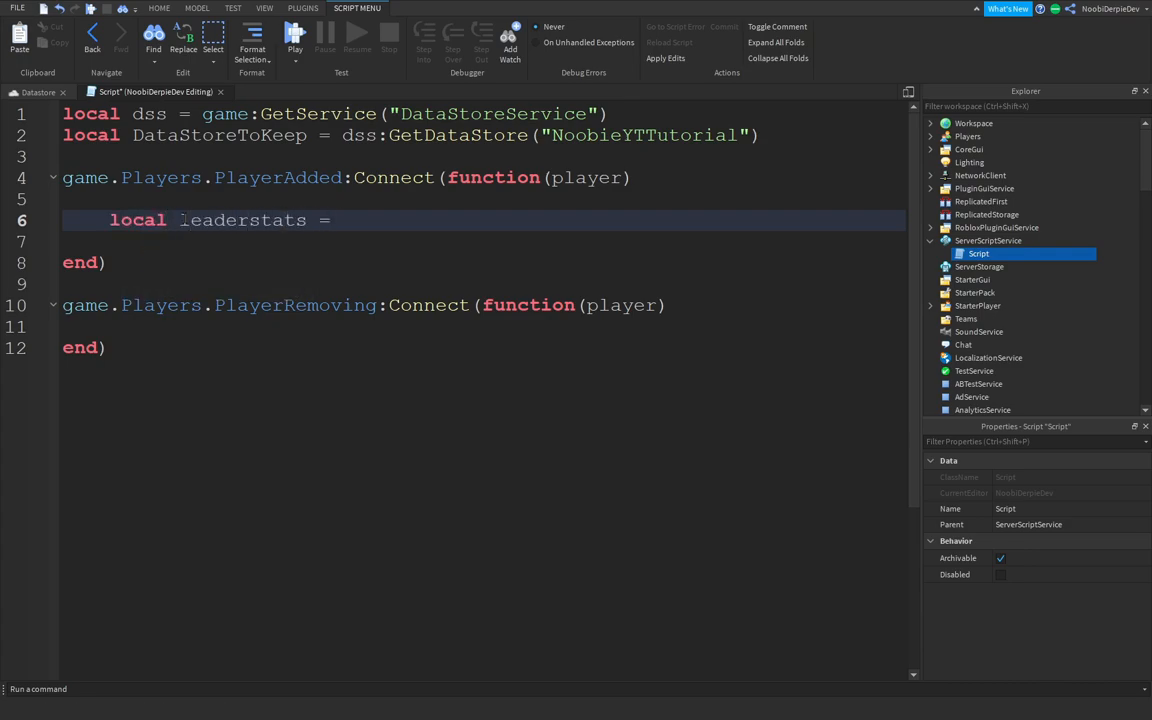
text(Instance.new)
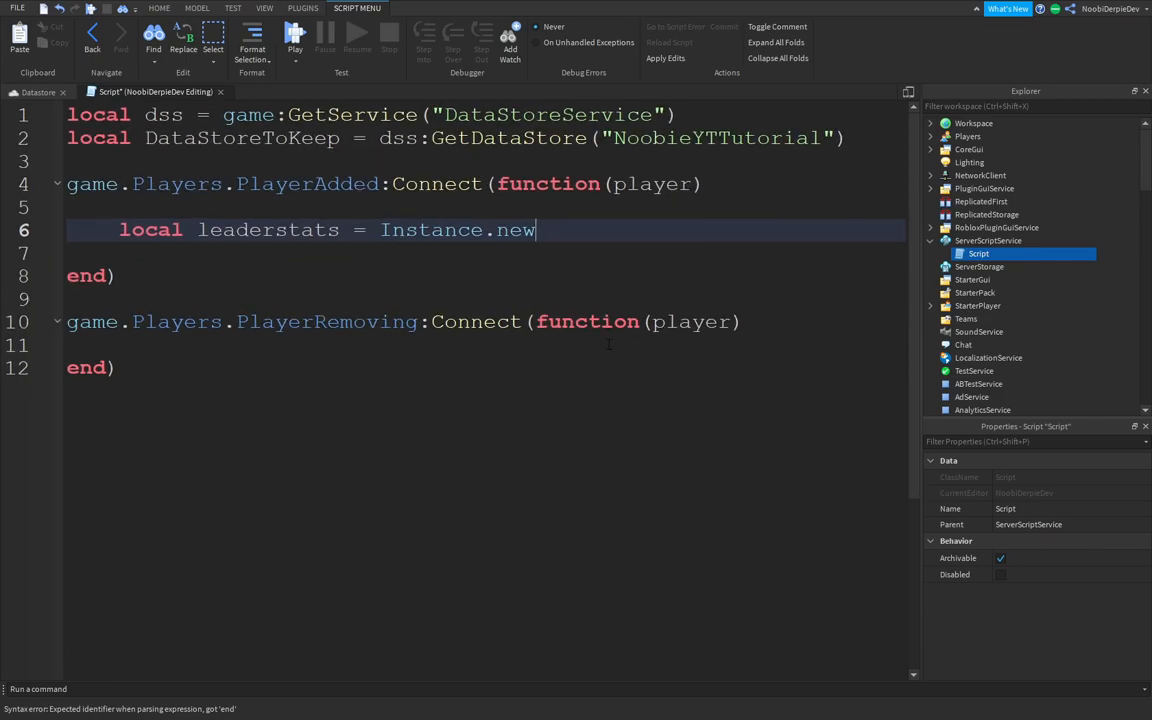
text(("Folder"))
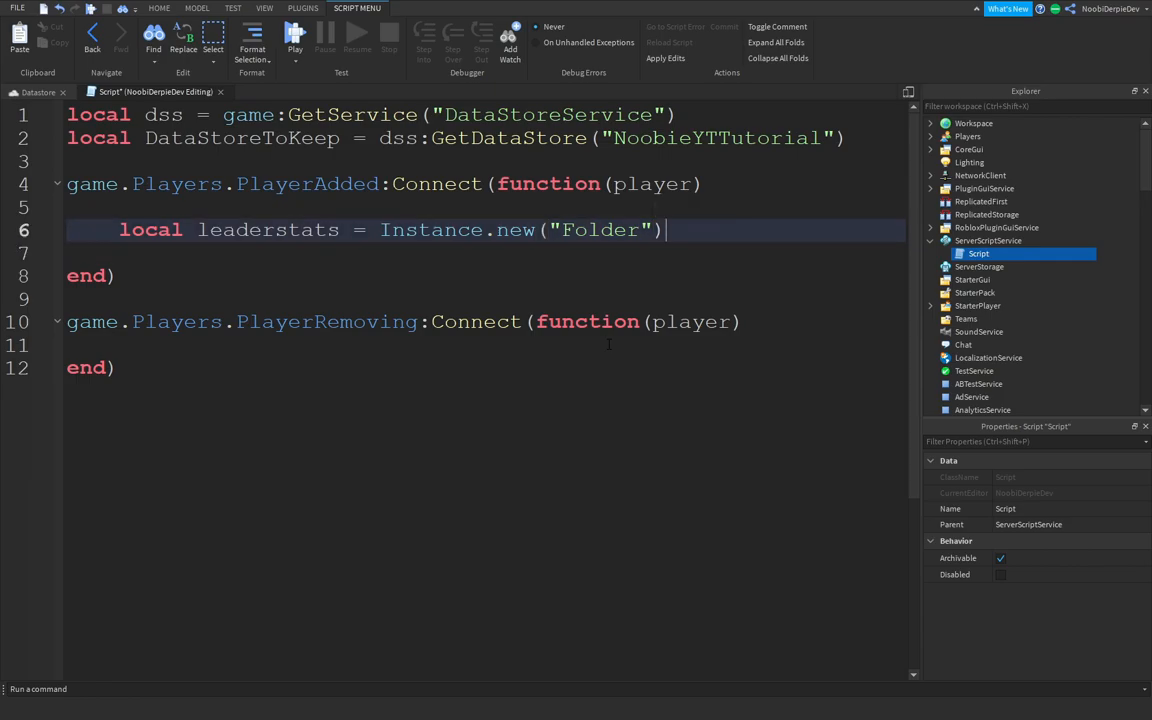
text(,)
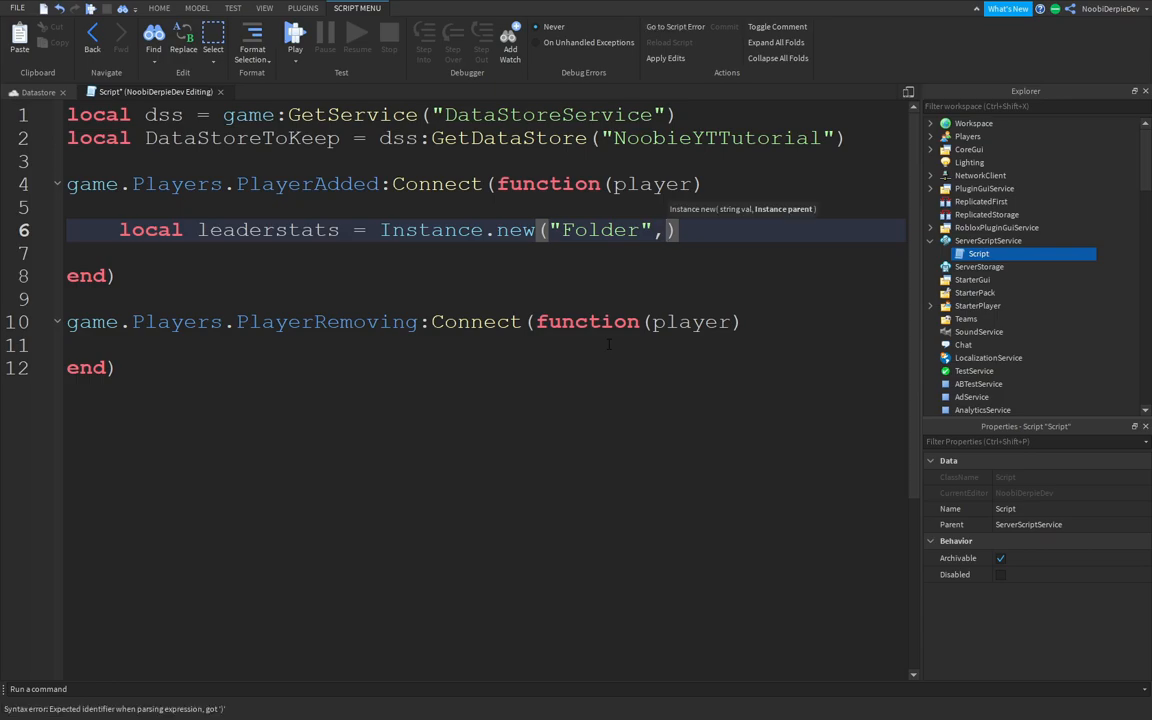
text(player)
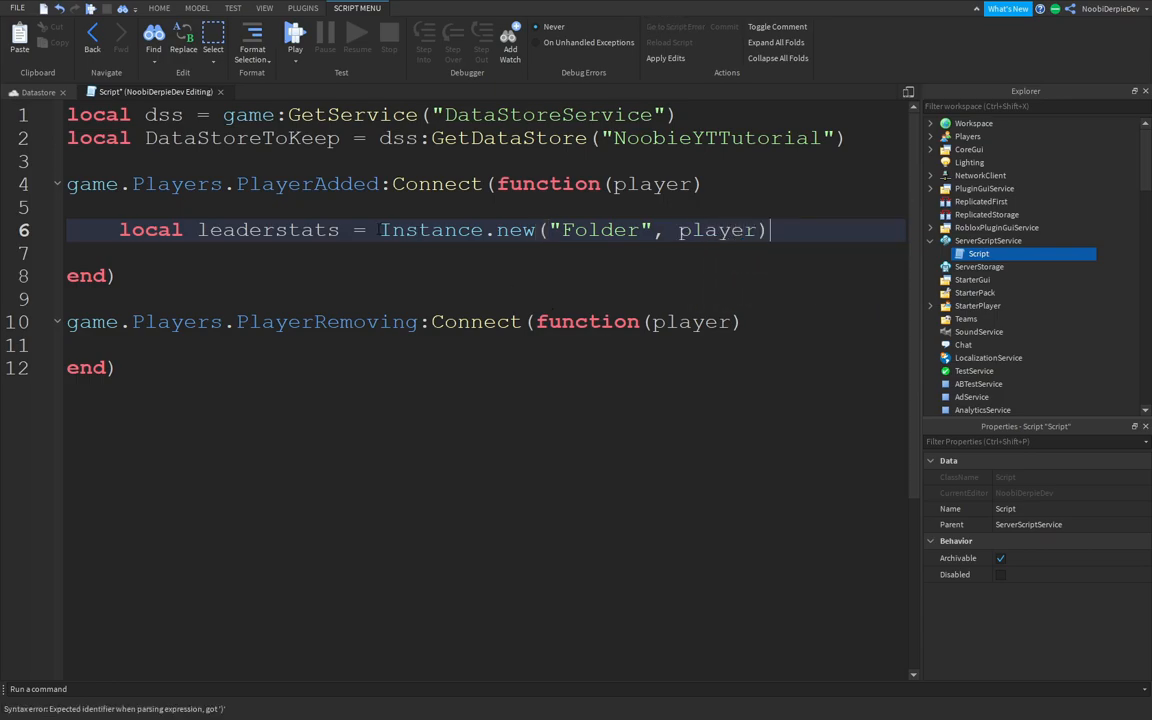
double_click(717, 230)
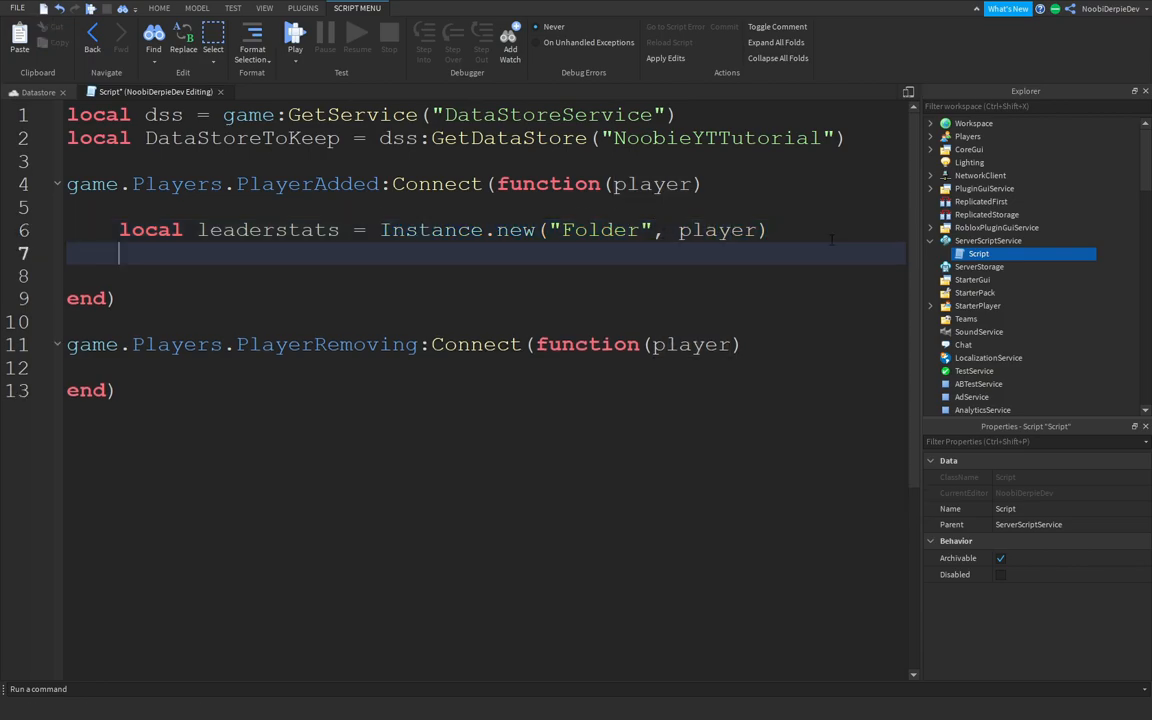
Name the folder with leaderstats.Name = "leaderstats"
text(leaderstats.)
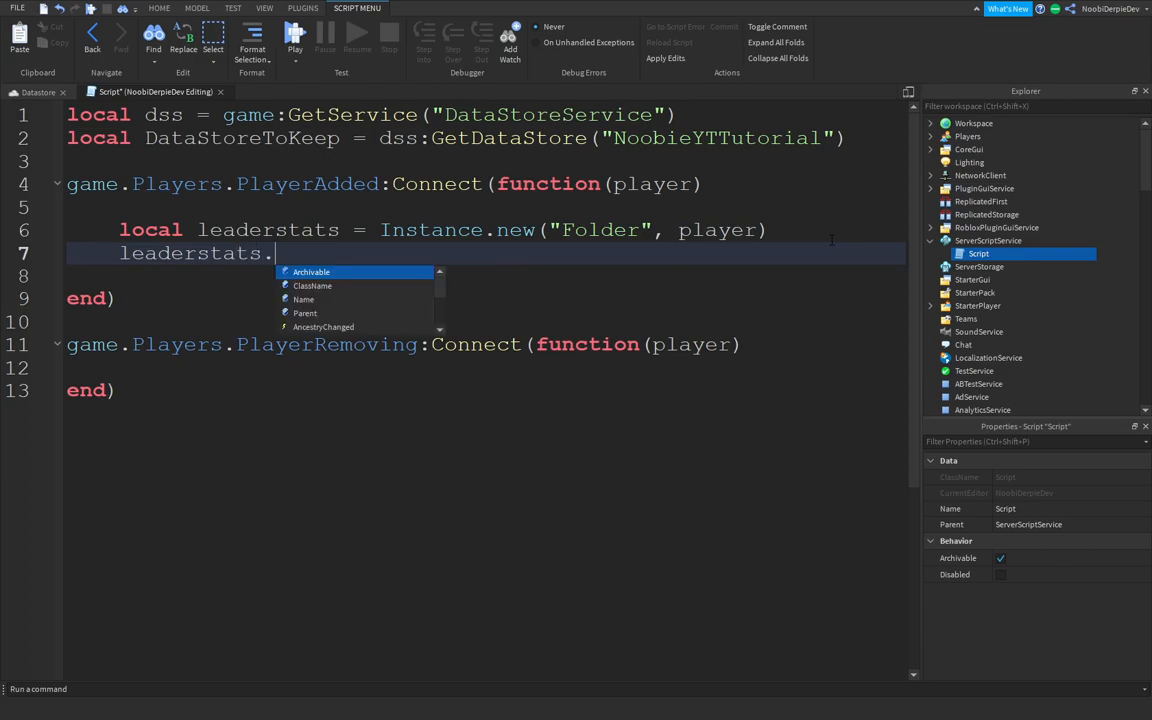
text(Name =)
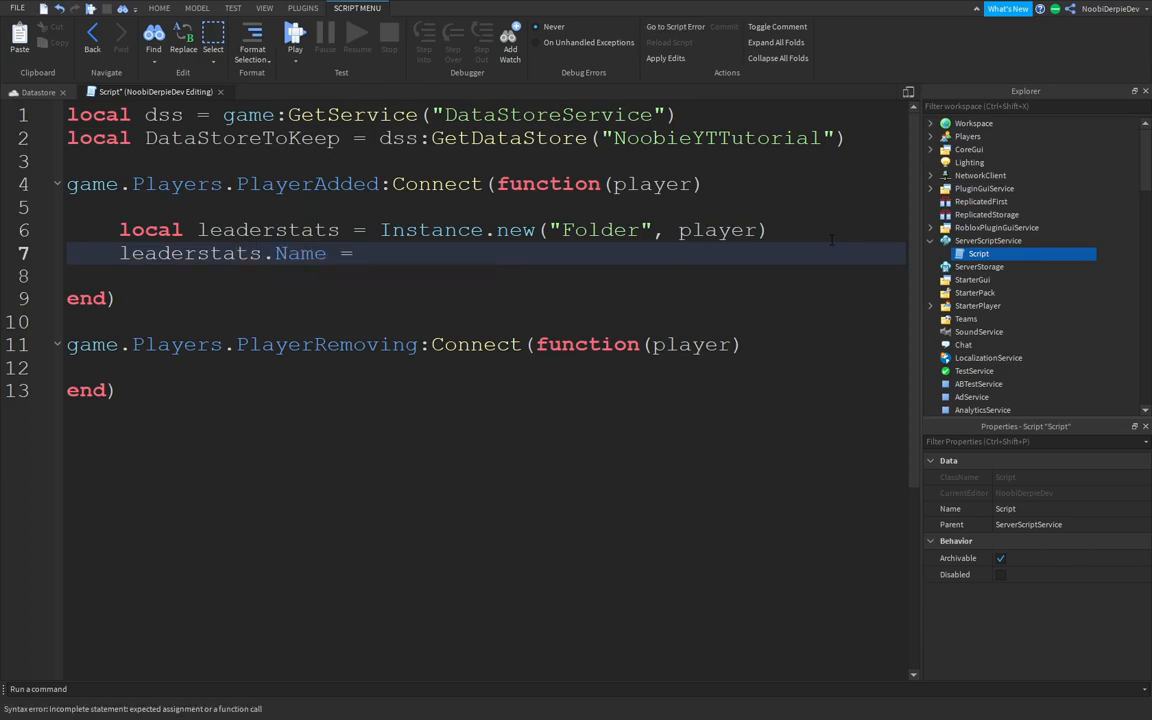
text("leaderstats")
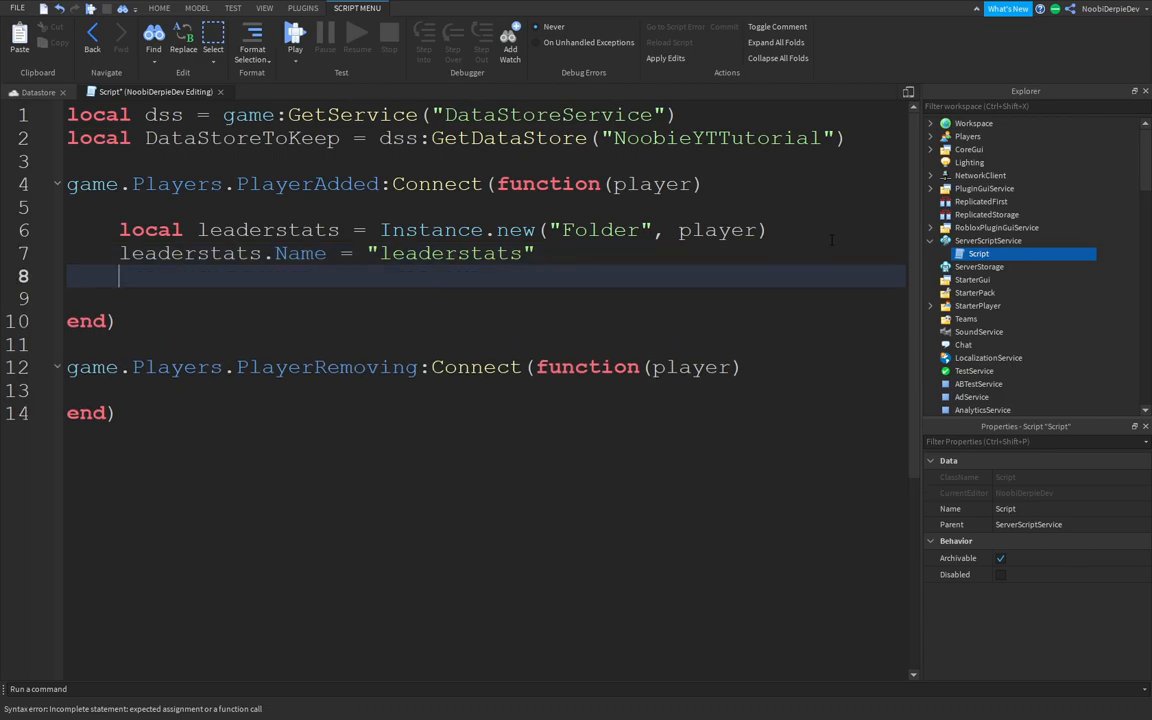
Write local money = Instance.new("NumberValue", leaderstats)
text(local m)
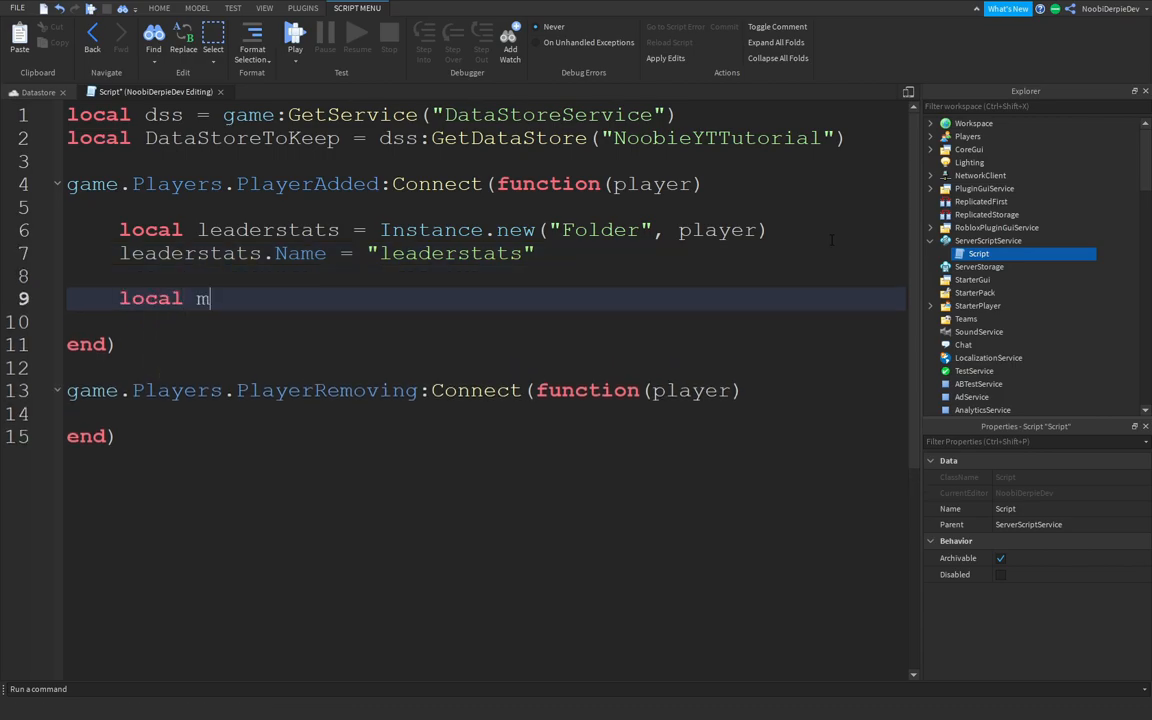
text(oney = Instance.new(")
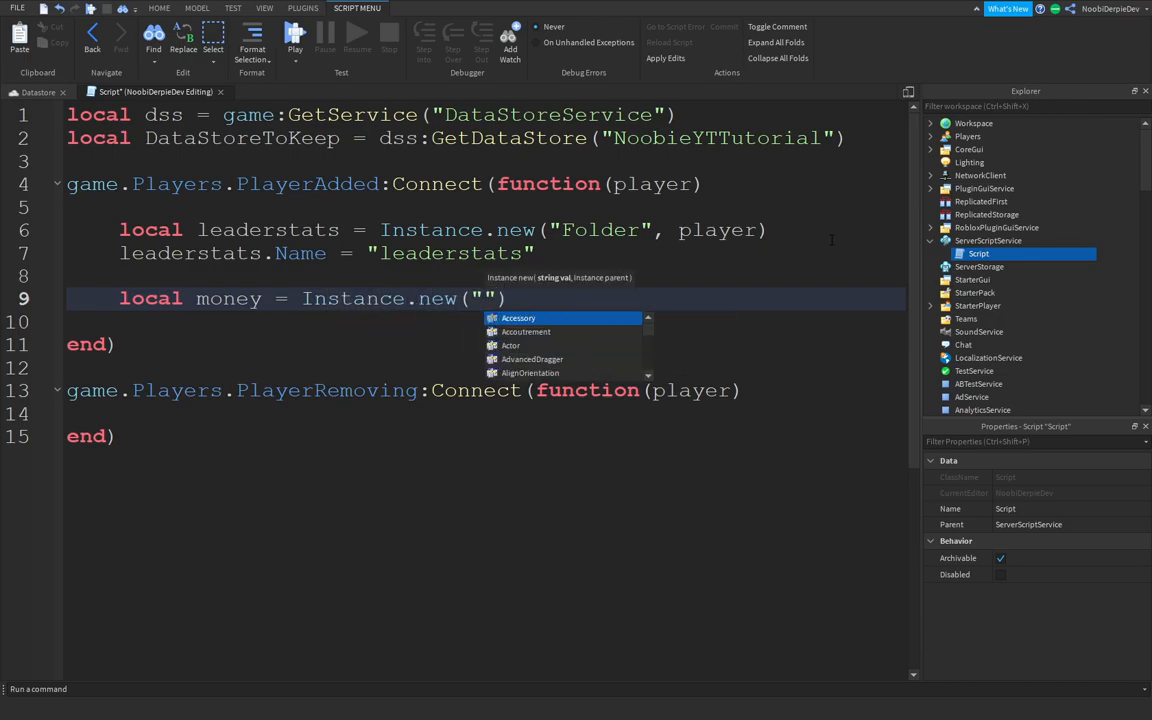
text(NumberVale)
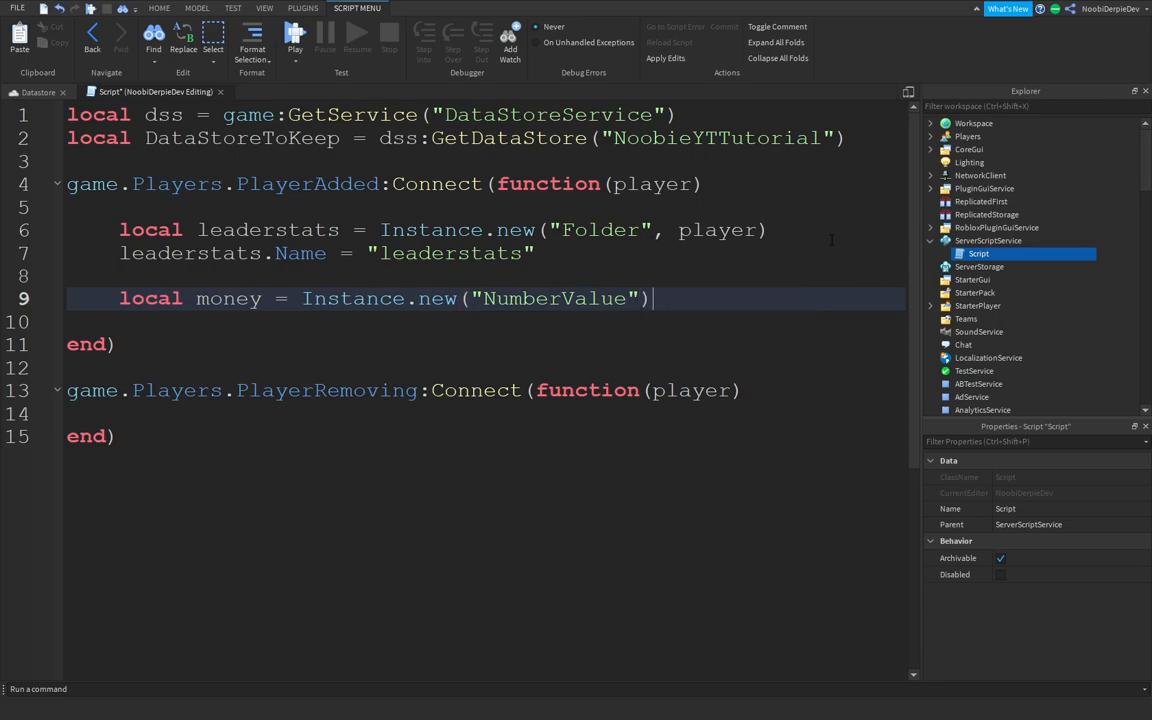
text(, leaderstats)
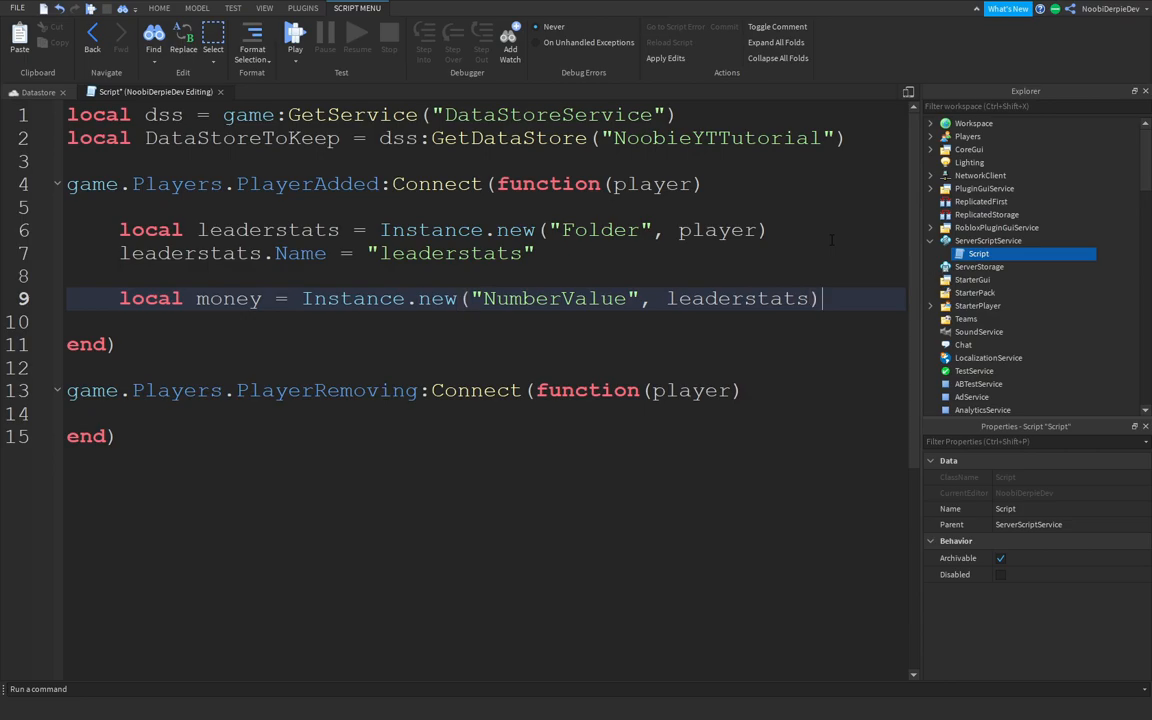
Set money.Name = "Money" and money.Value = 0, then begin another local line
text(M)
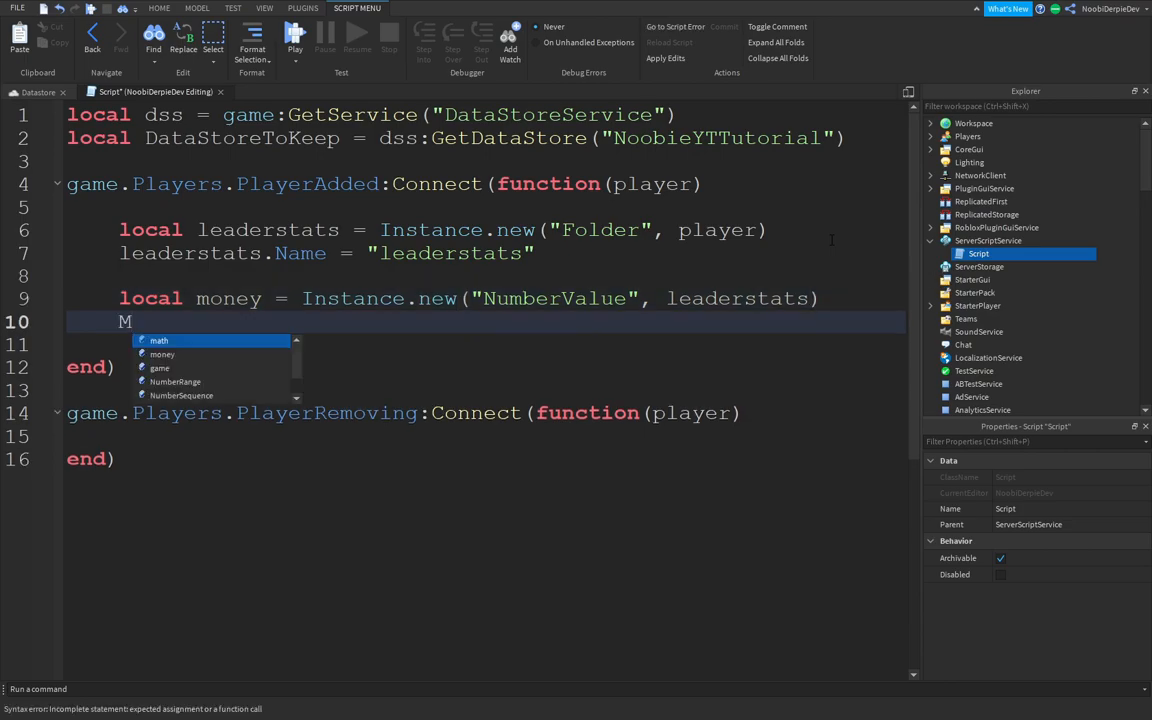
text(oney.Name = "Mony)
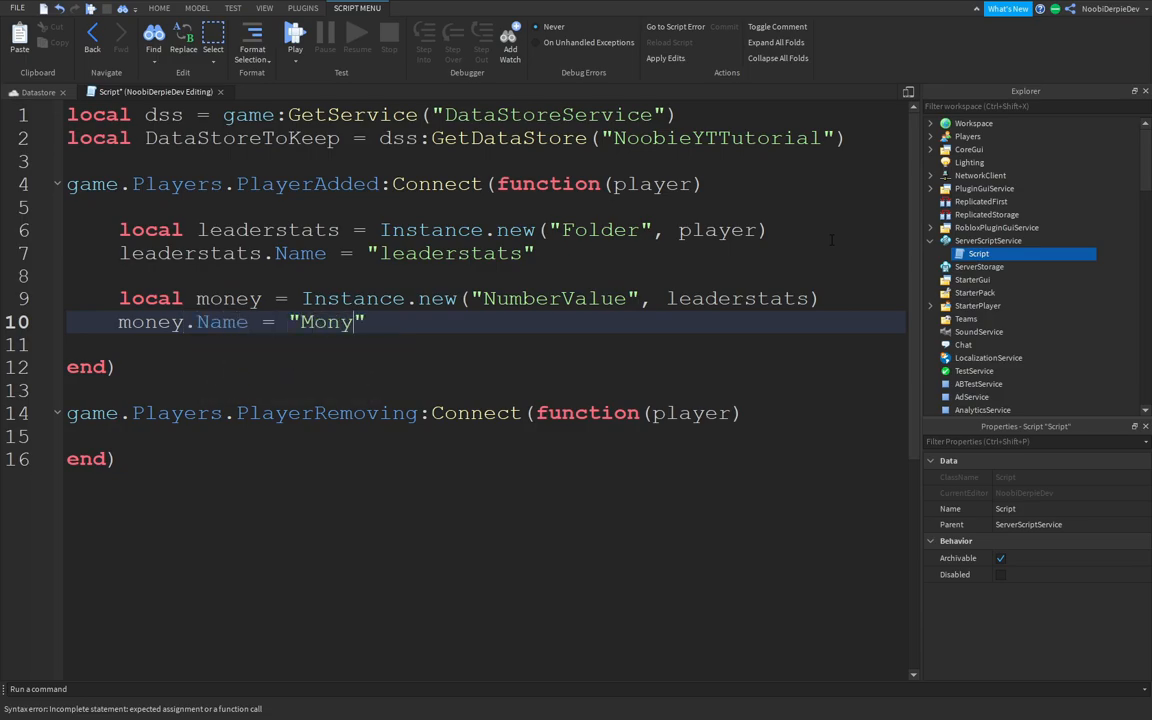
text(mon)
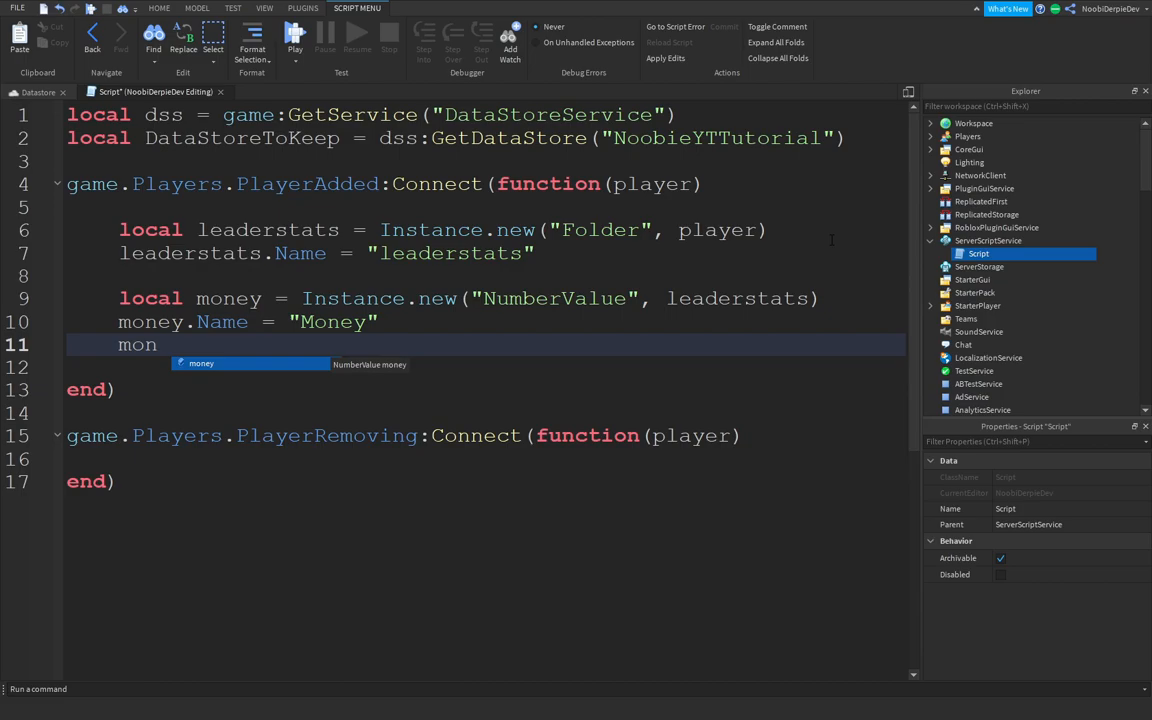
text(eyV)
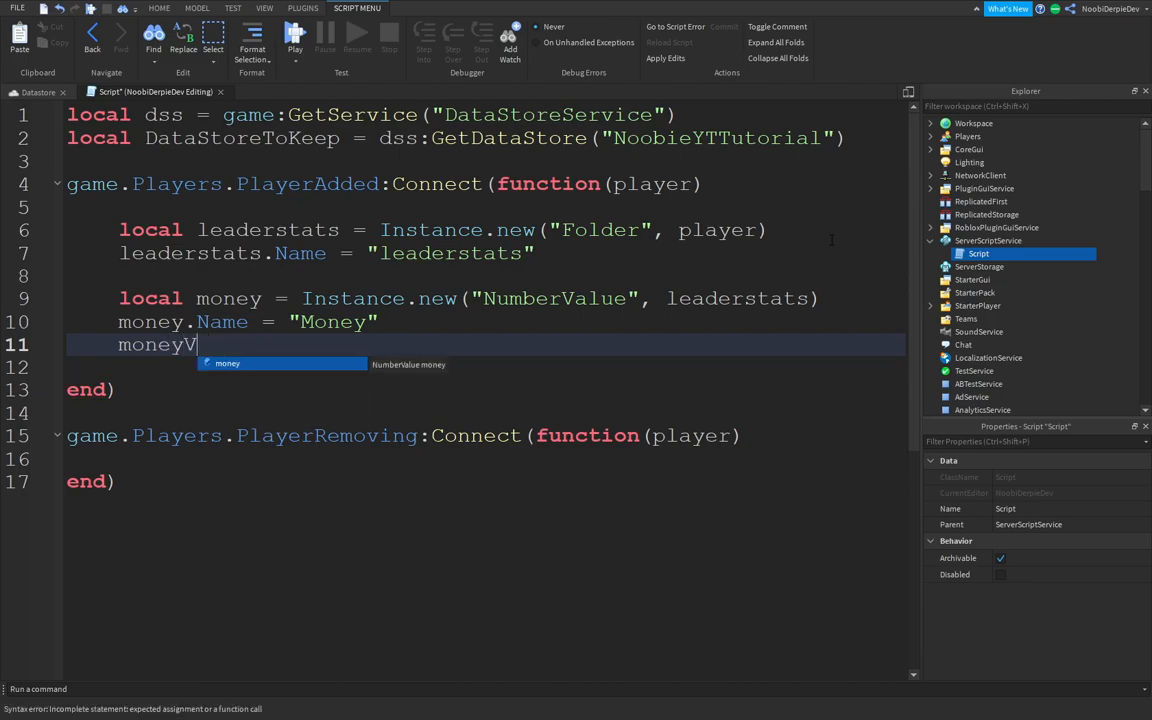
text(.Value)
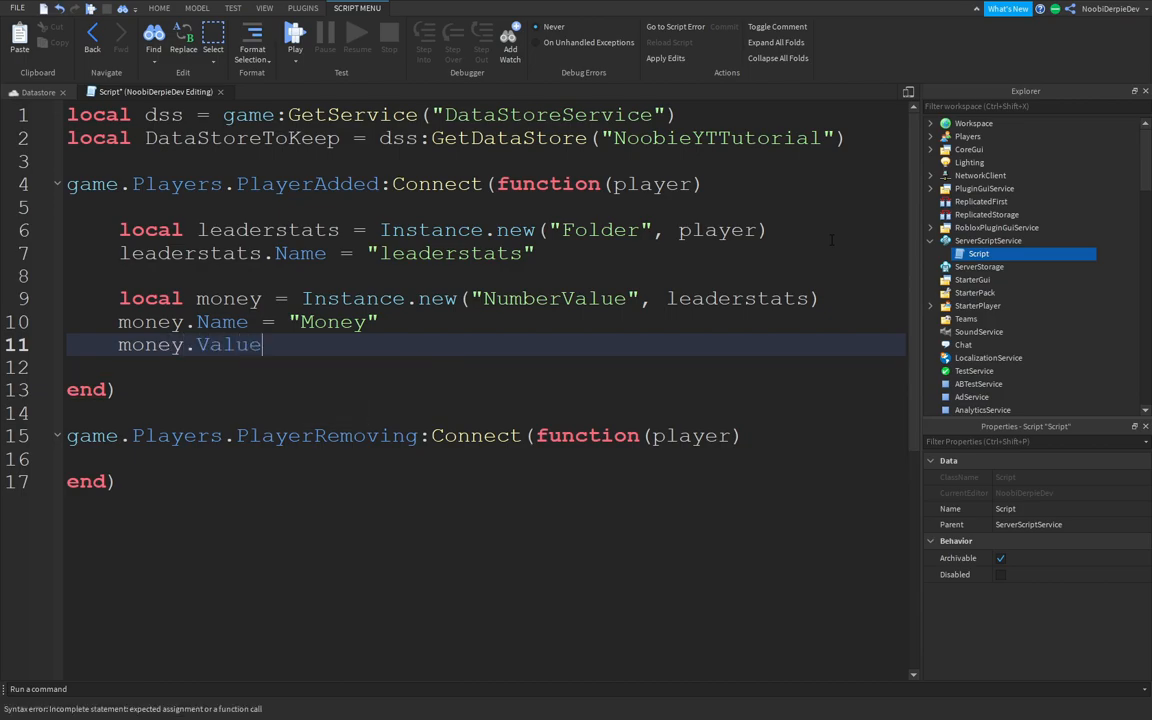
text(= 0)
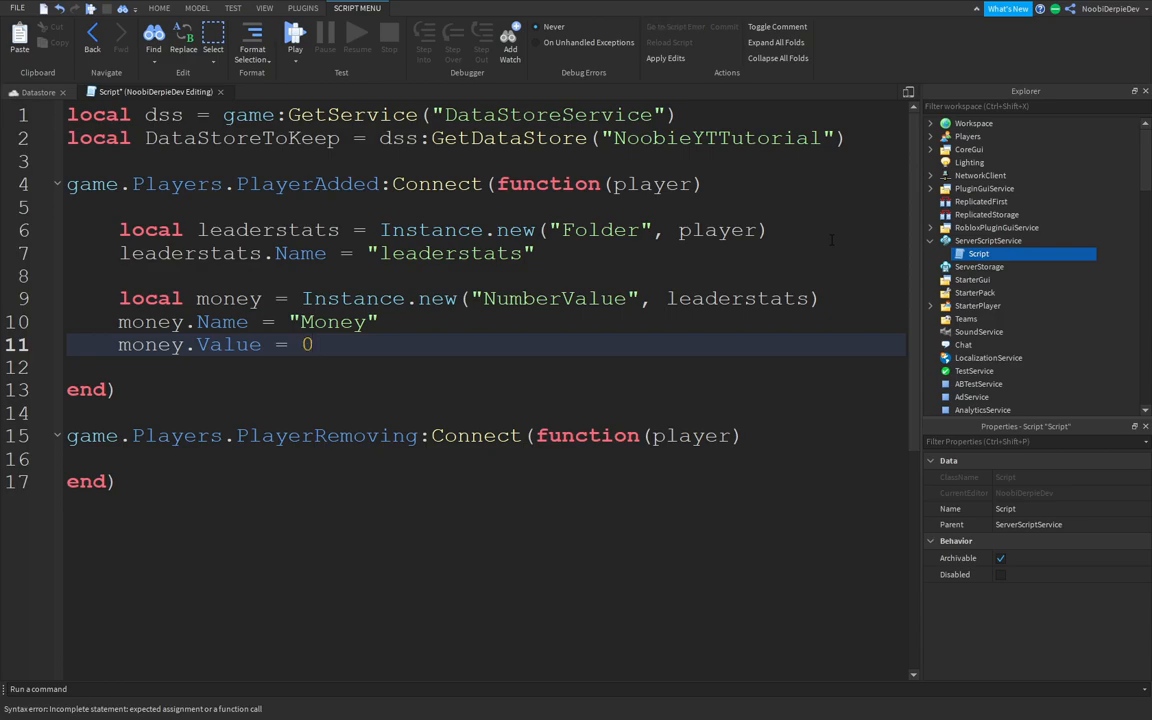
text(loc)
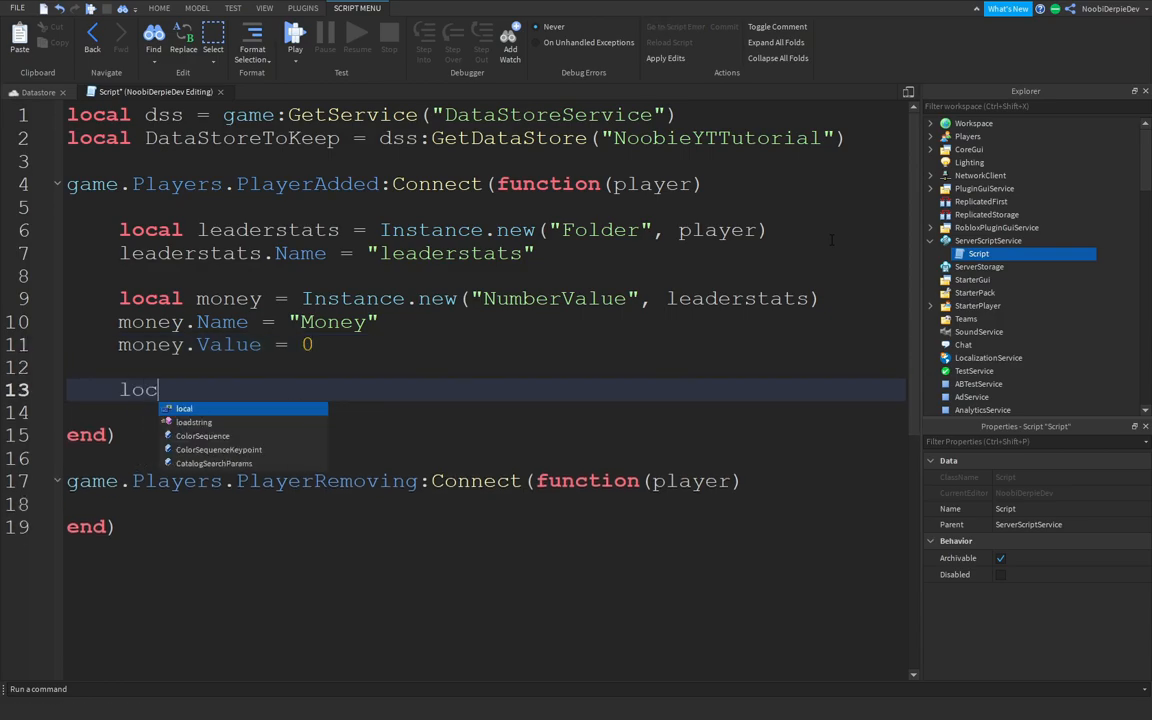
Declare local data and local success, errorMessage = pcall(function() ... end)
text(data)
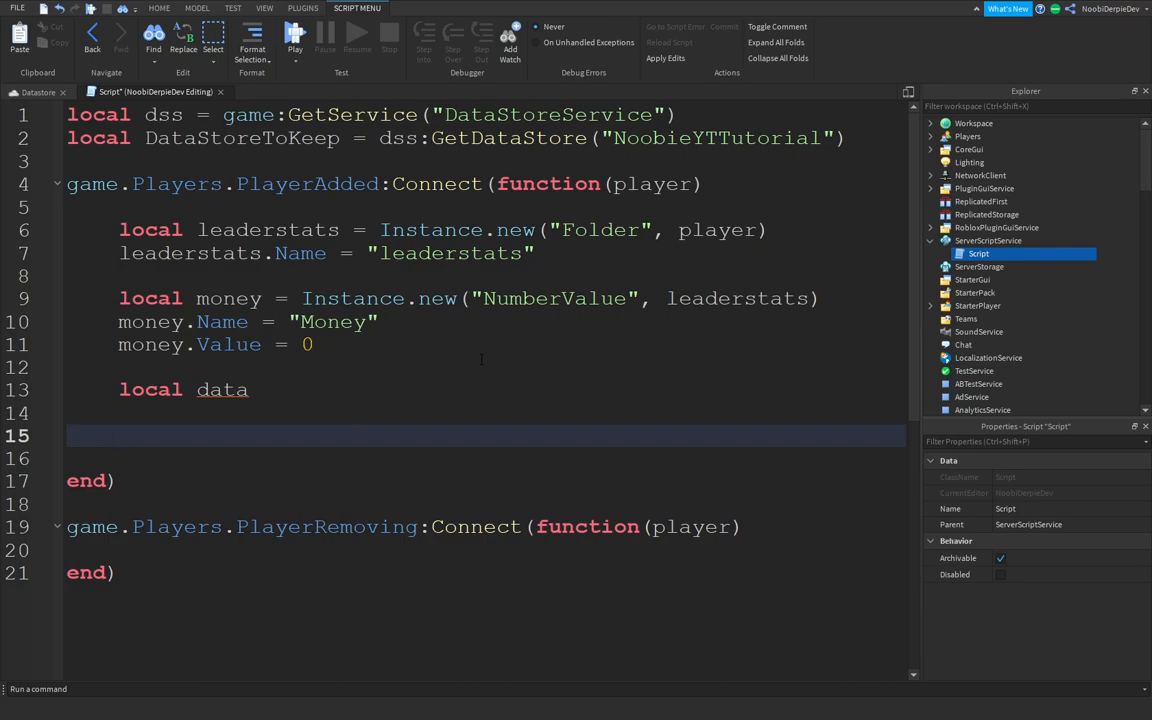
text(local success)
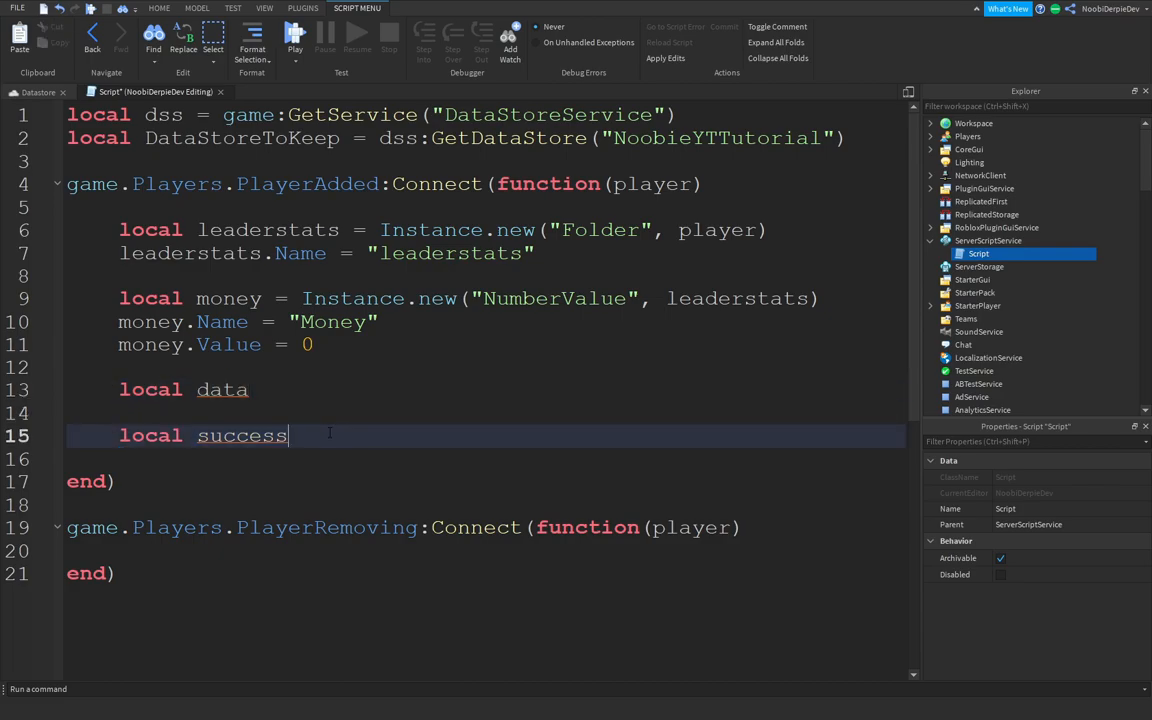
text(,)
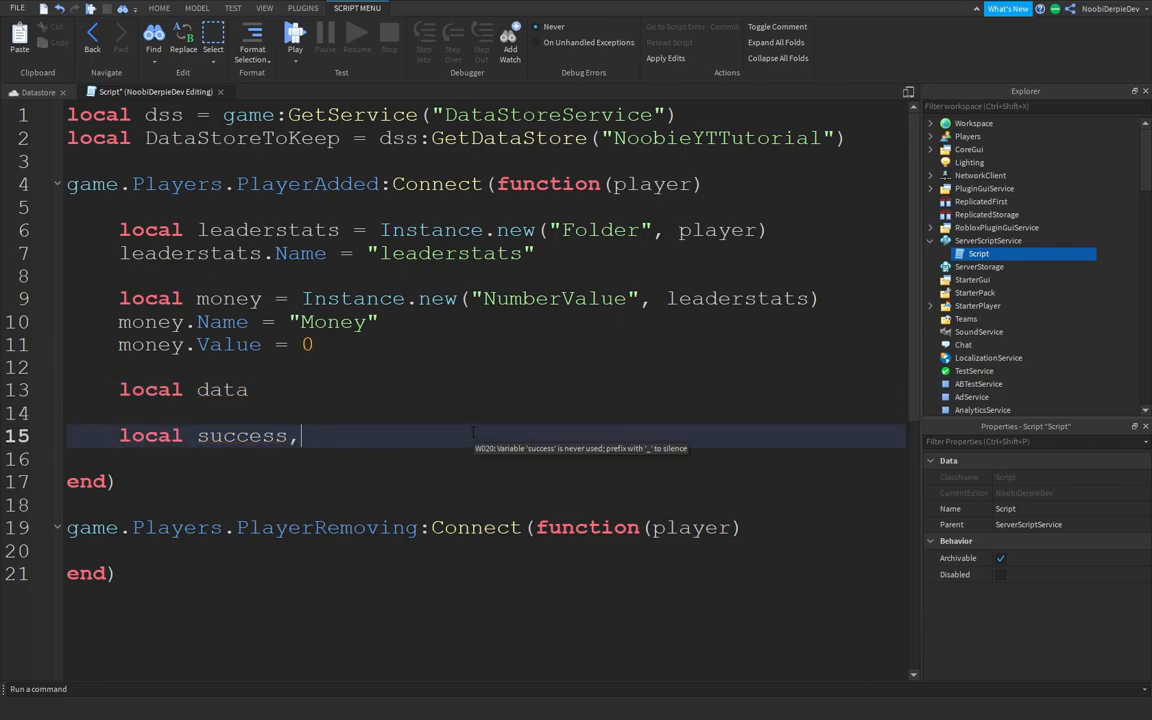
text(errorMessage = pcall(function()
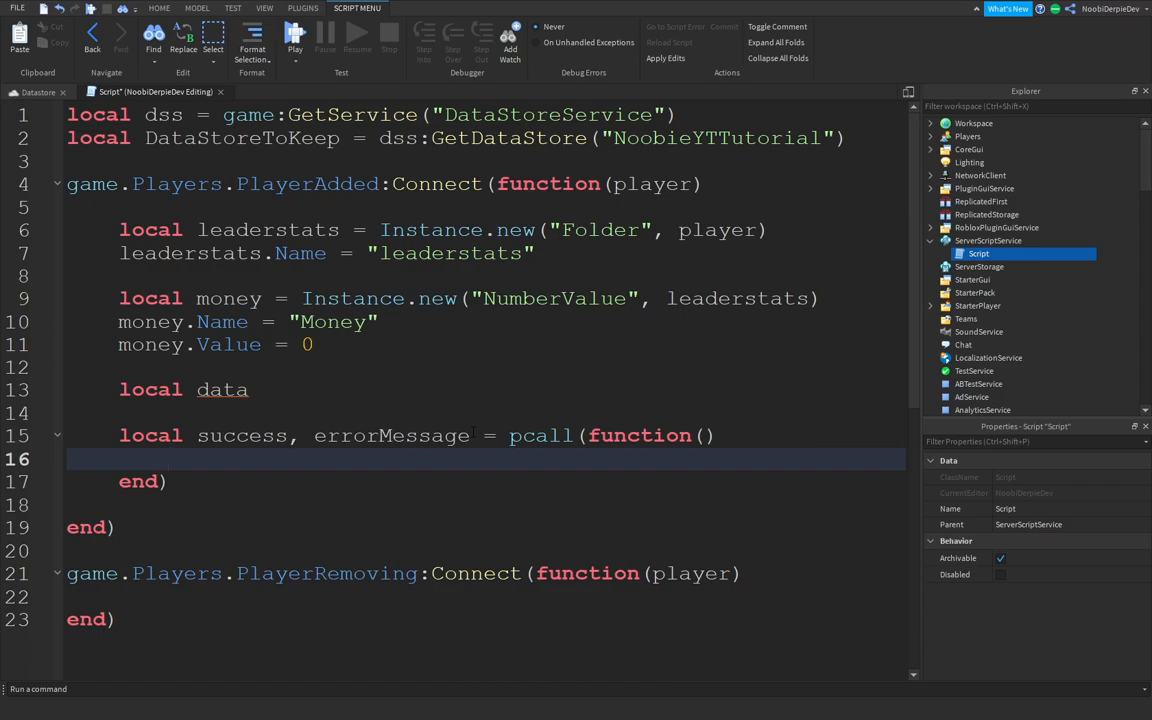
Inside the pcall, set data = DataStoreToKeep:GetAsycn(player.UserId.."-money")
text(data =)
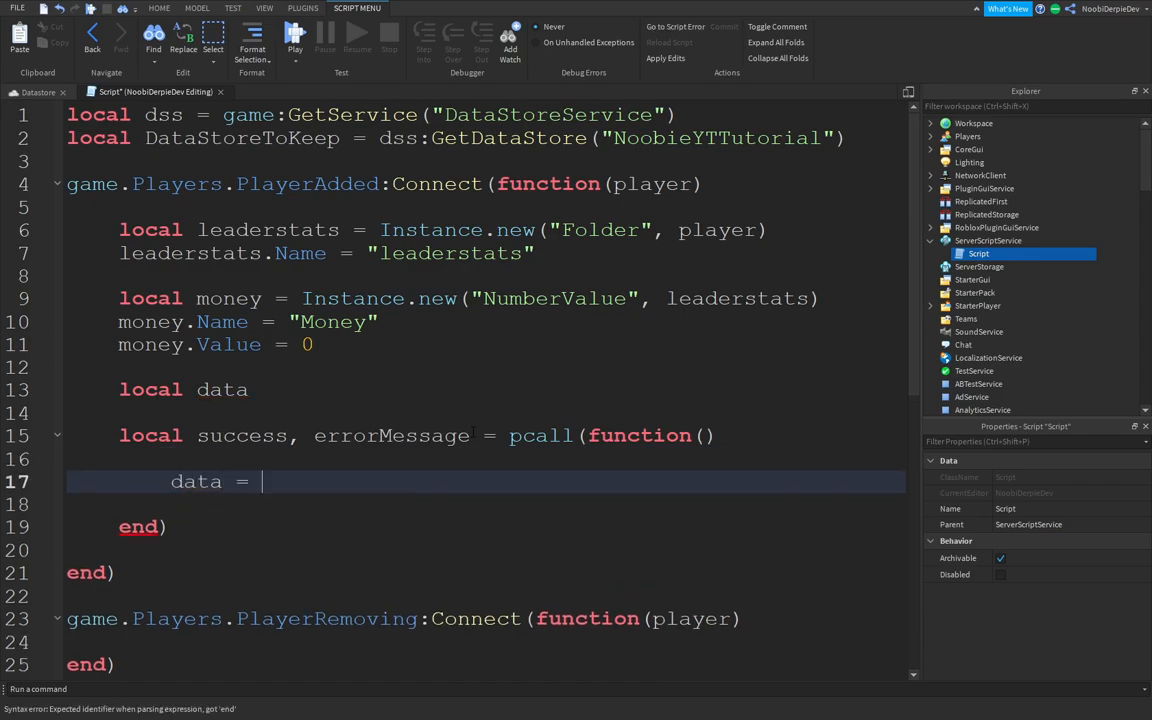
text(DataStoreToKeep:G)
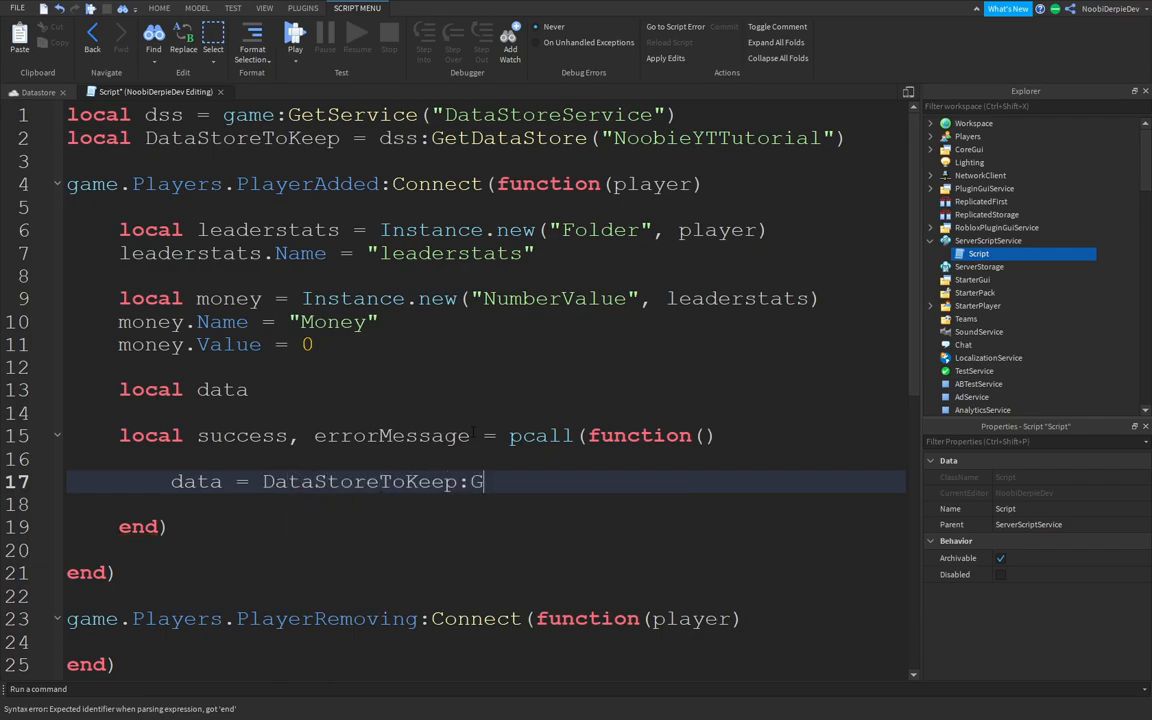
text(etAsycn)
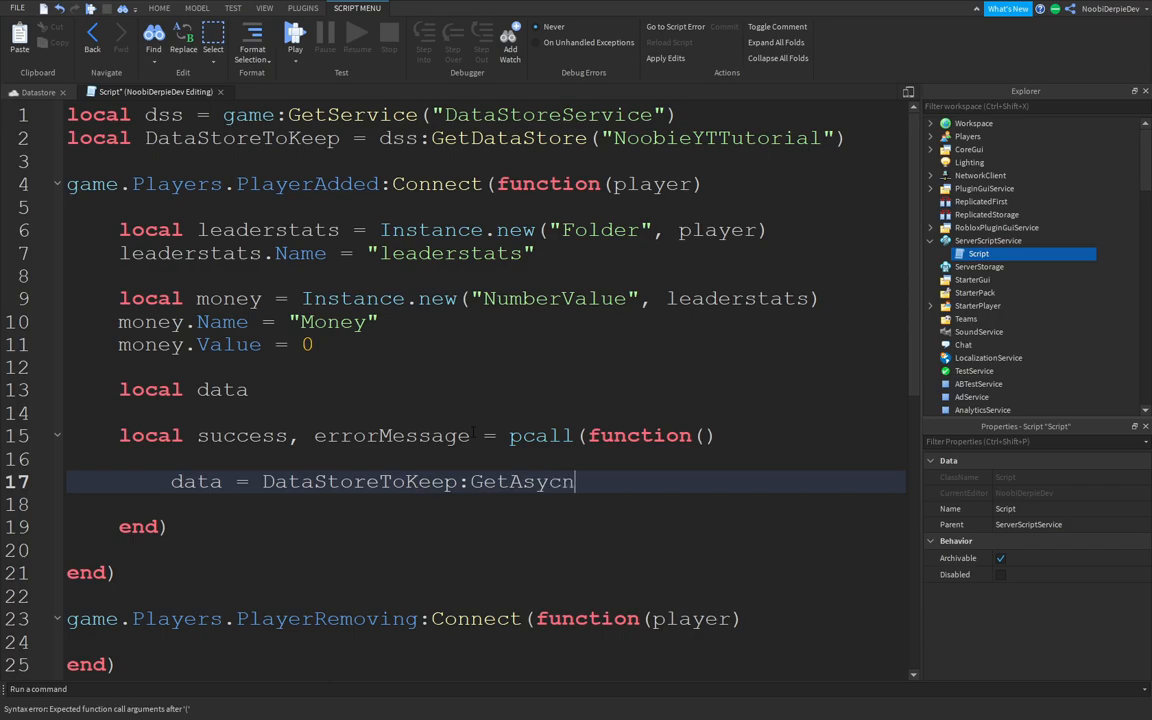
text((player.UserId.."-)
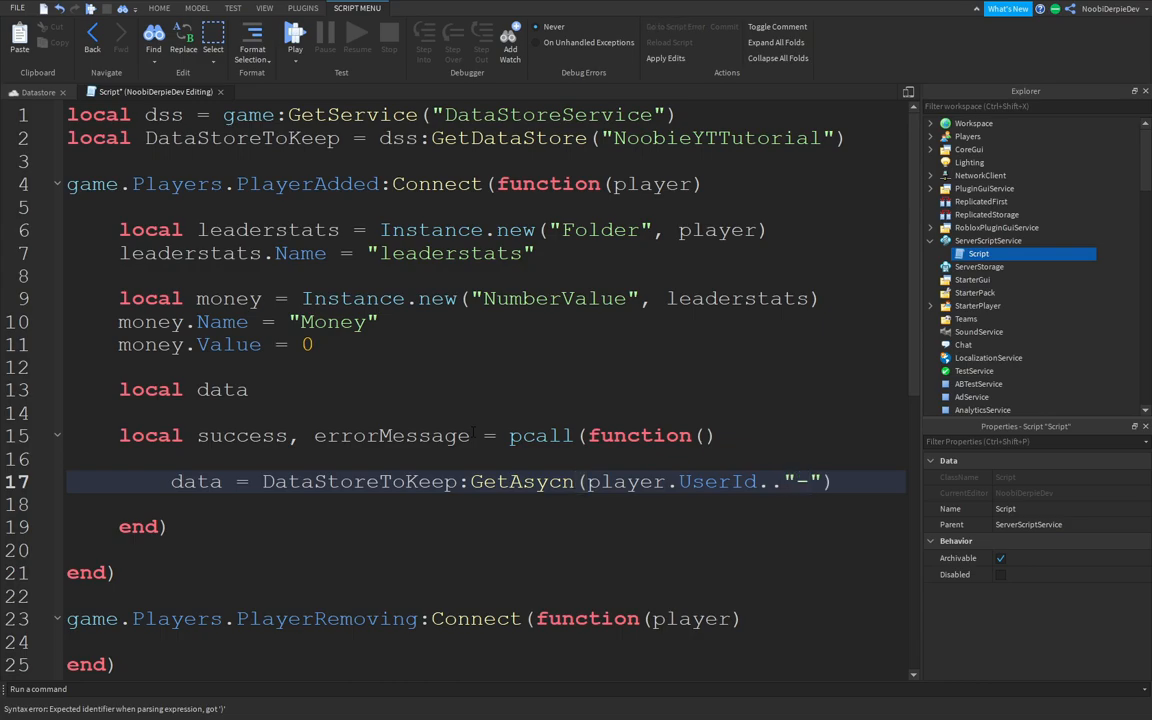
text(money)
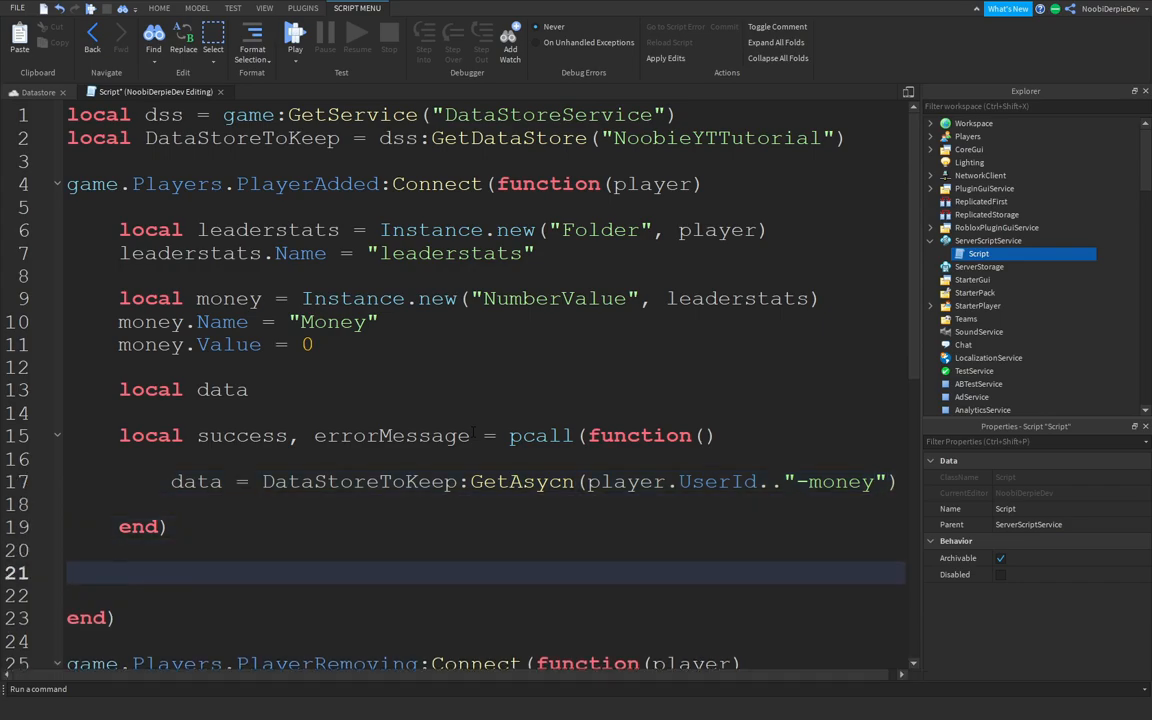
Add --Checkup and --Data comments around the load block
text(--c)
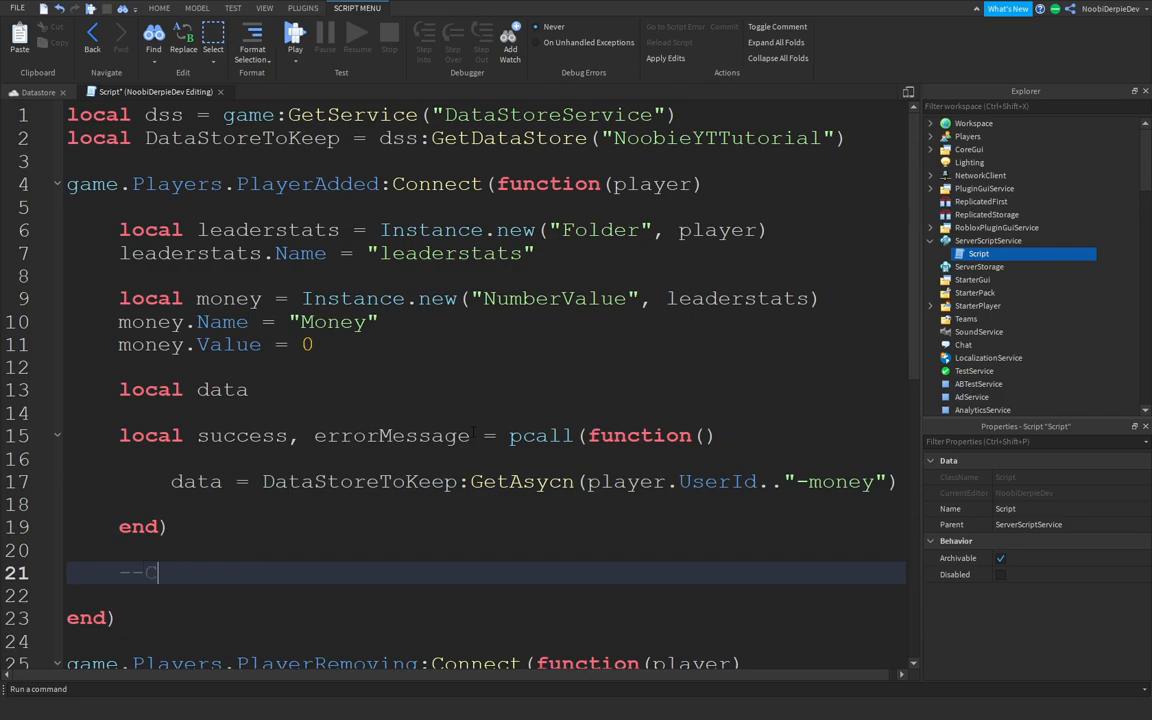
text(heckup)
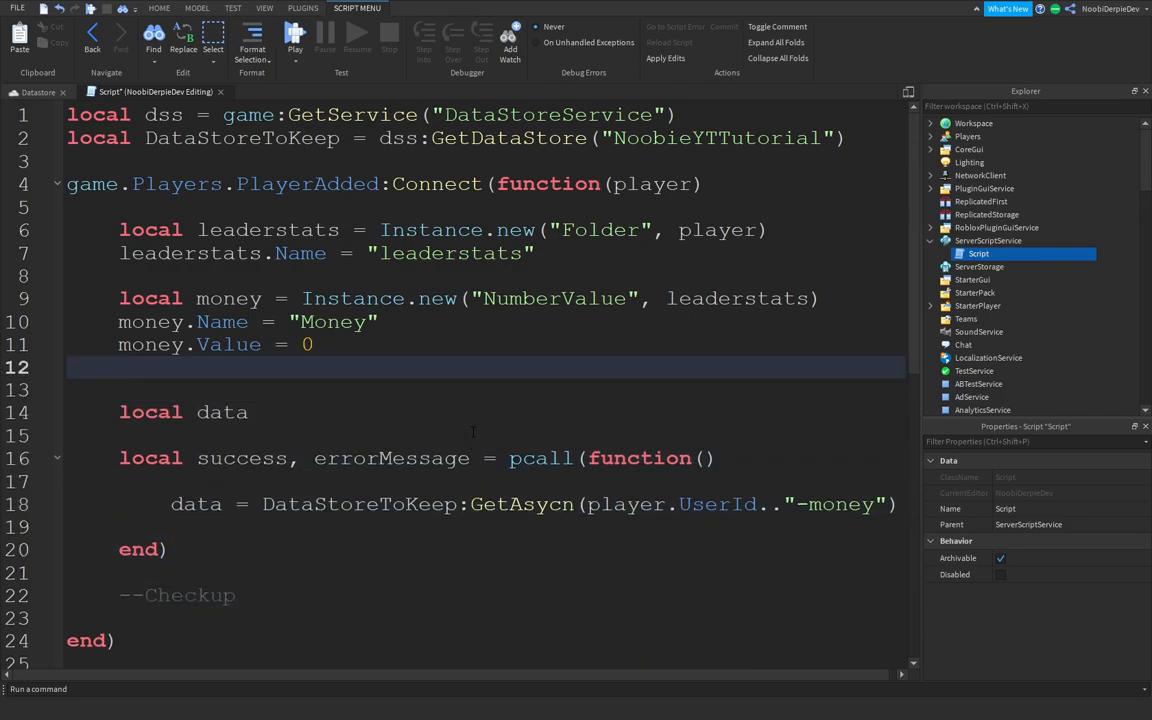
text(--Data)
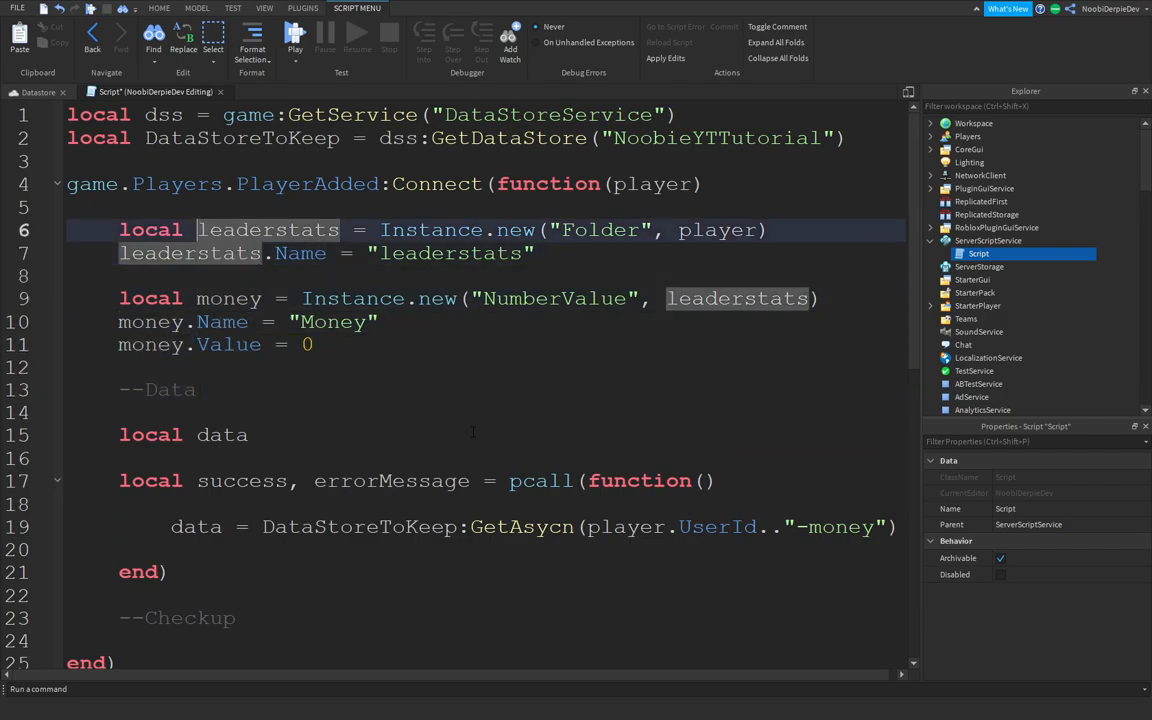
text(--l)
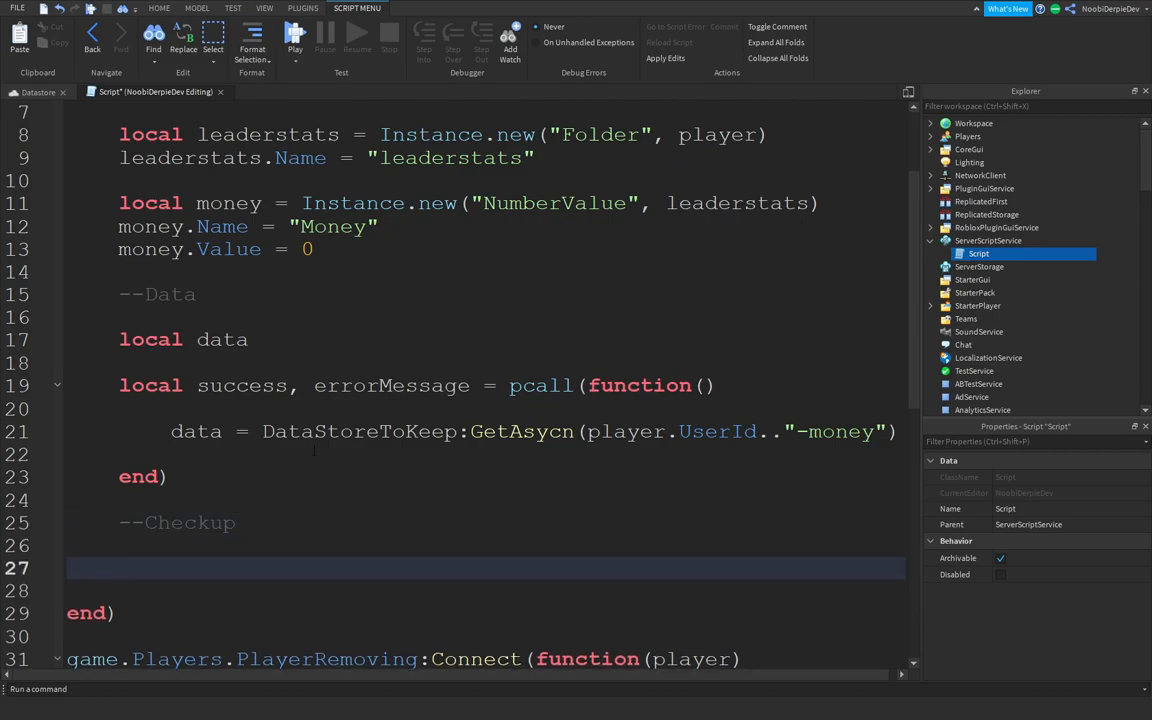
Write if success then money.Value = data else warn(errorMessage) end
text(if success)
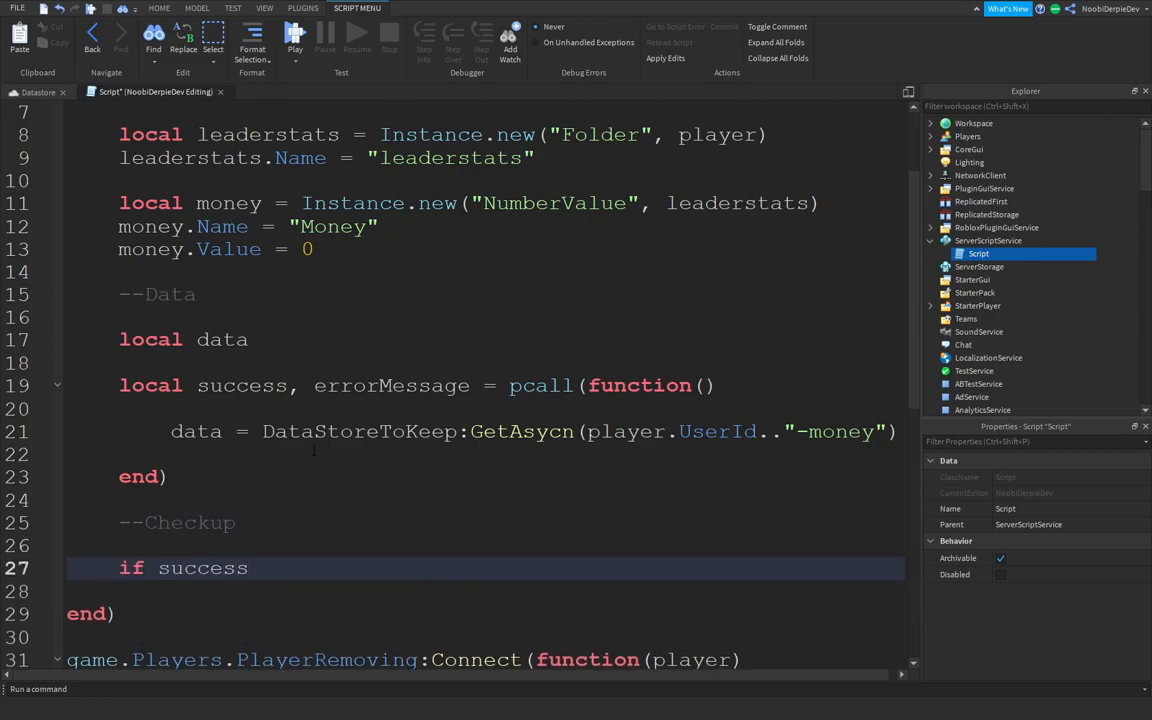
text(then)
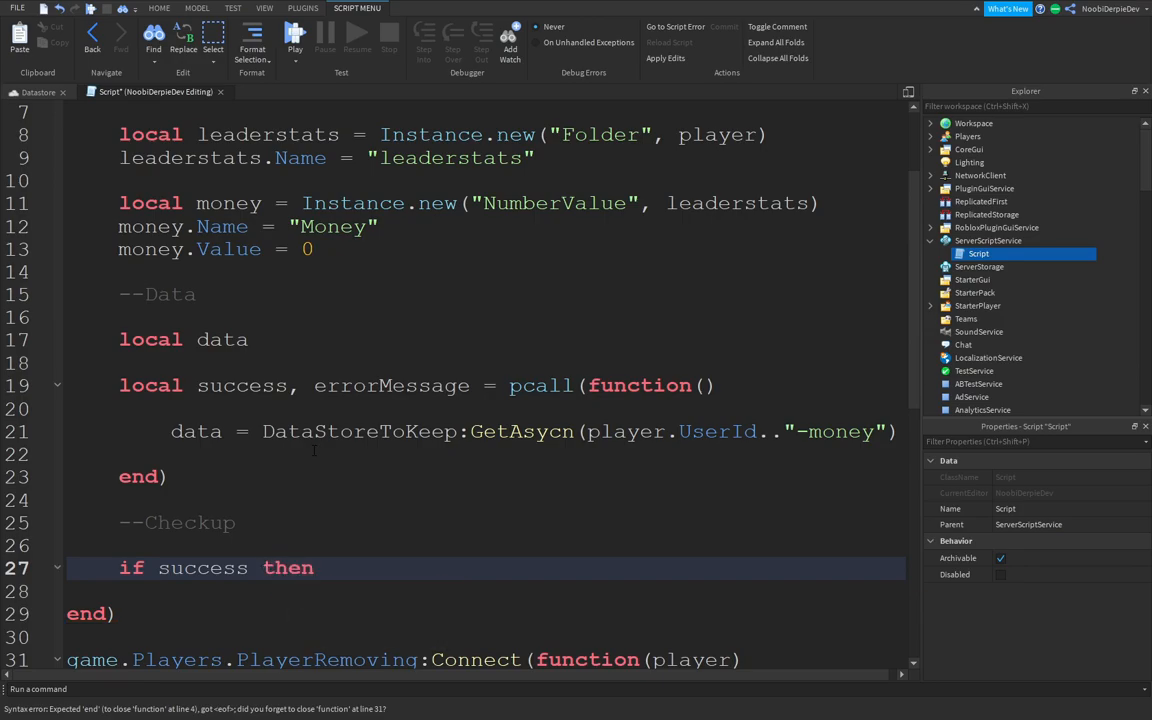
text(money.Va)
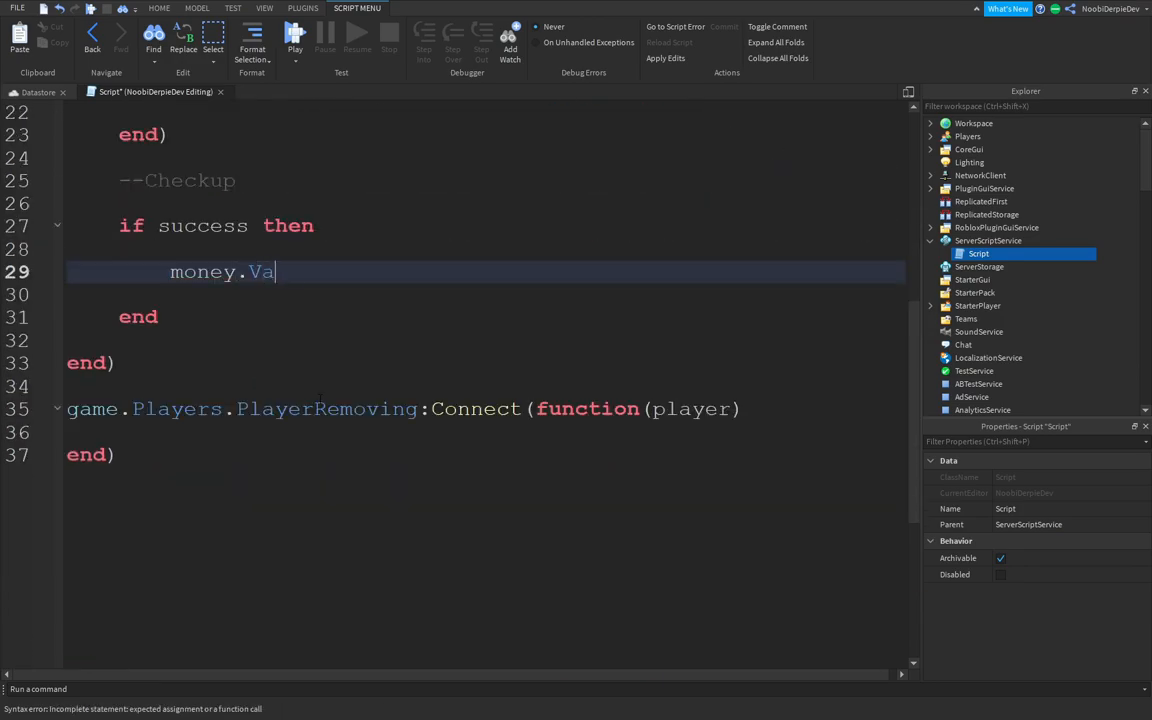
text(lue = data)
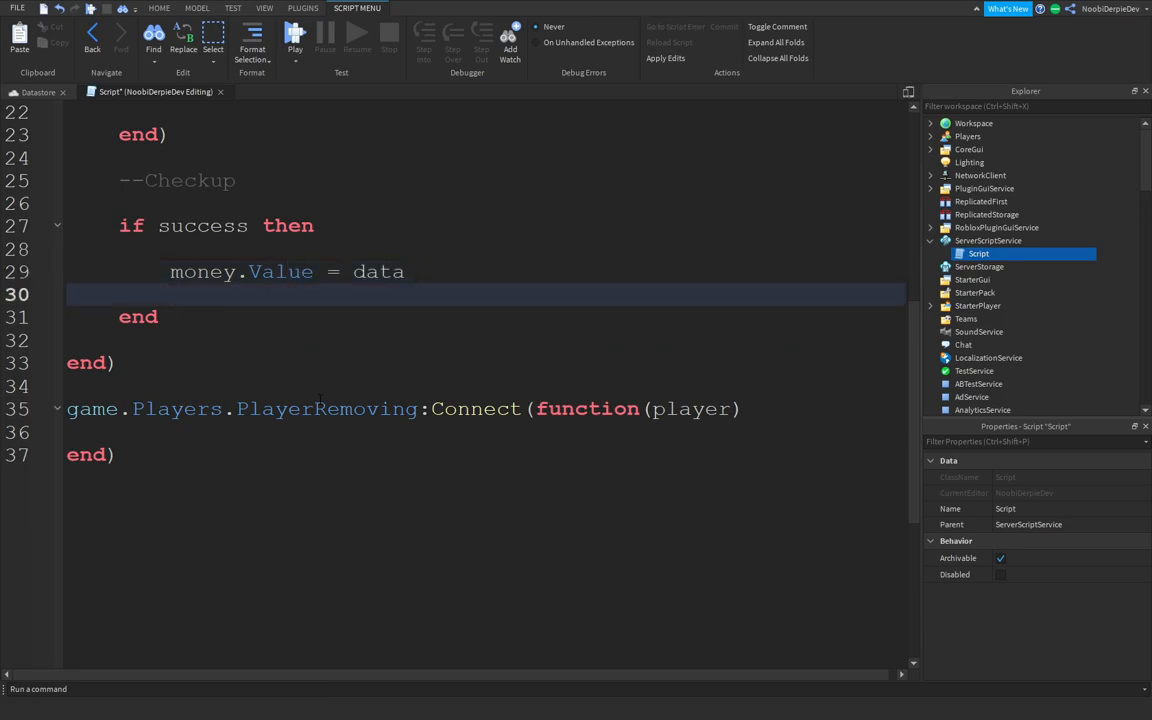
text(else)
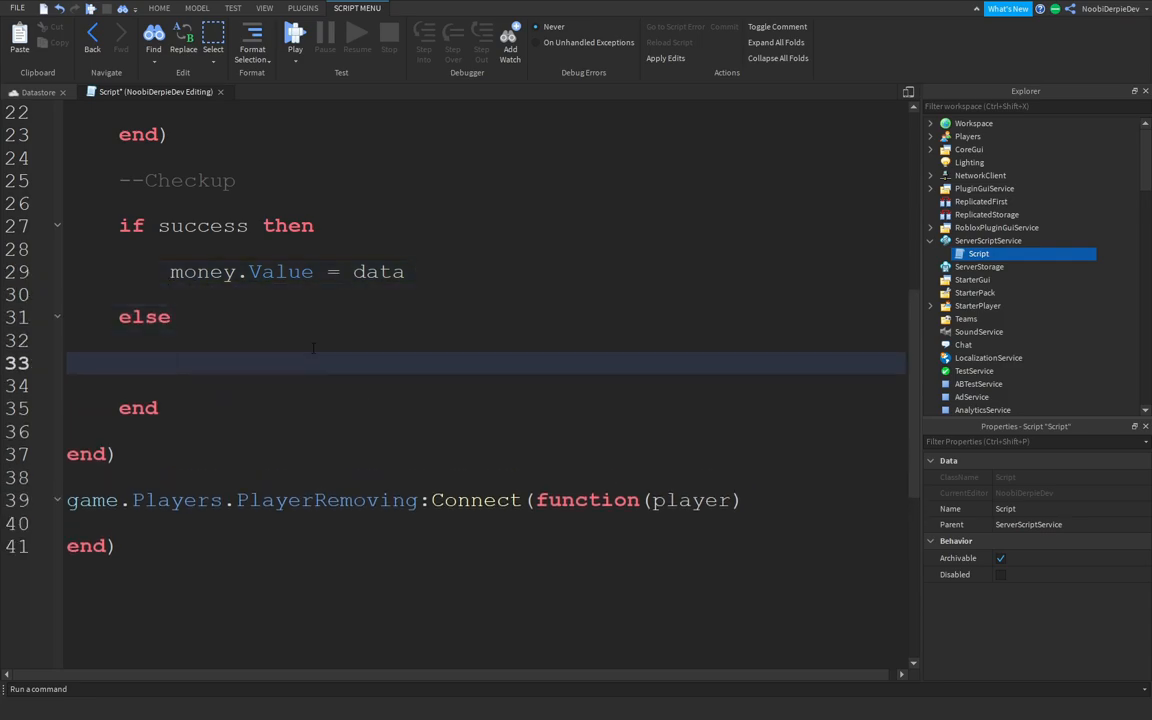
text(warn(errorMessage)
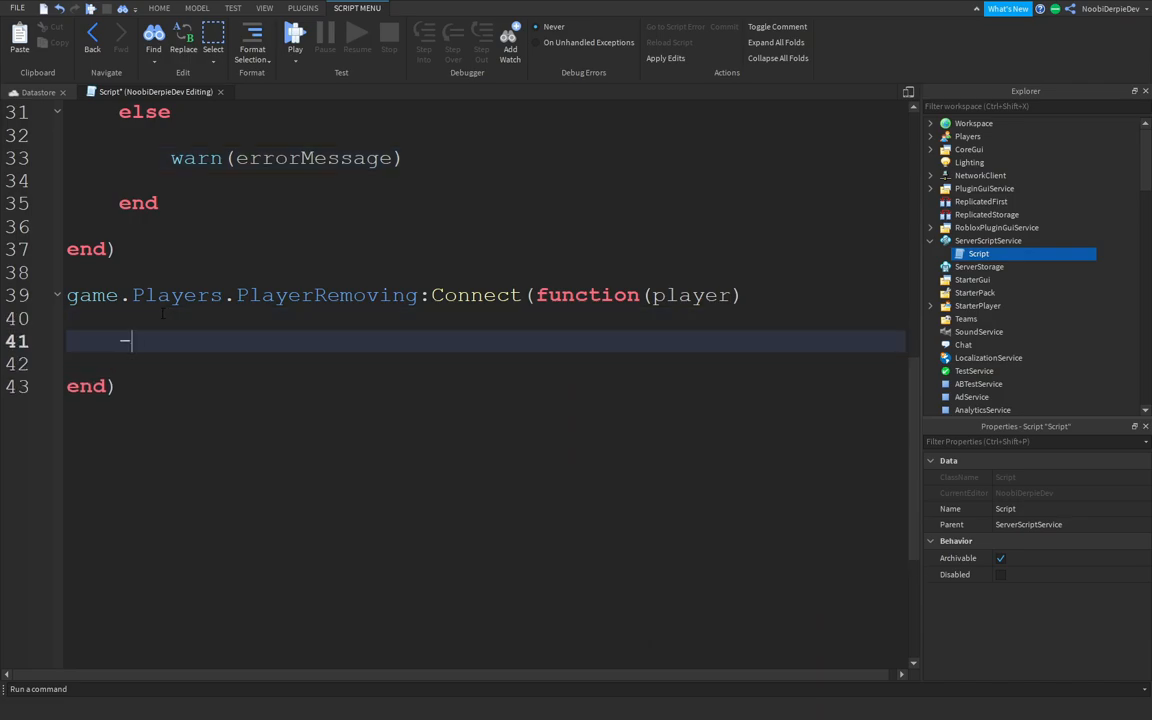
In PlayerRemoving, add --Main Datastore and local success, errorMessage = pcall(function()
text(-Main C)
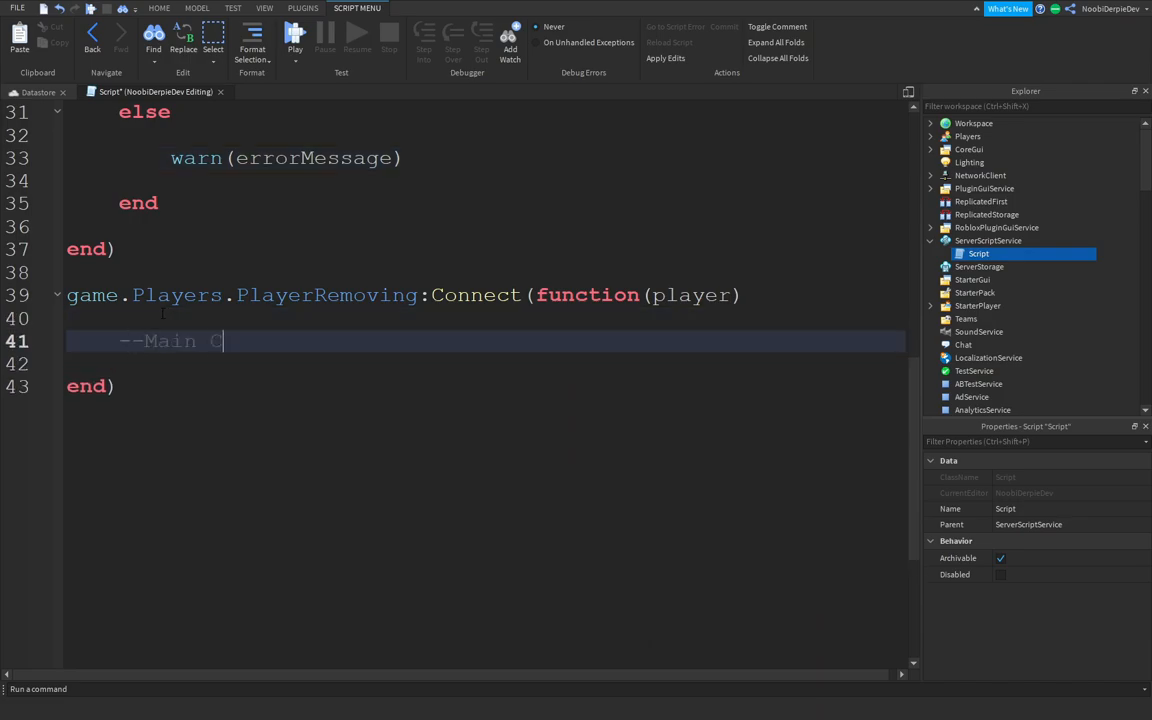
text(atastore)
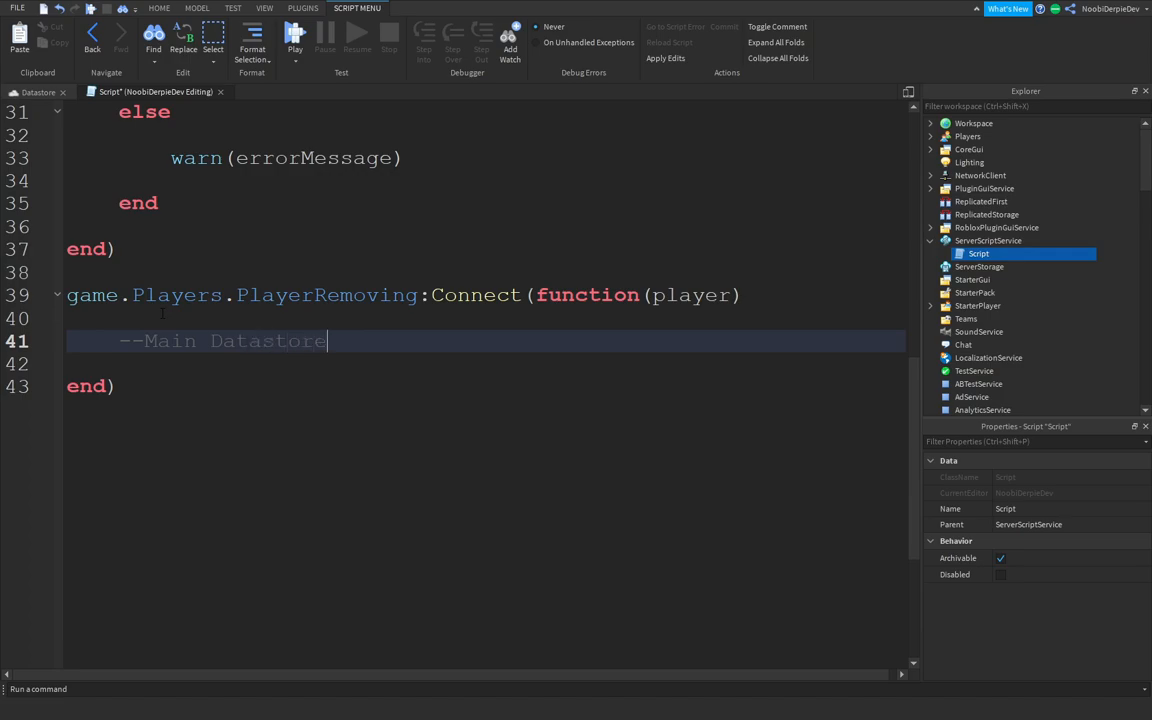
text(local success, errorMessage)
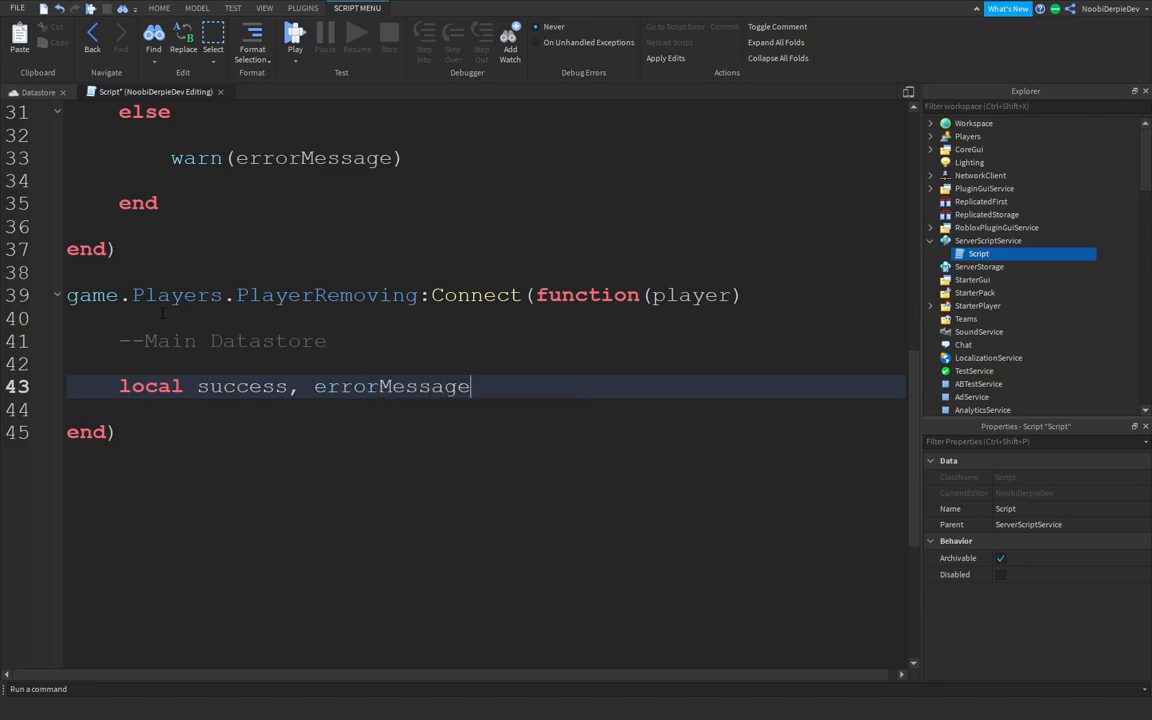
text(= pcall(function()
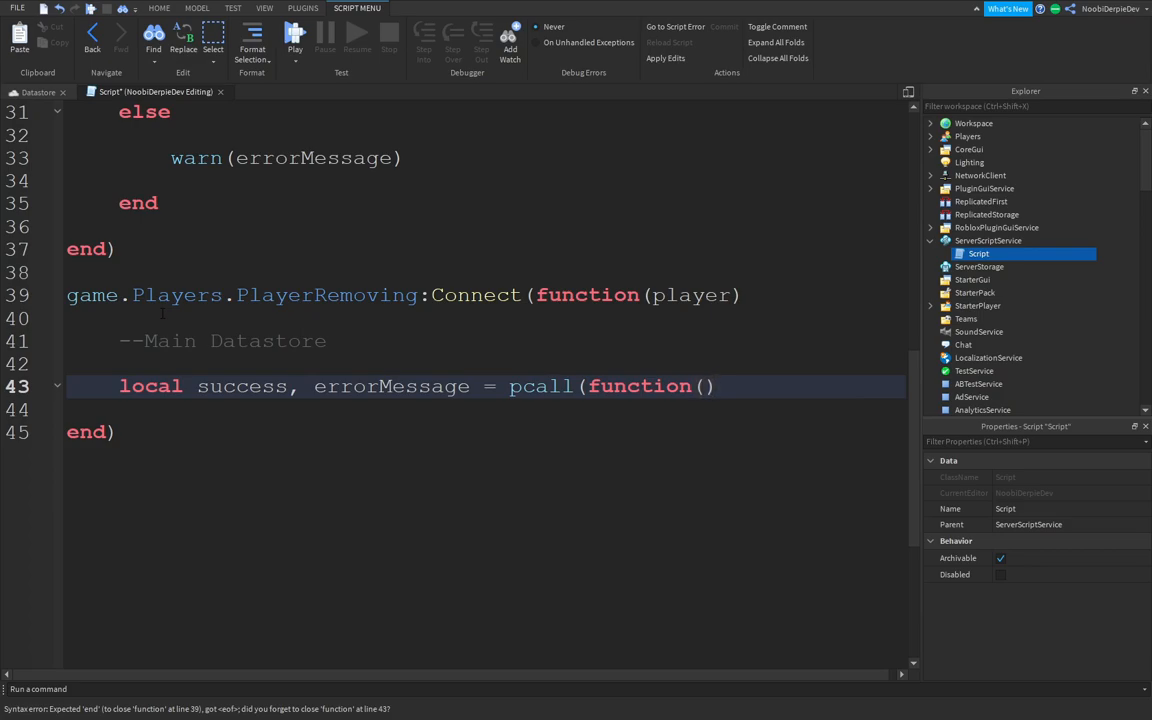
Inside the pcall, call DataStoreToKeep:SetAsync(player.UserId.."-money", player...)
text(DataStoreToKeep)
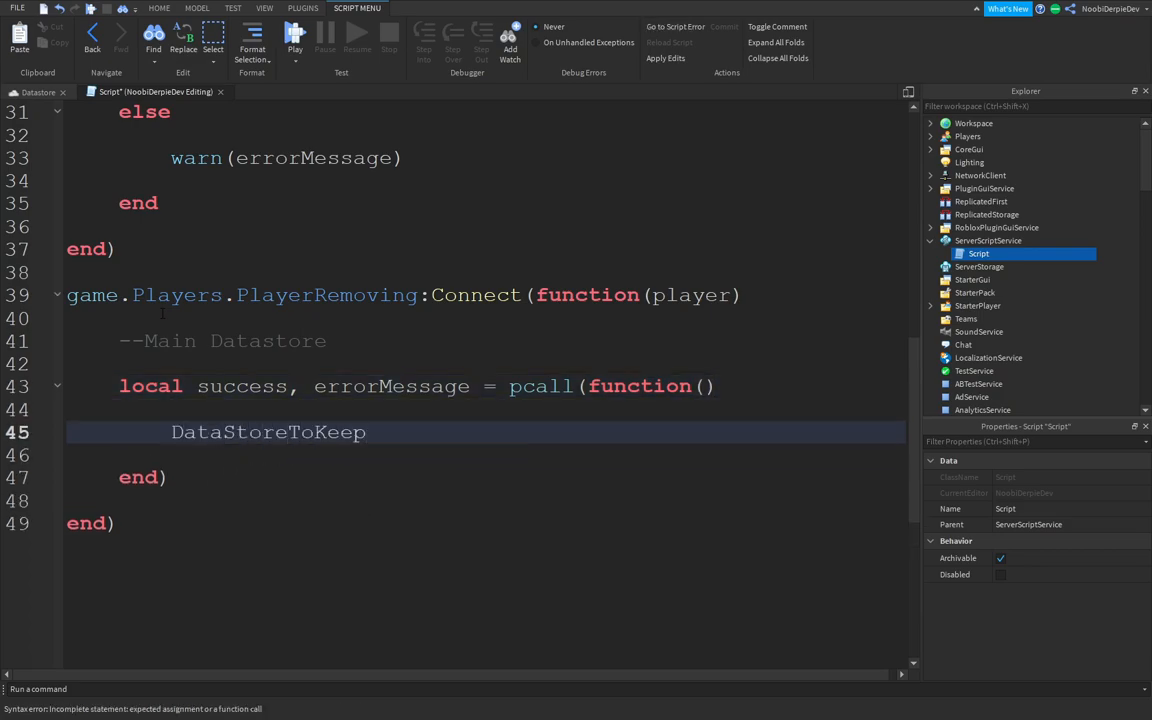
text(:SetAsync)
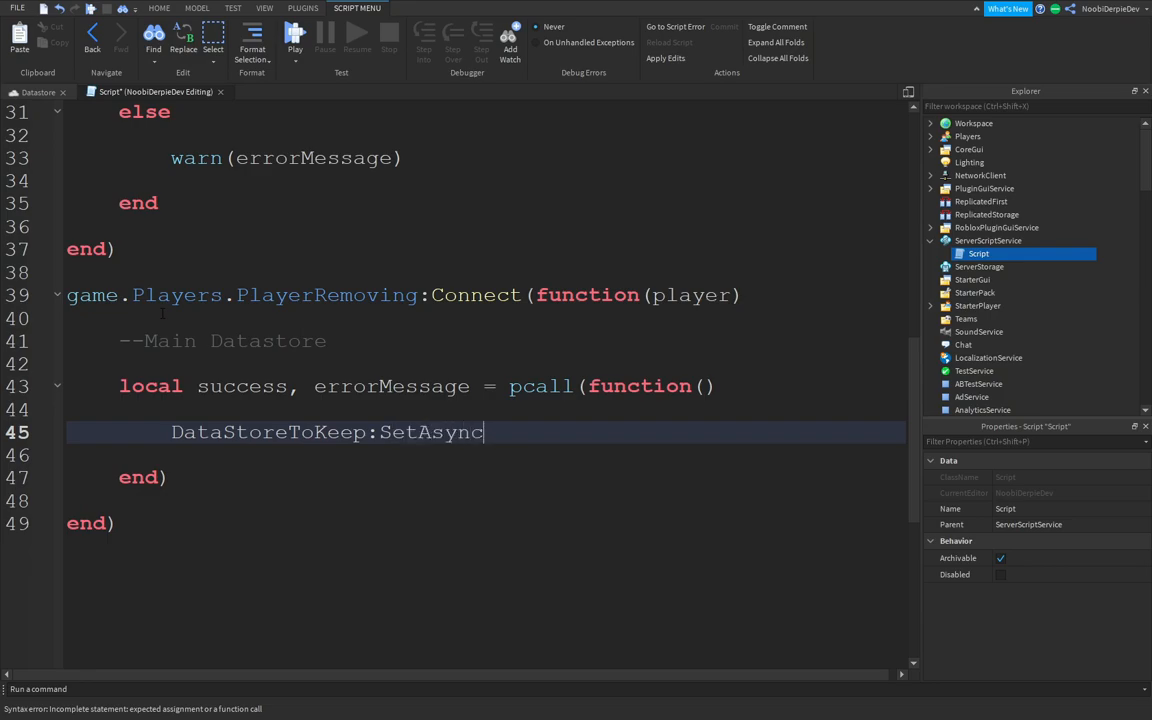
text((play)
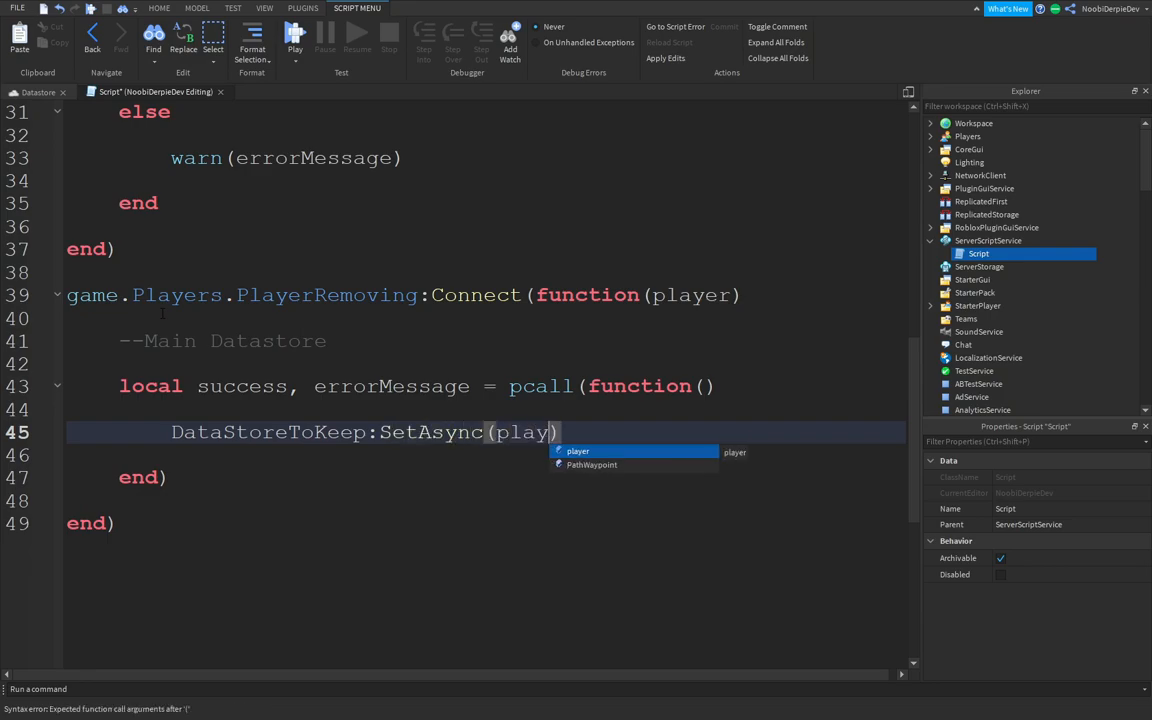
text(.UserId)
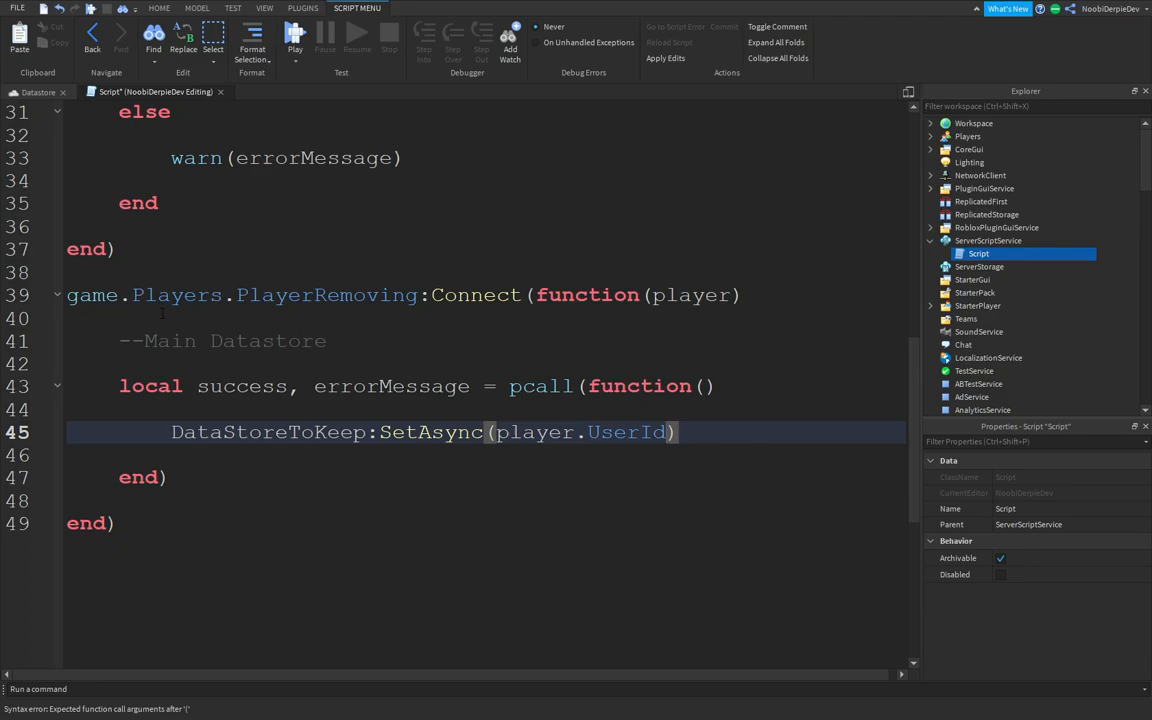
text(..)
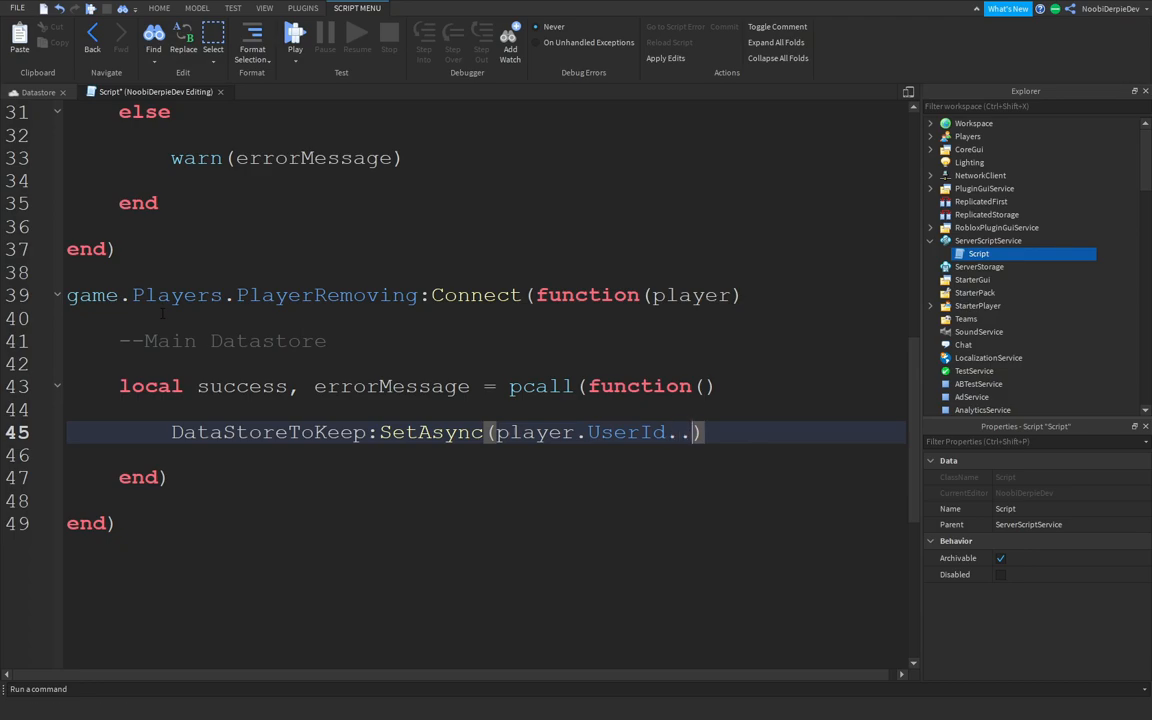
text("-mone")
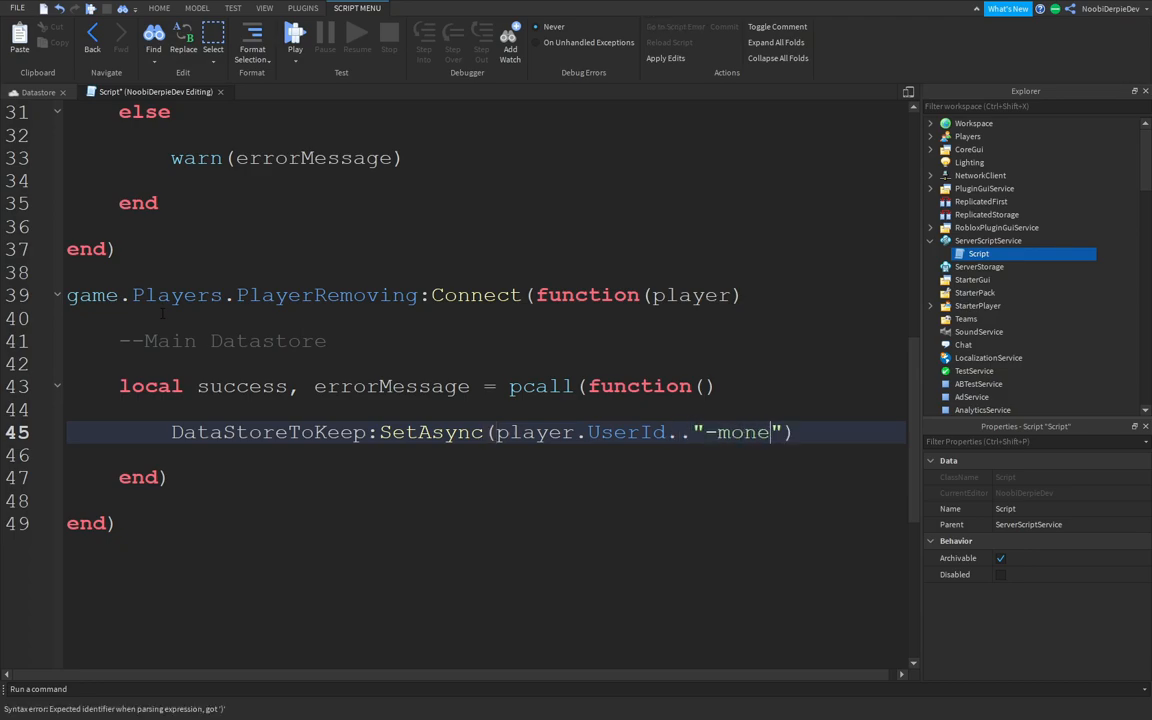
text(y)
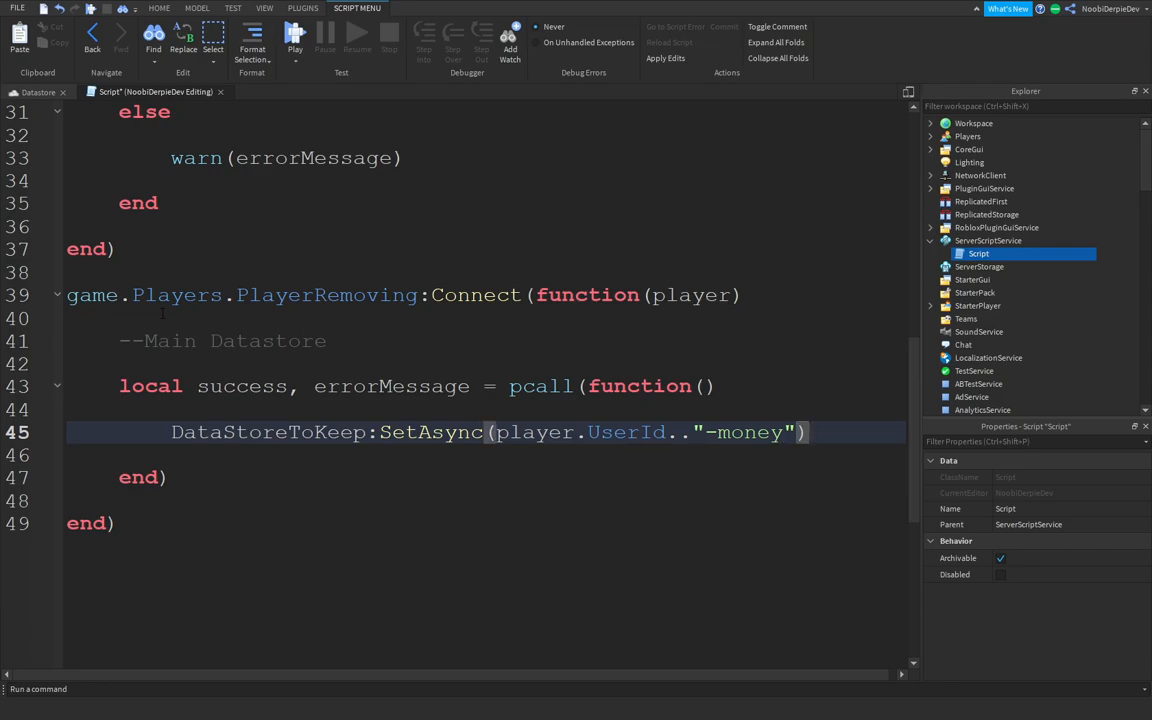
text(, player)
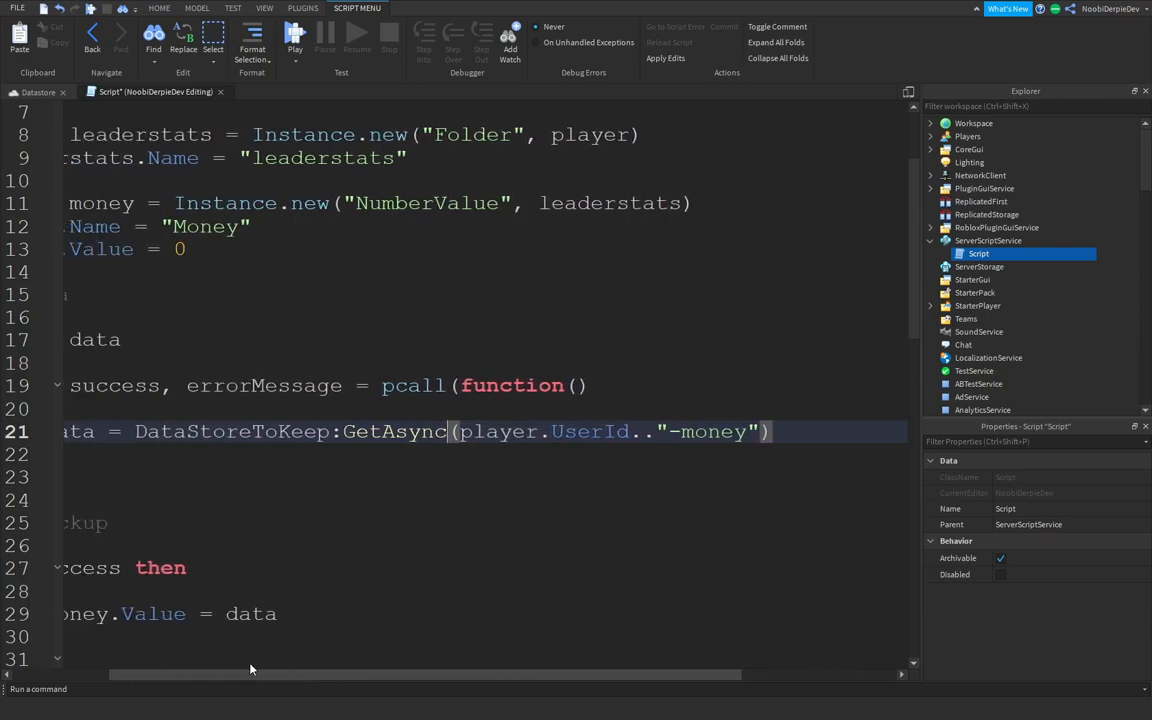
Below a --Checkup comment, write if success then with a --Nothing comment inside
scroll(down, 3)
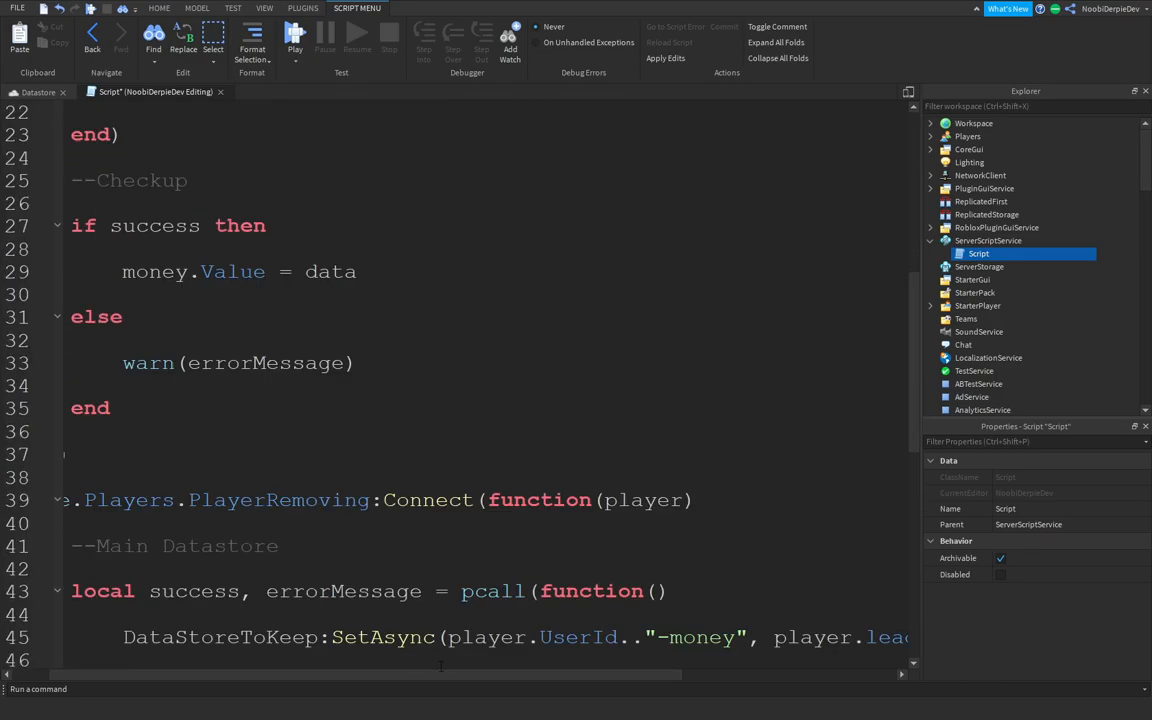
scroll(down, 3)
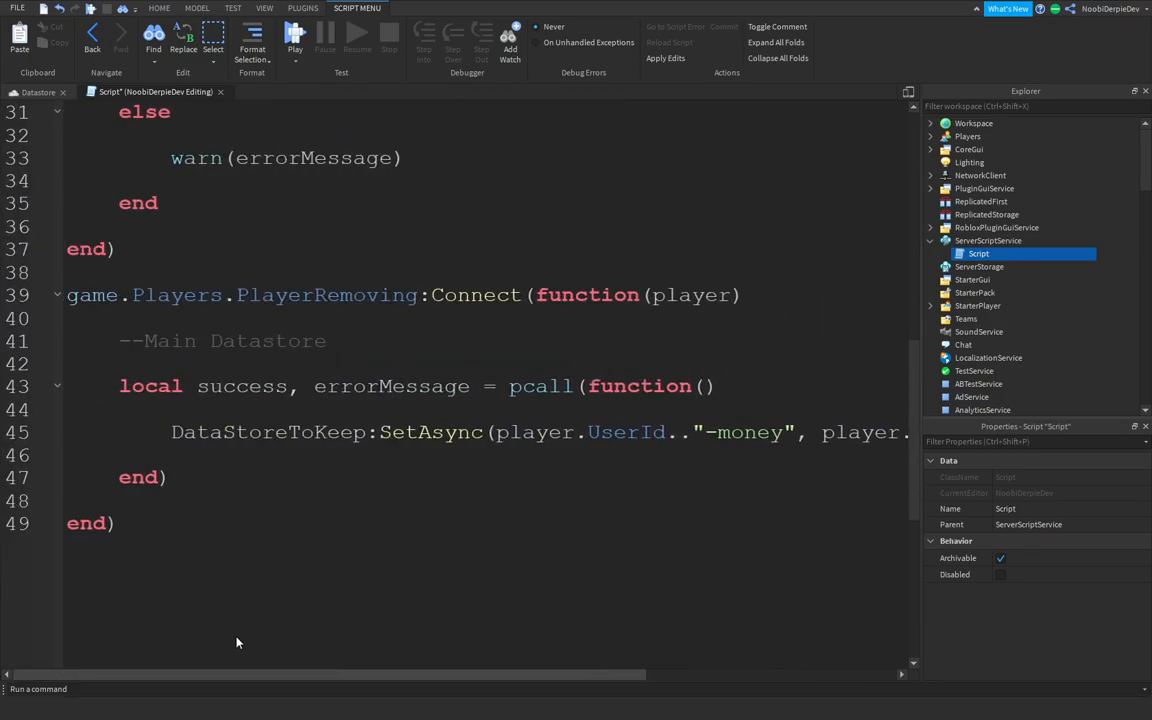
text(--Chec)
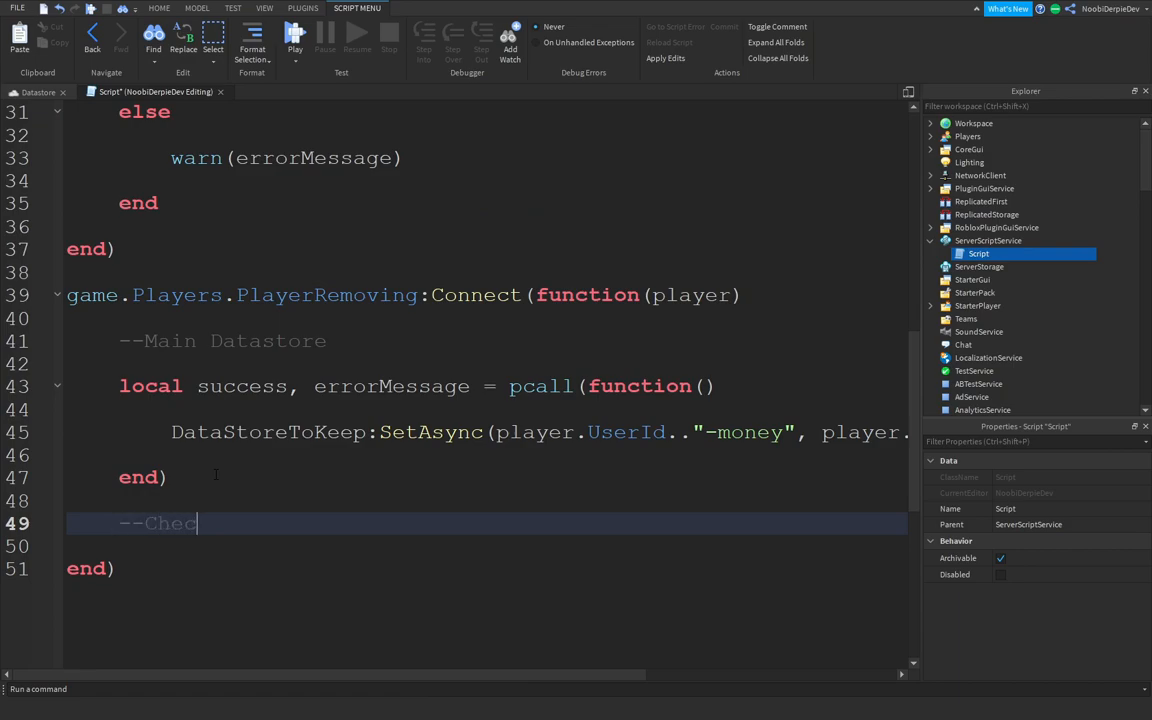
text(kup)
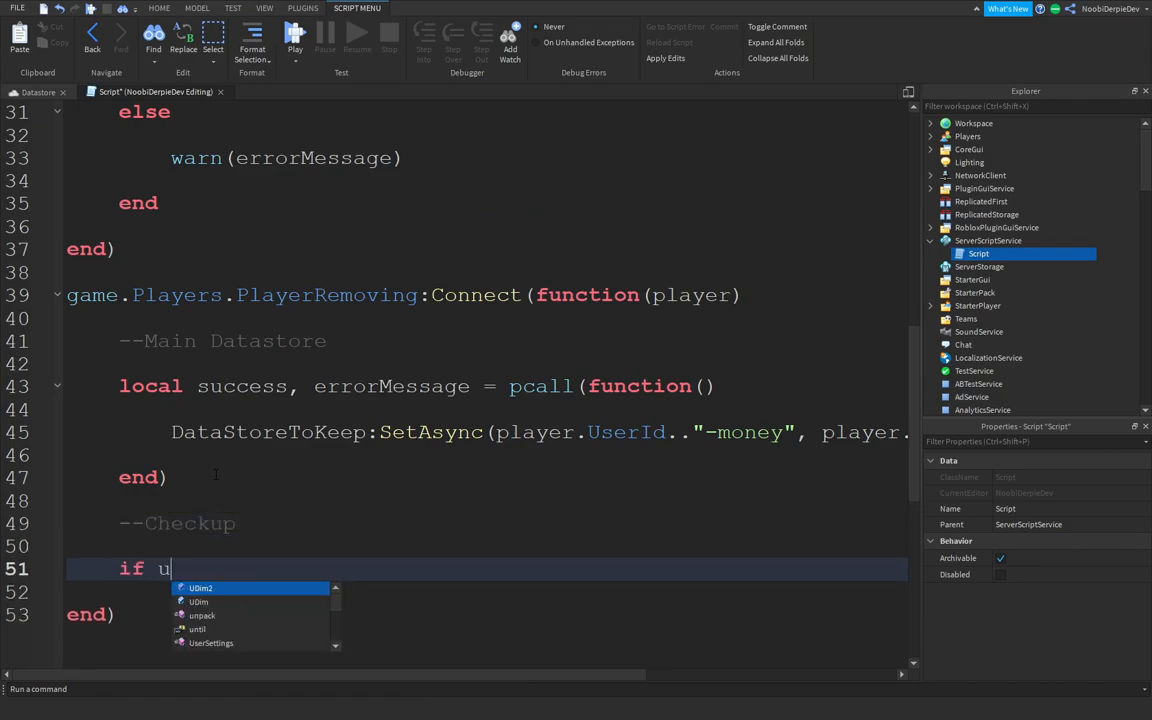
text(success then)
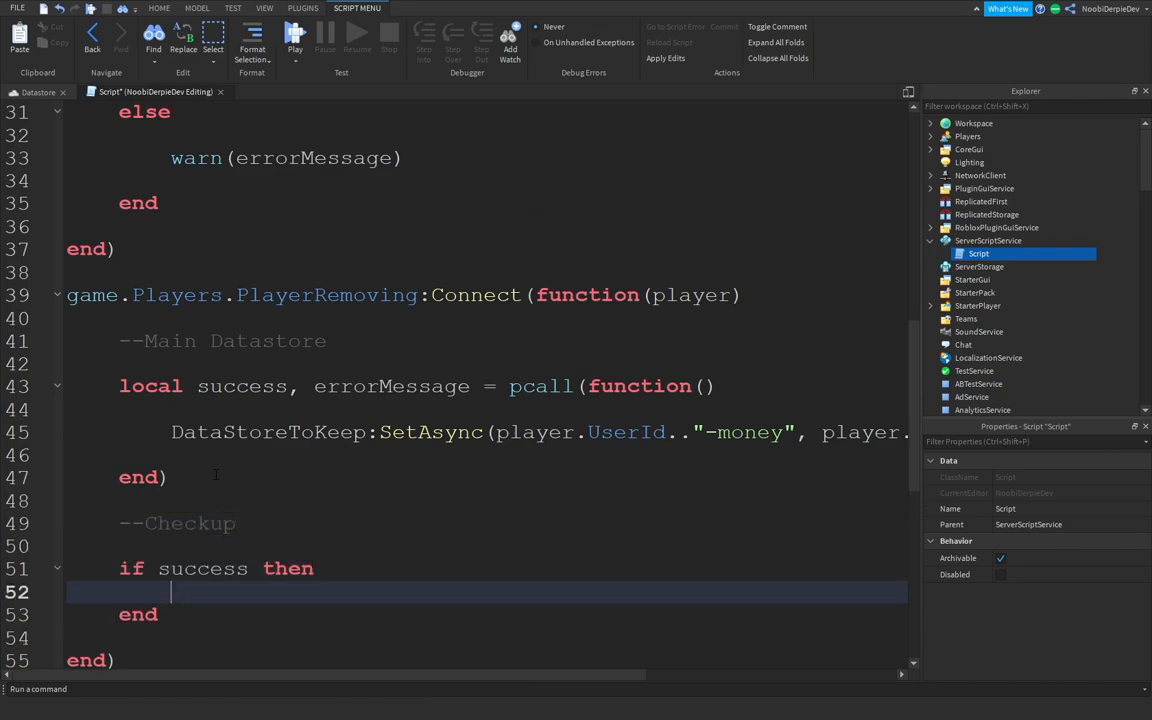
text(--Nothing)
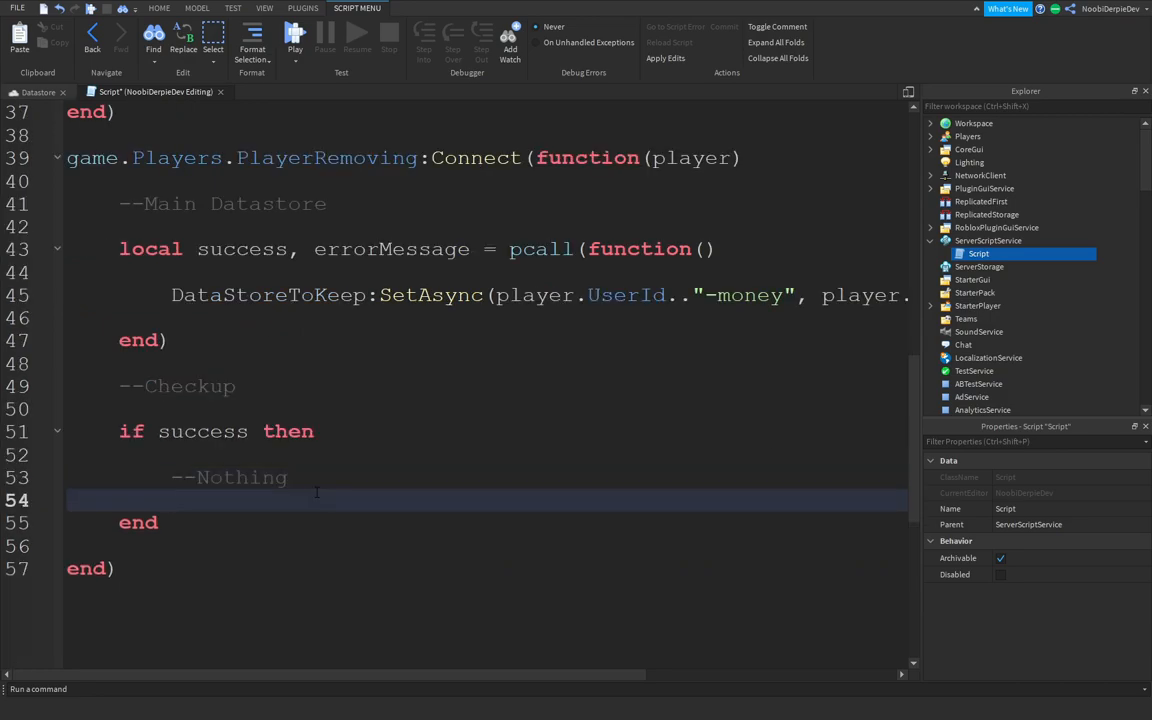
key(enter)
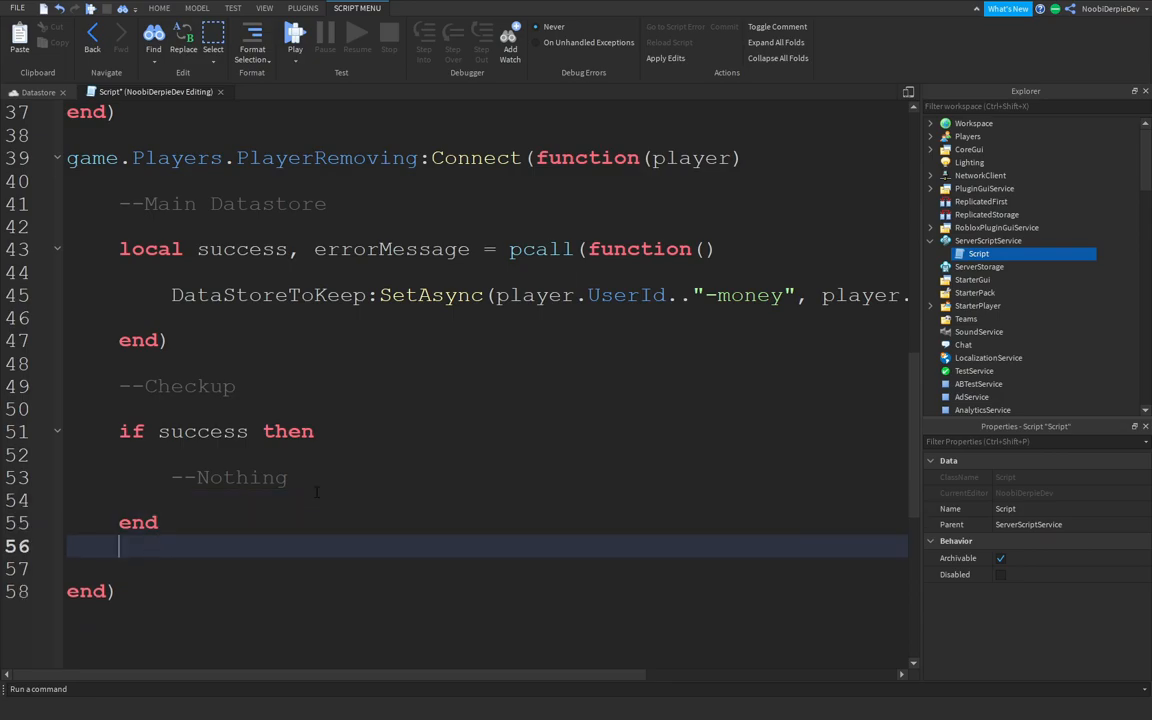
key(Backspace)
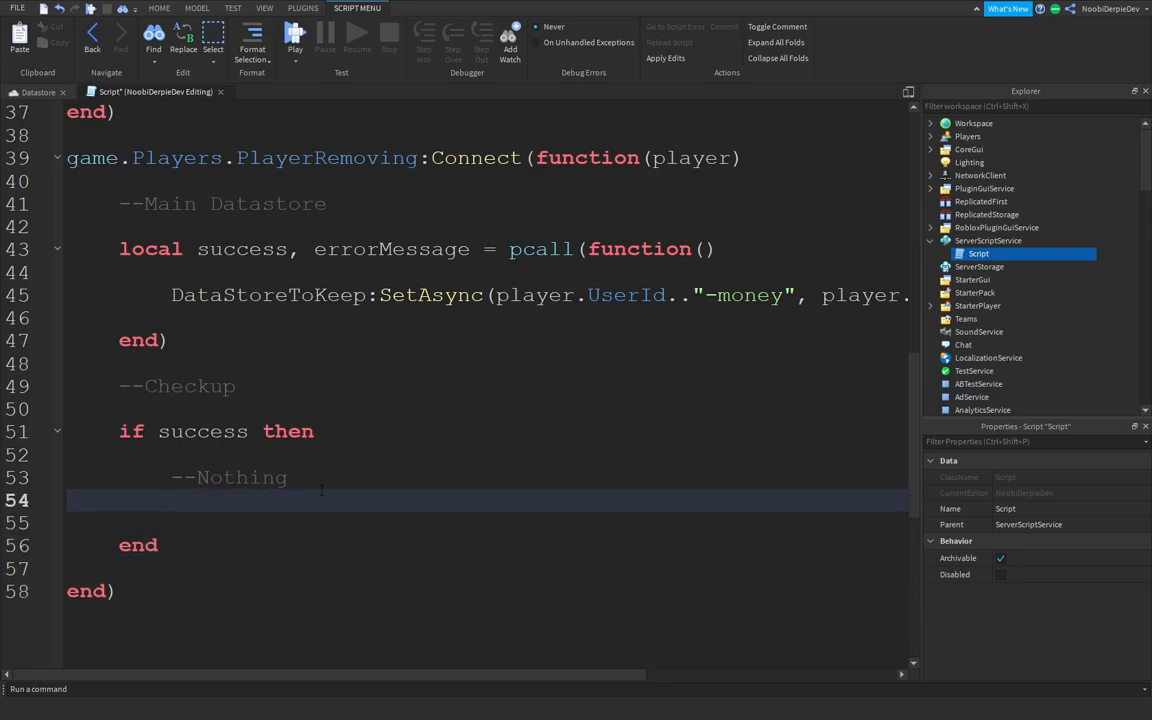
Add else warn(errorMessage) to finish the PlayerRemoving checkup block
text(else)
text(warn(e)
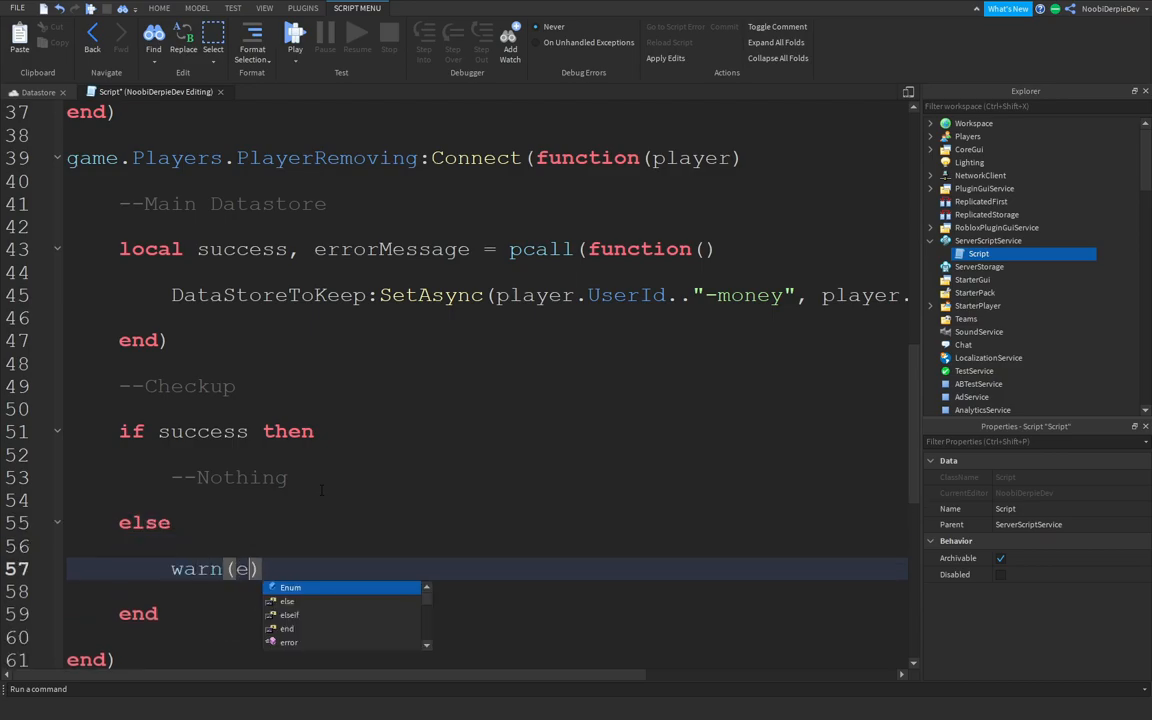
text(rrorMes)
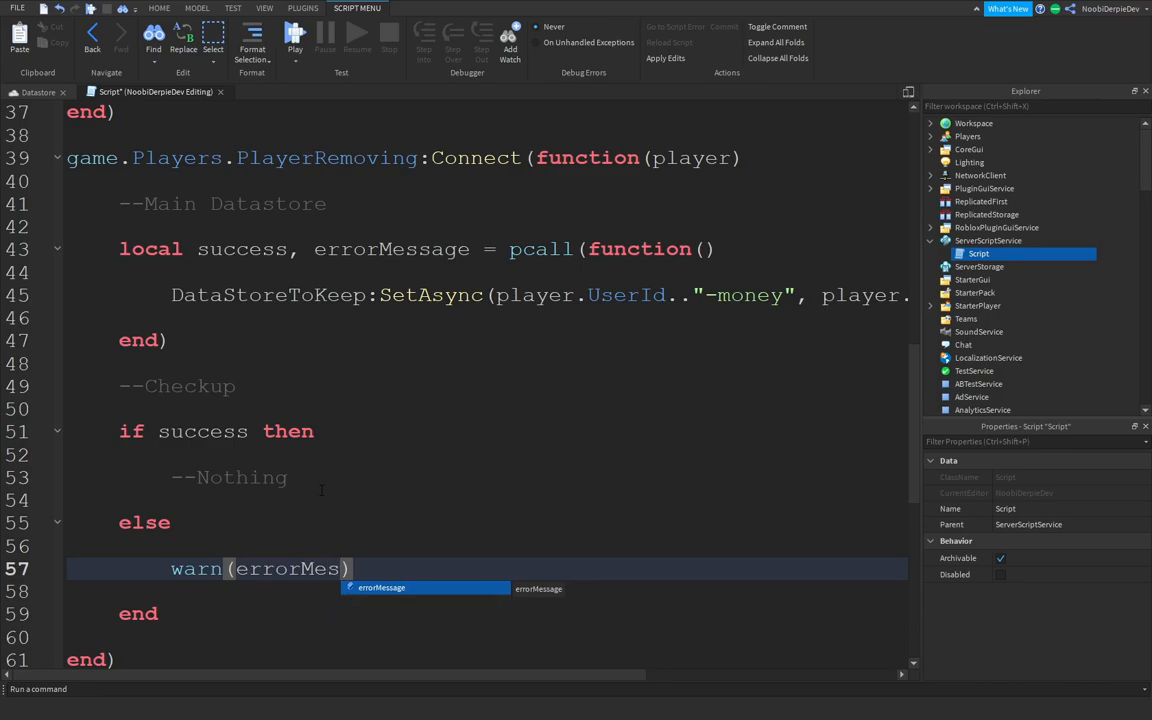
key(Tab)
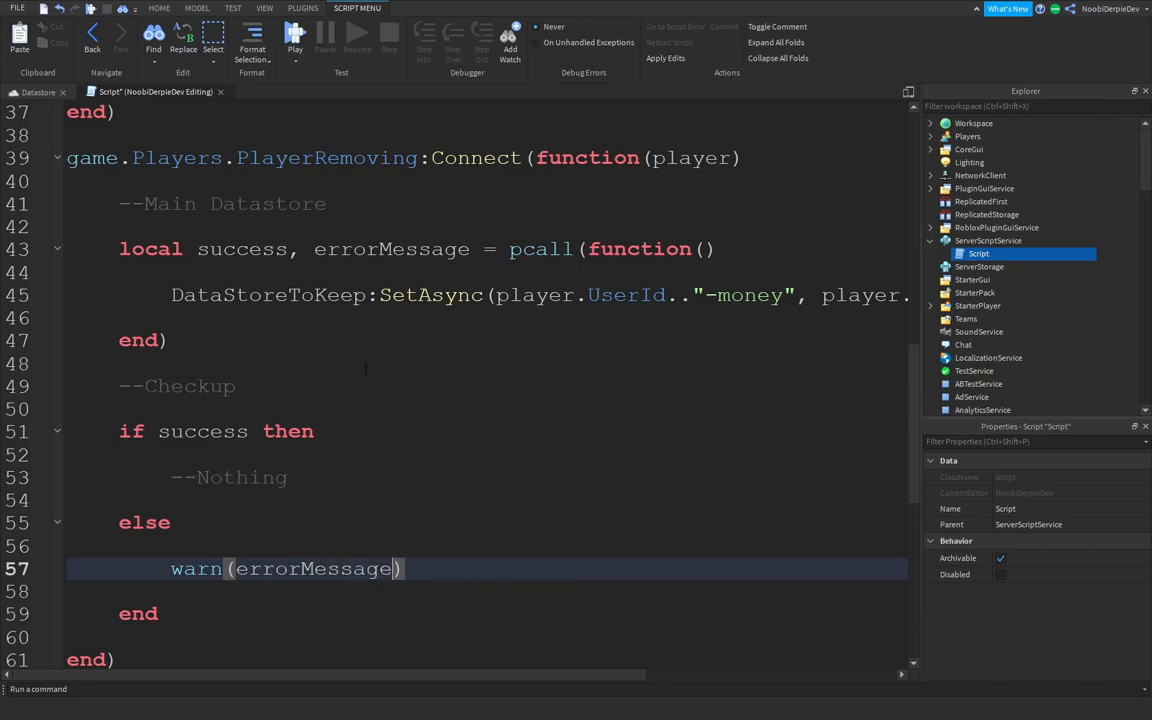
Scroll through the DataStore script to review the load and save code
scroll(up, 3)
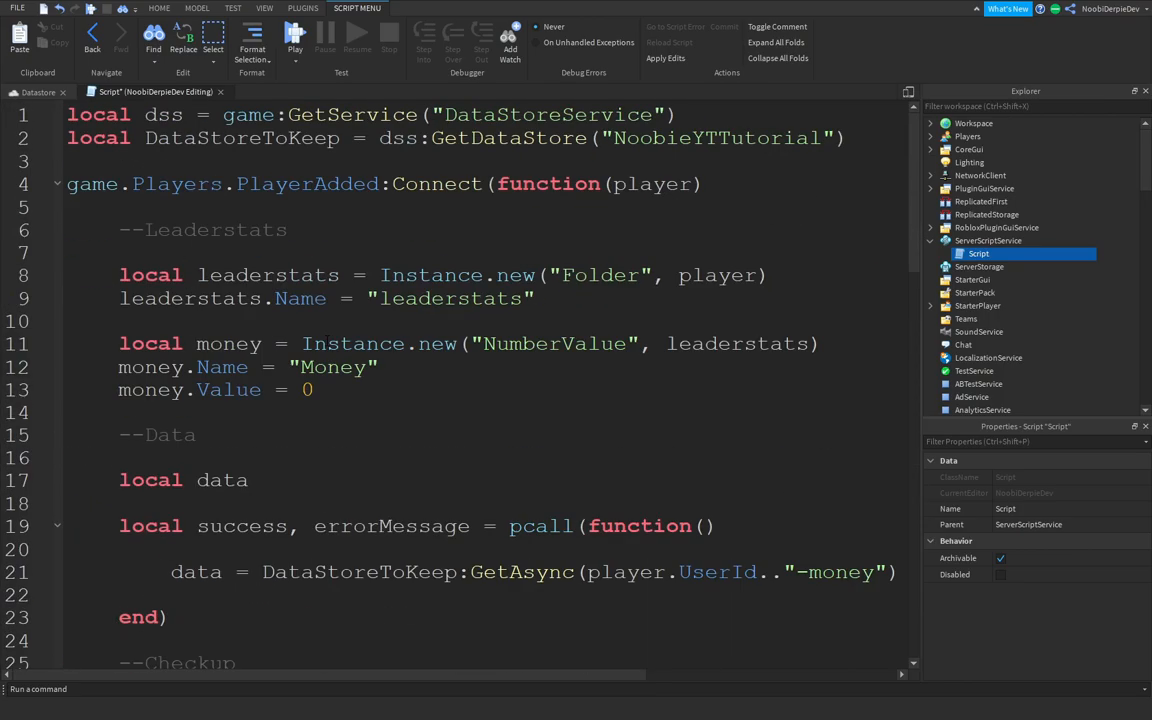
scroll(down, 3)
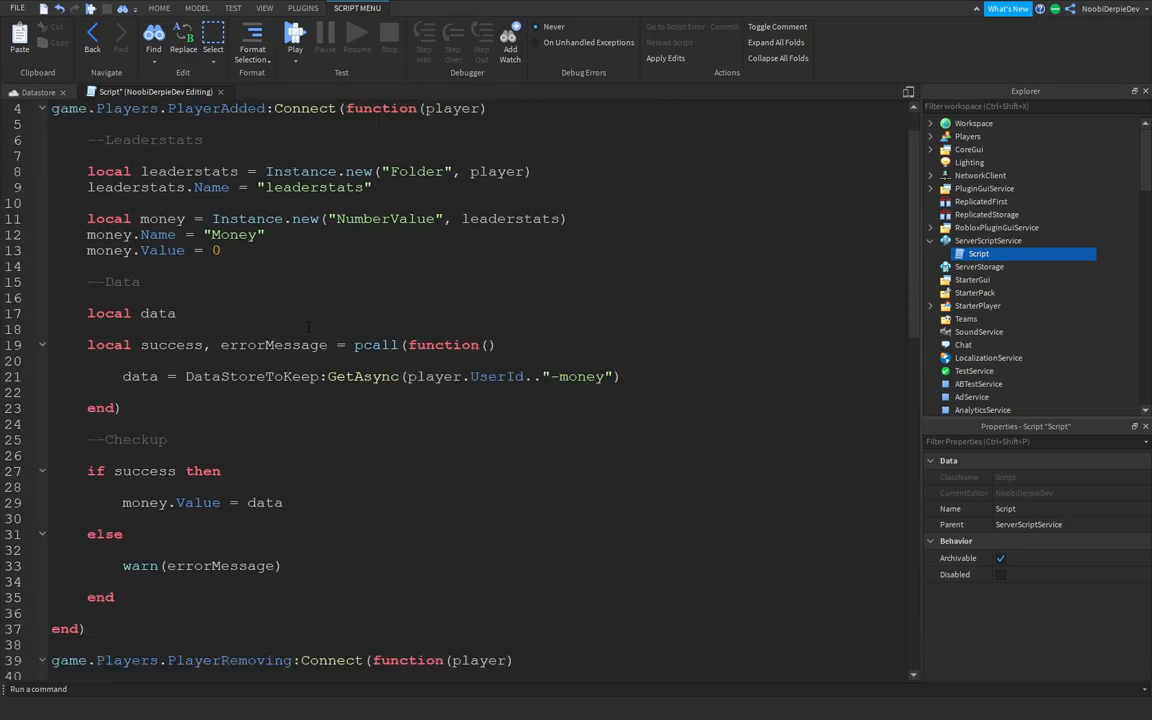
scroll(down, 3)
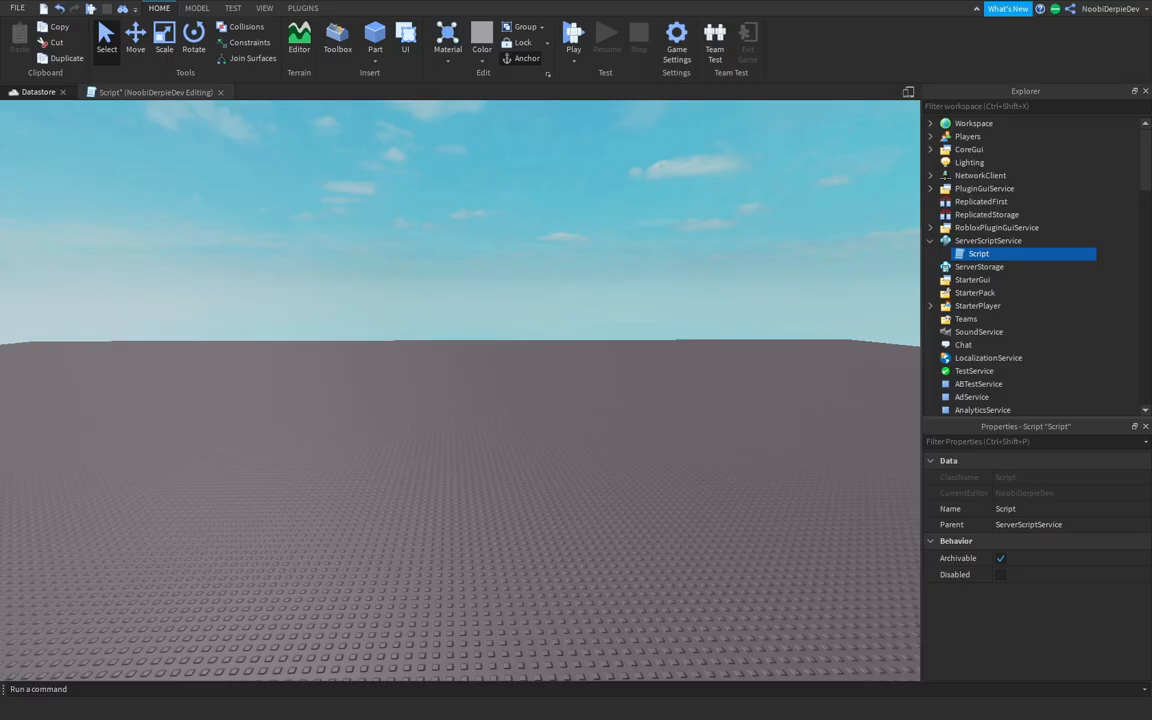
Launch the live game, briefly check the Developer Console and enter /console in chat
click(573, 36)
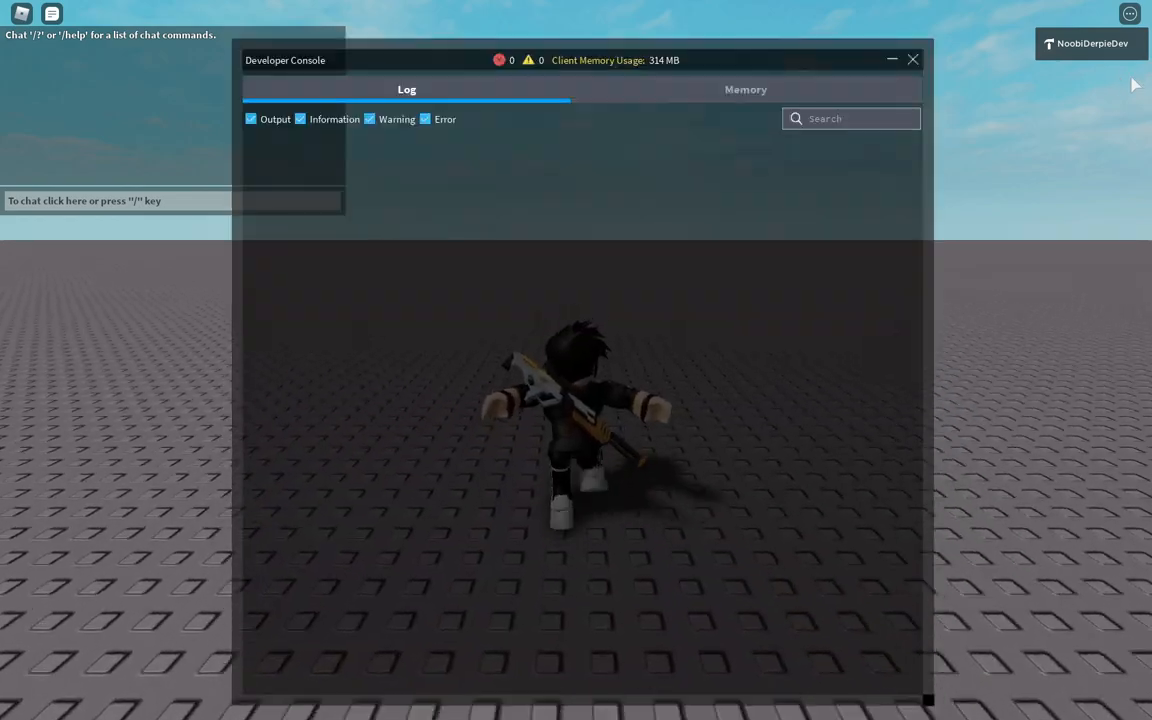
click(745, 119)
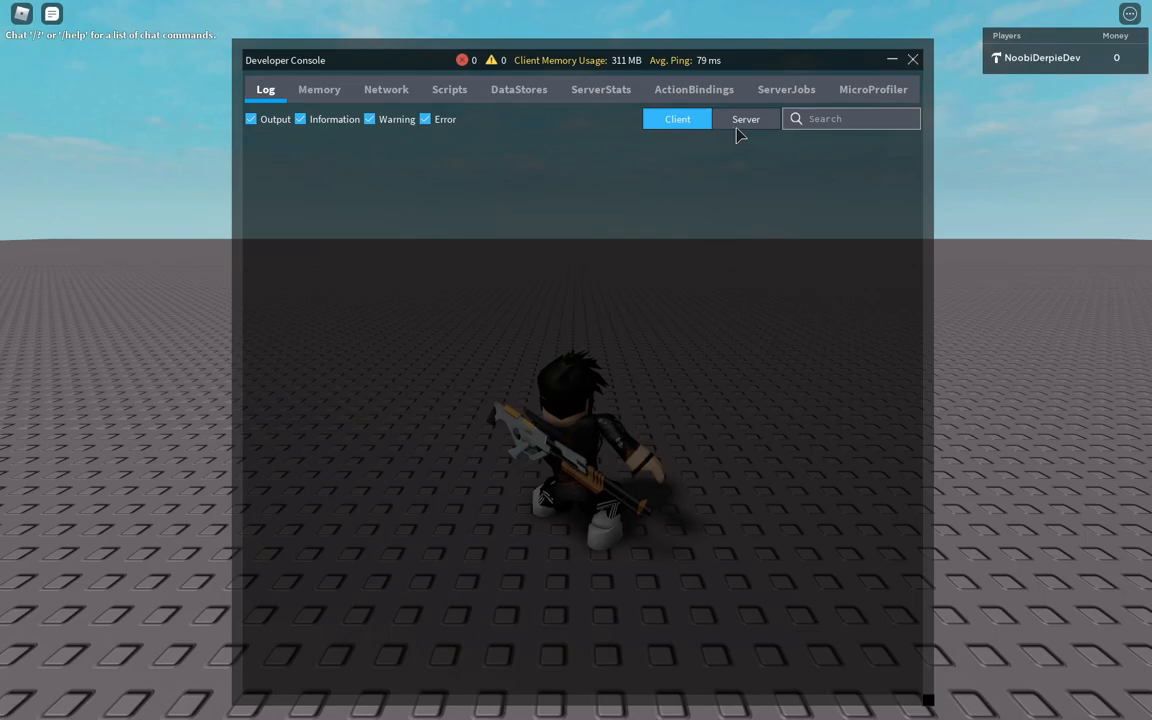
click(912, 59)
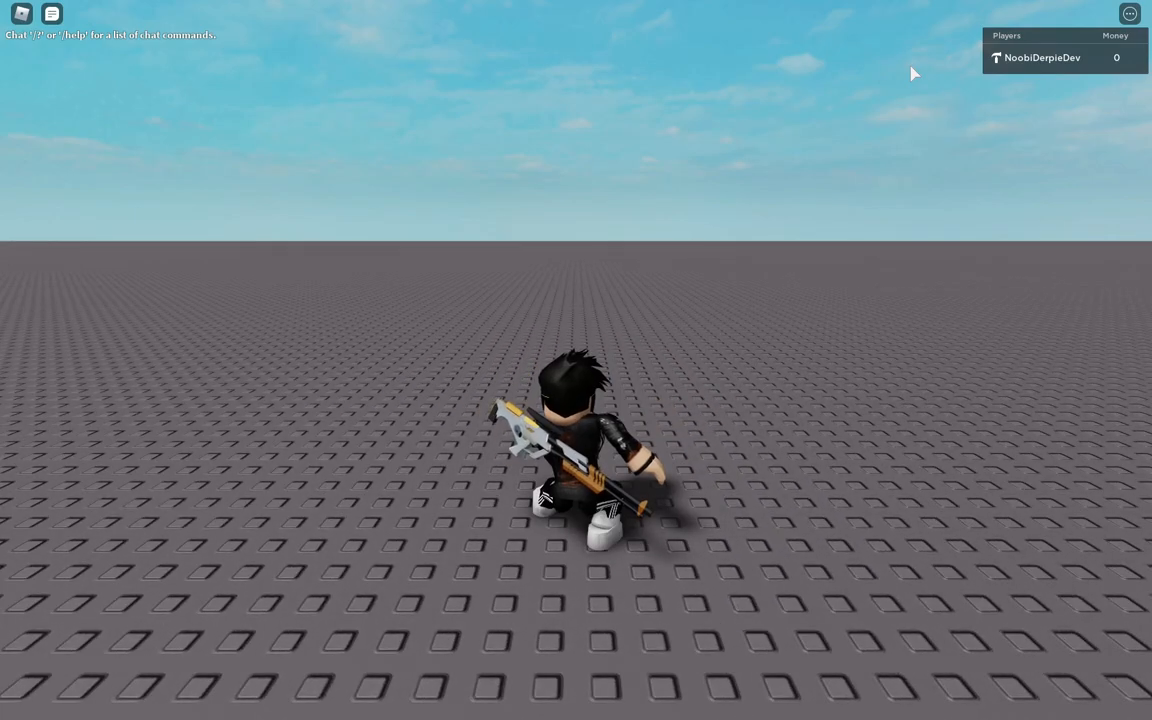
text(/console)
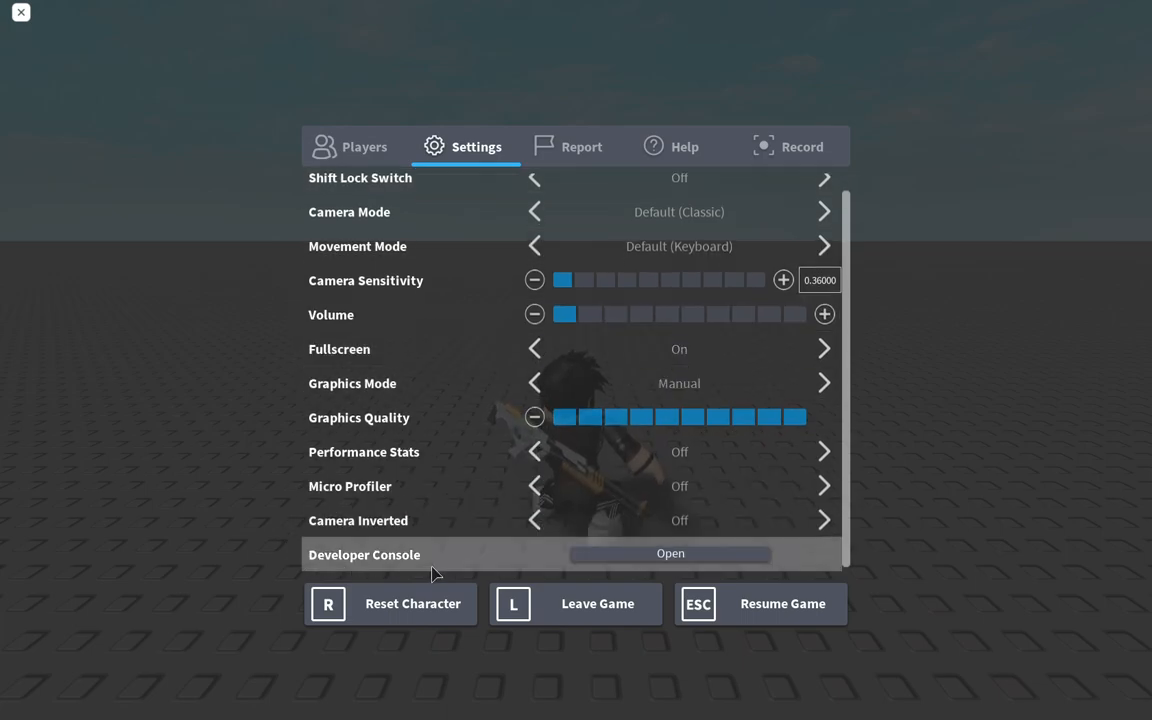
In the Server console, set game.Players.NoobiDerpieDev.leaderstats.Money.Value to 999999 so the leaderboard shows 1.4B
click(670, 553)
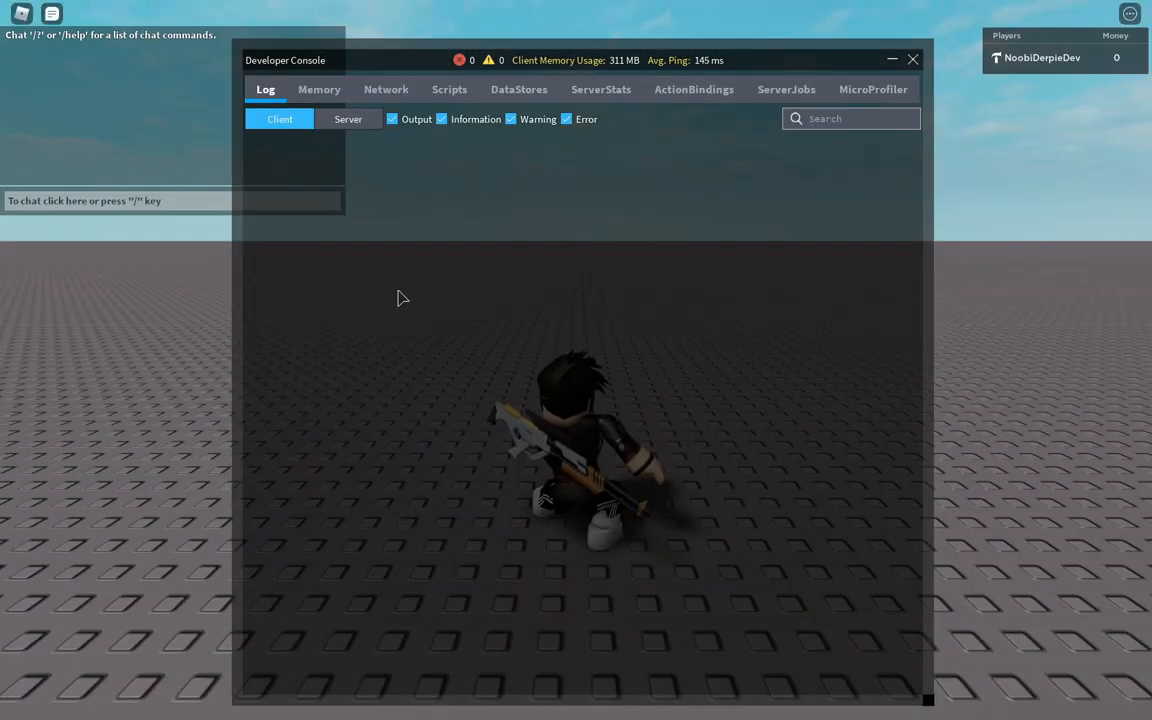
click(348, 119)
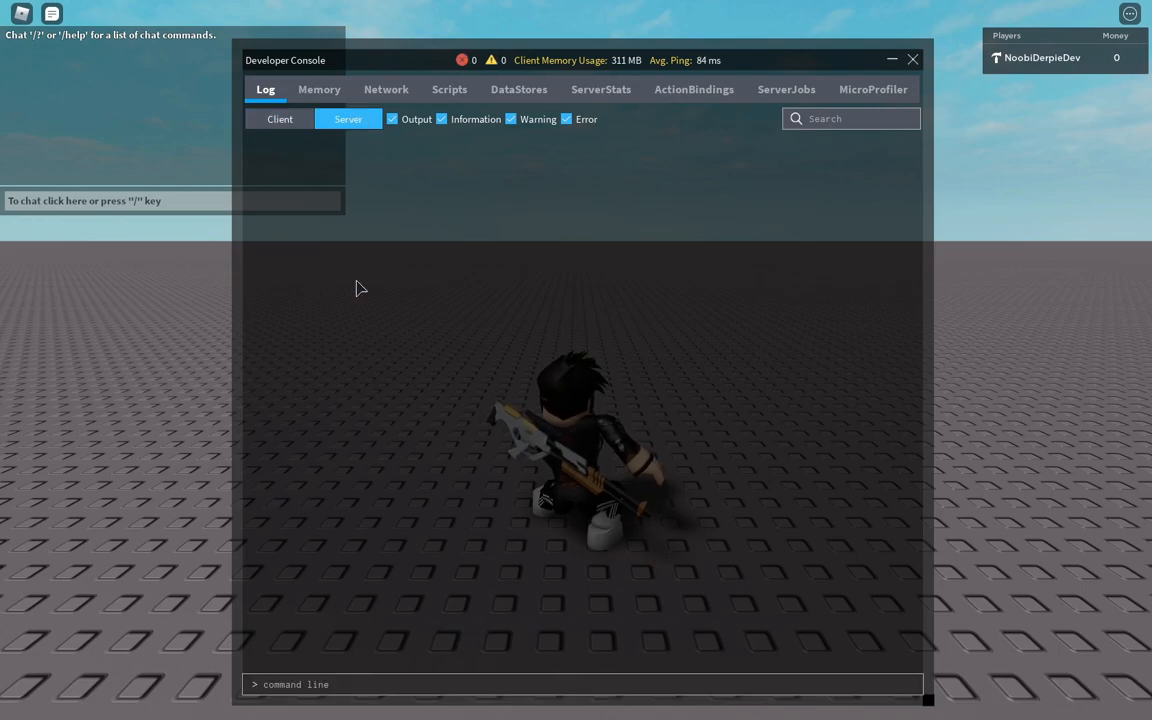
text(game.Players.)
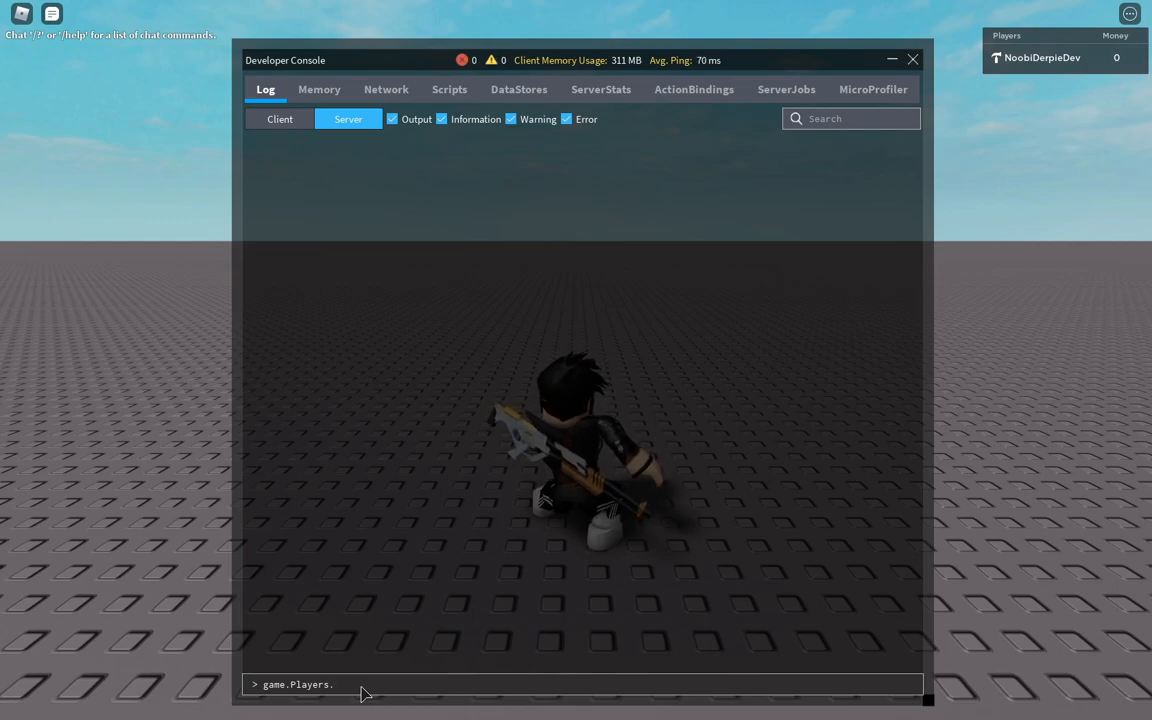
text(patrickseasta)
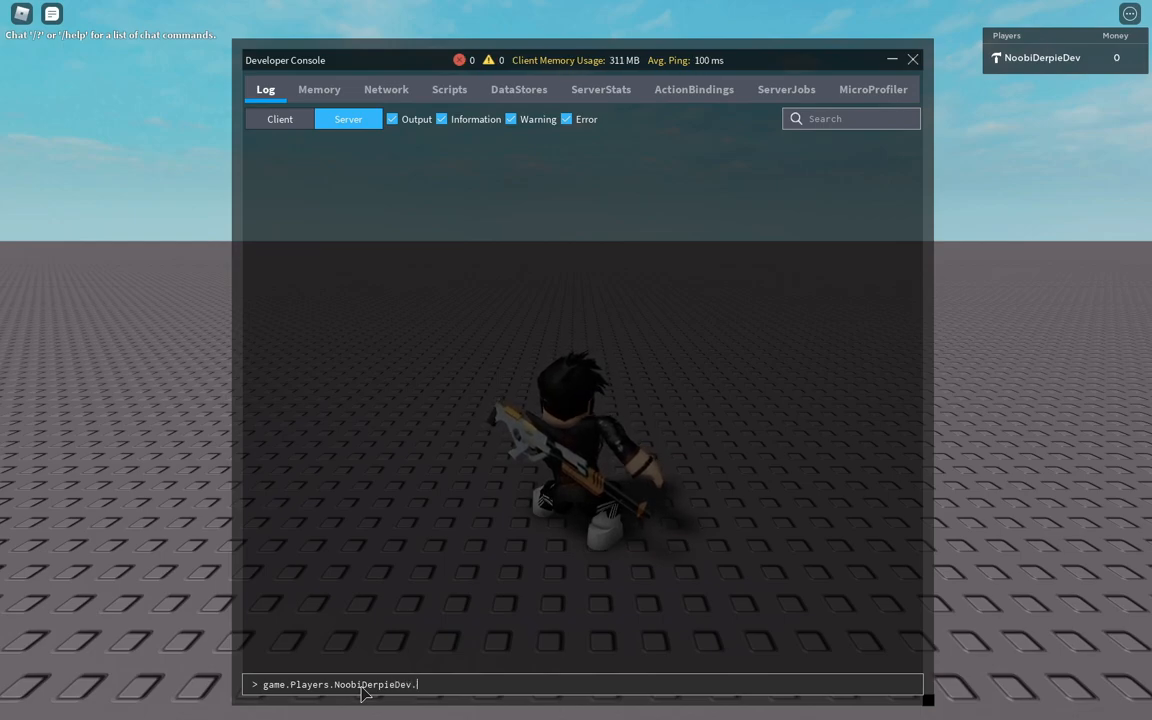
text(leaderstats.Money)
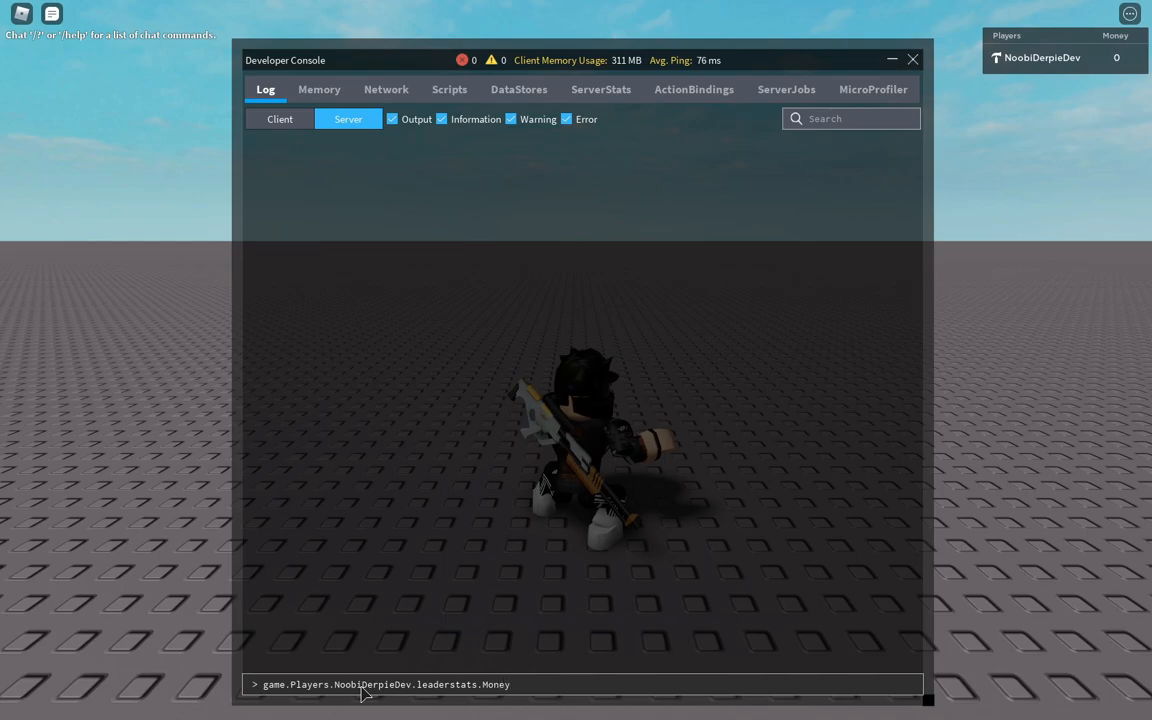
text(.Value =)
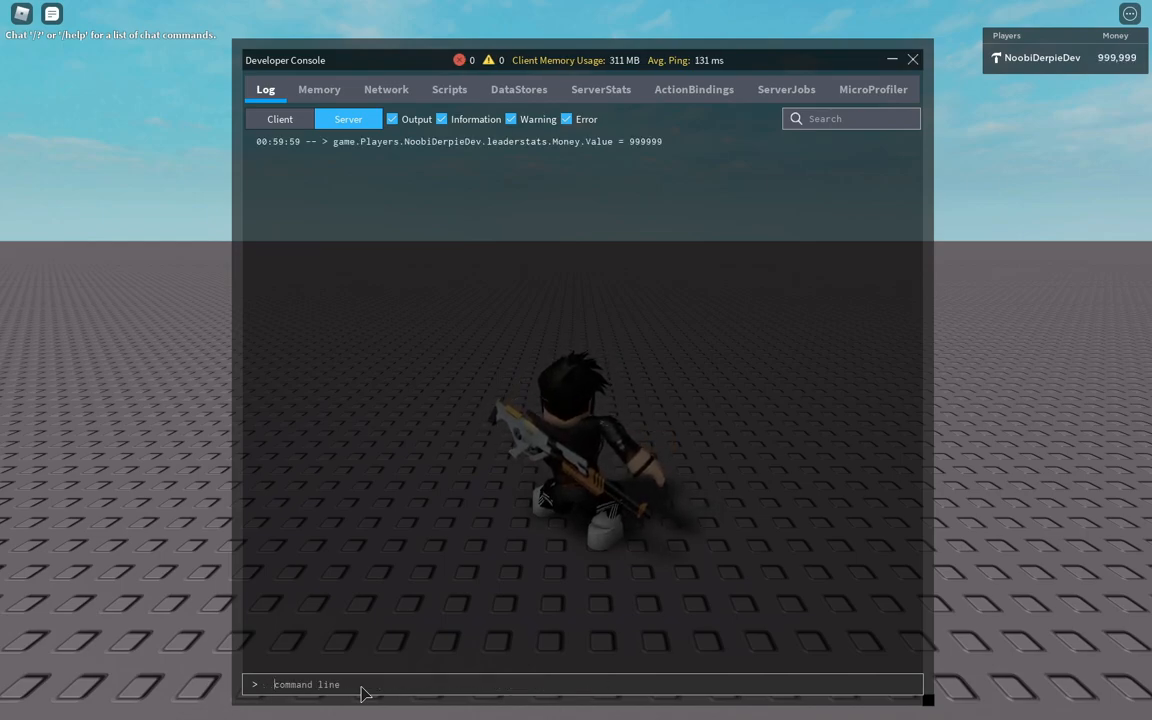
text(game.Players.NoobiDerpieDev.leaderstats.Money.Value = 999999)
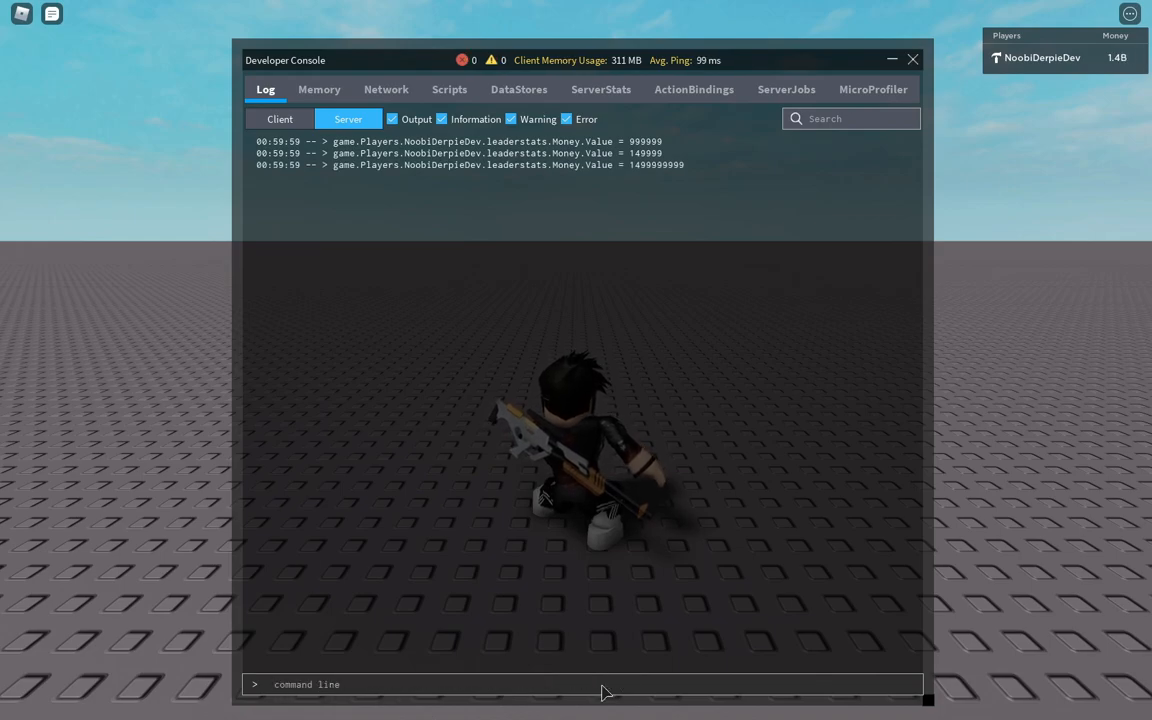
click(911, 59)
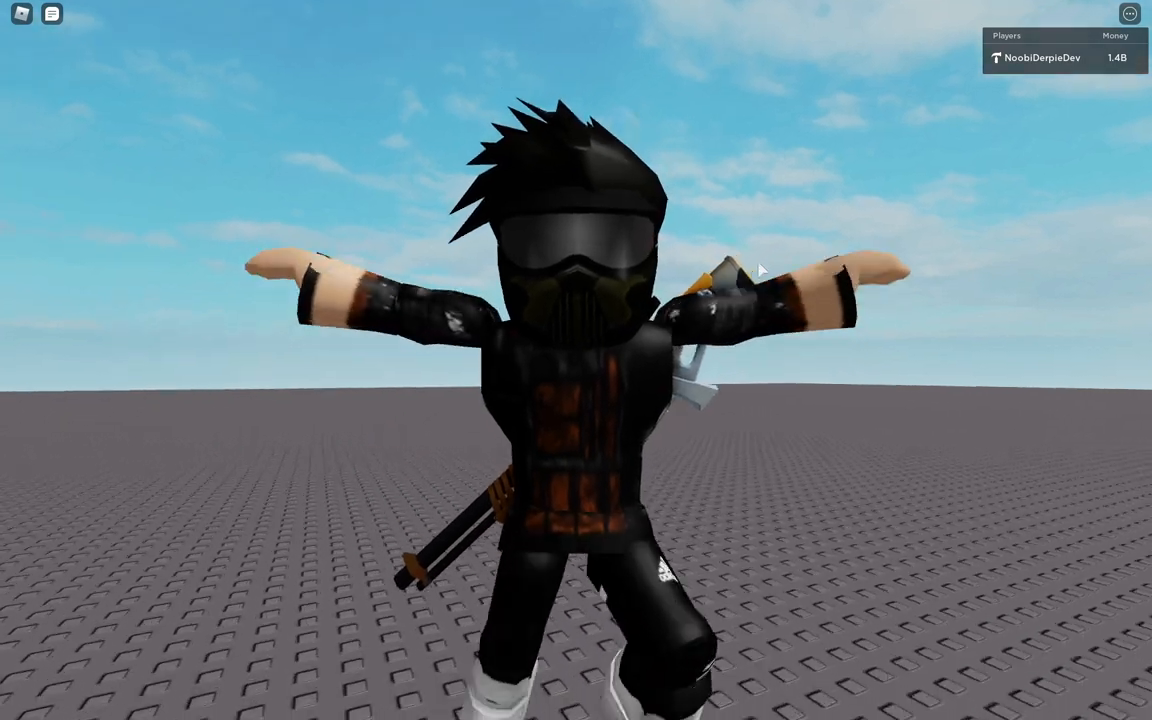
Leave the game and confirm, to rejoin and check Money persists
click(1129, 13)
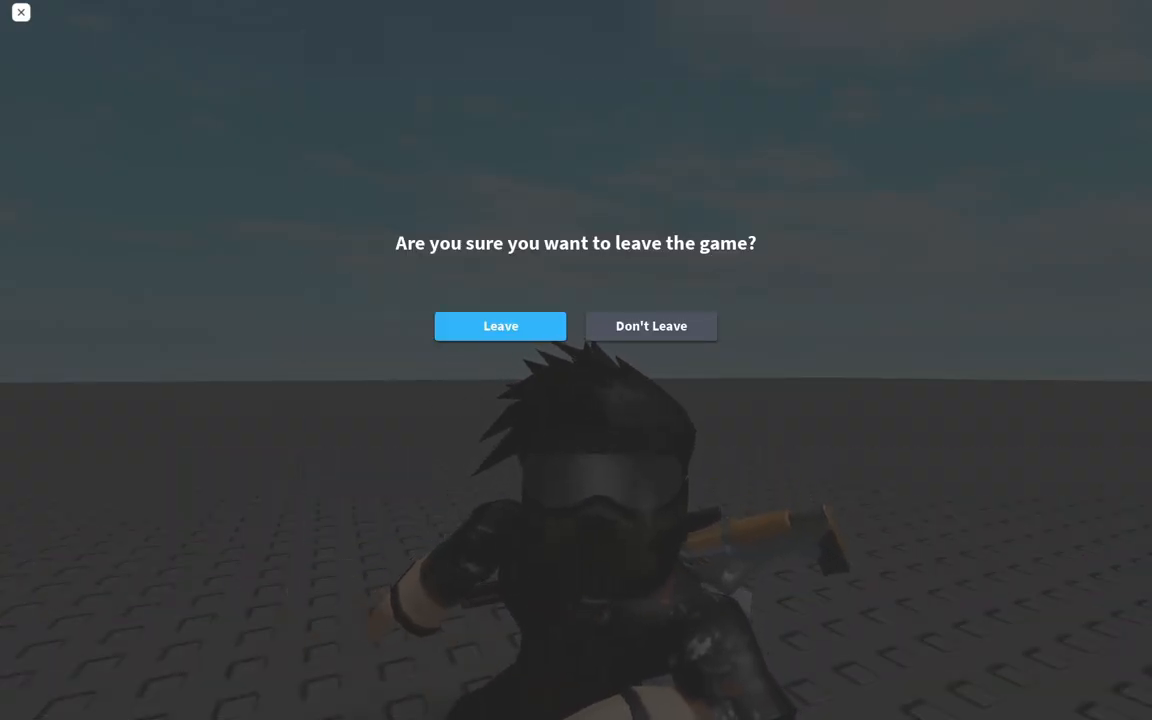
click(500, 326)
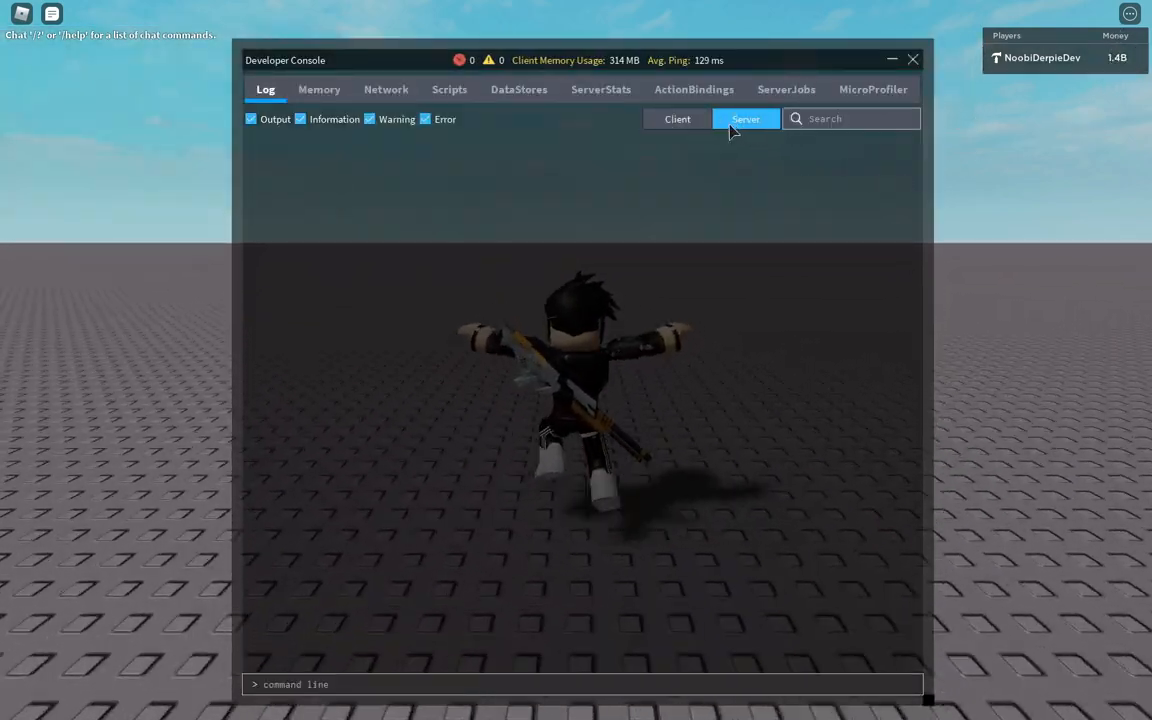
Close the Developer Console and enter the /e w emote command in chat with Money still 1.4B
click(912, 59)
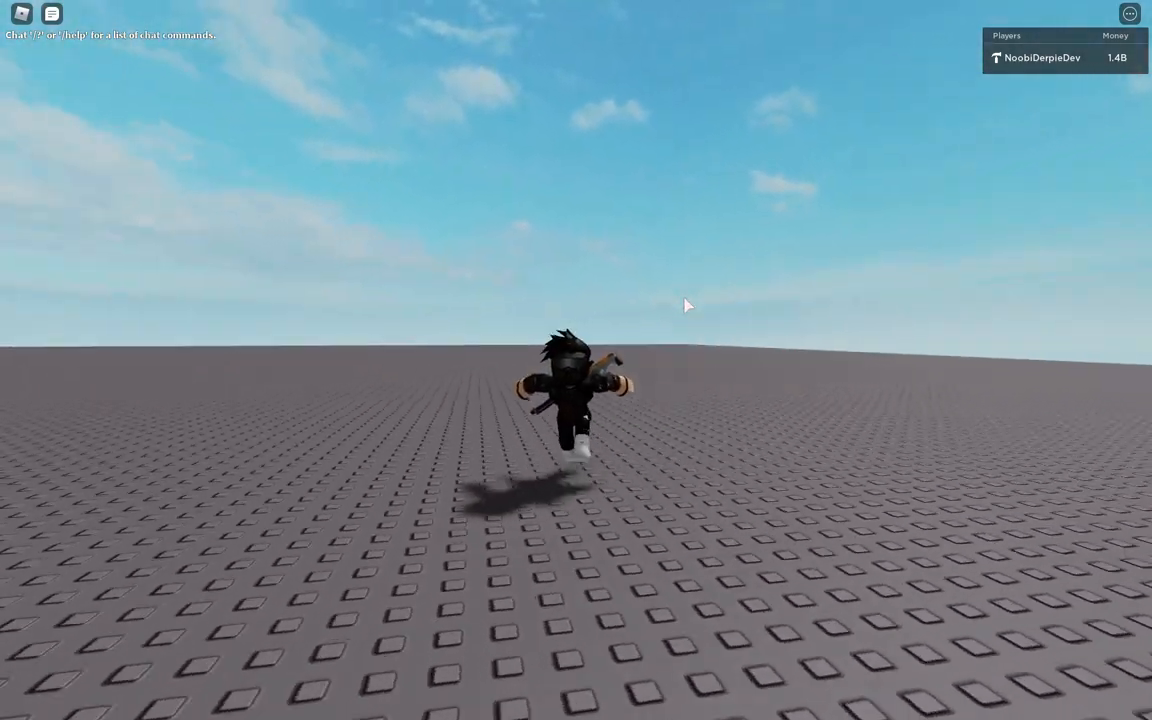
text(/e w)
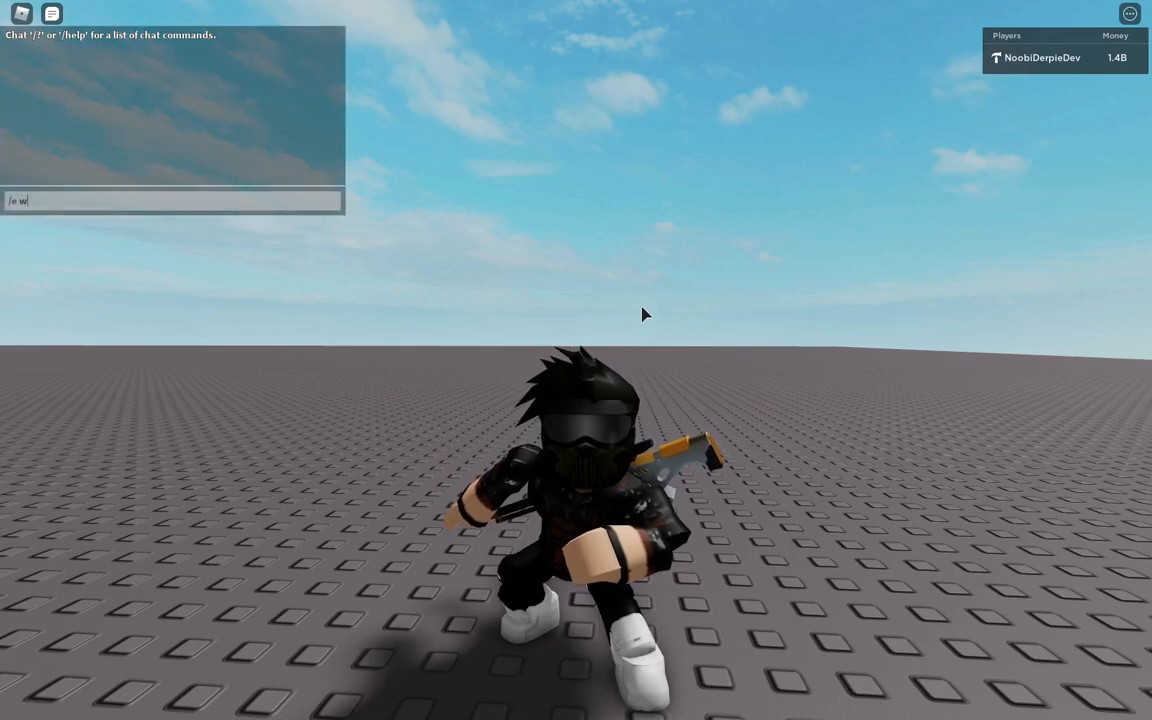